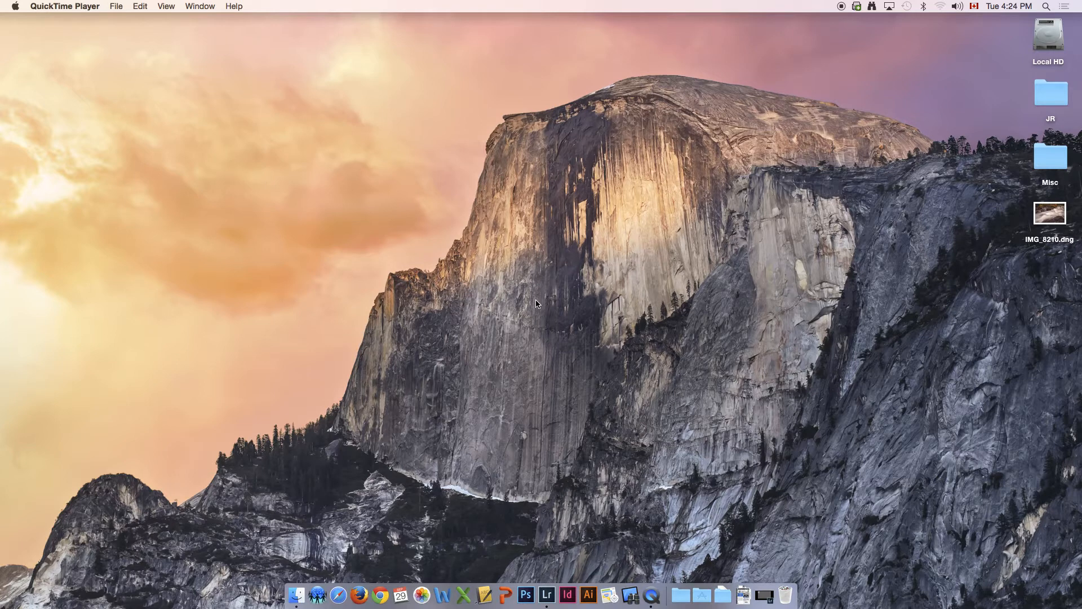
mouse_move(575, 304)
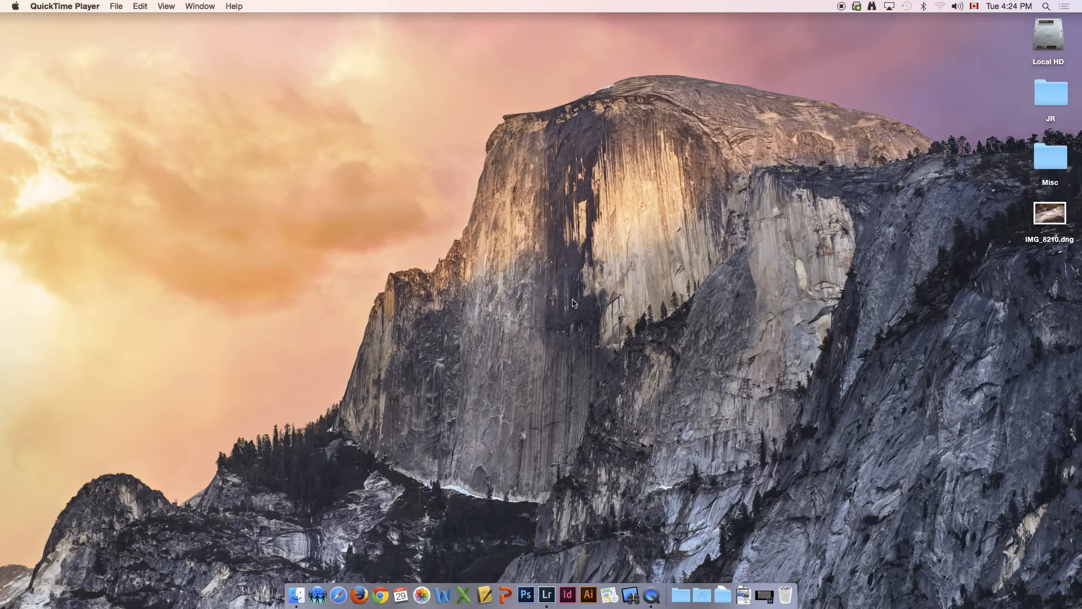
mouse_move(598, 238)
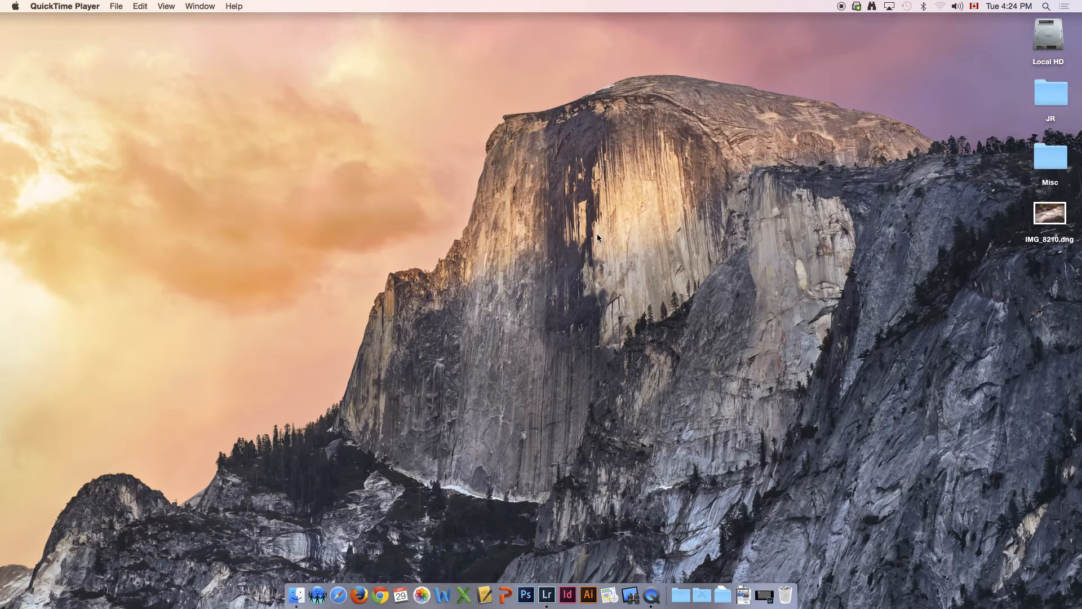
mouse_move(406, 396)
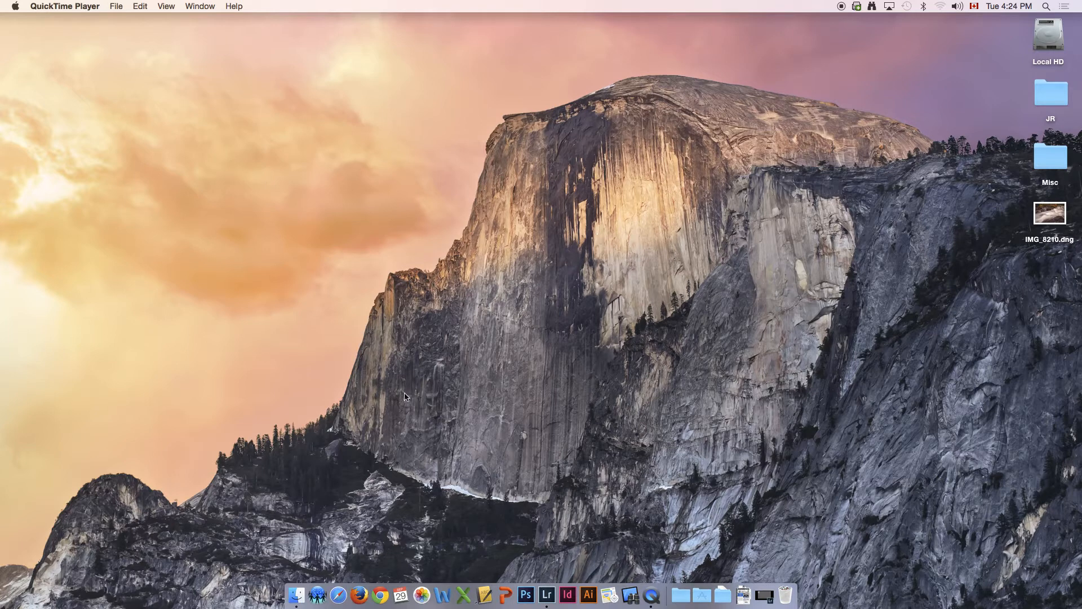
mouse_move(449, 335)
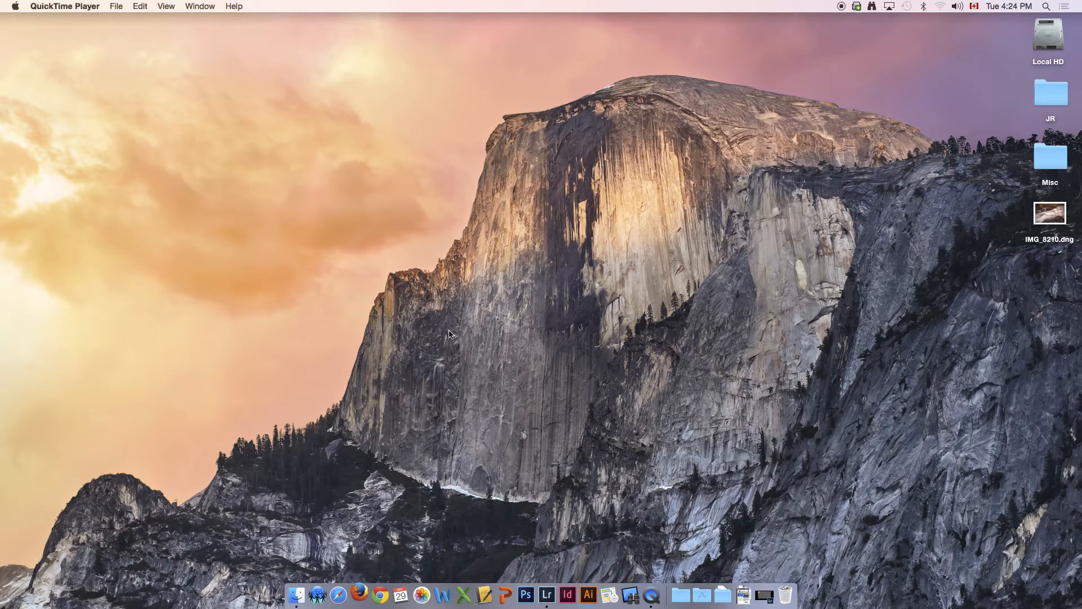
mouse_move(454, 318)
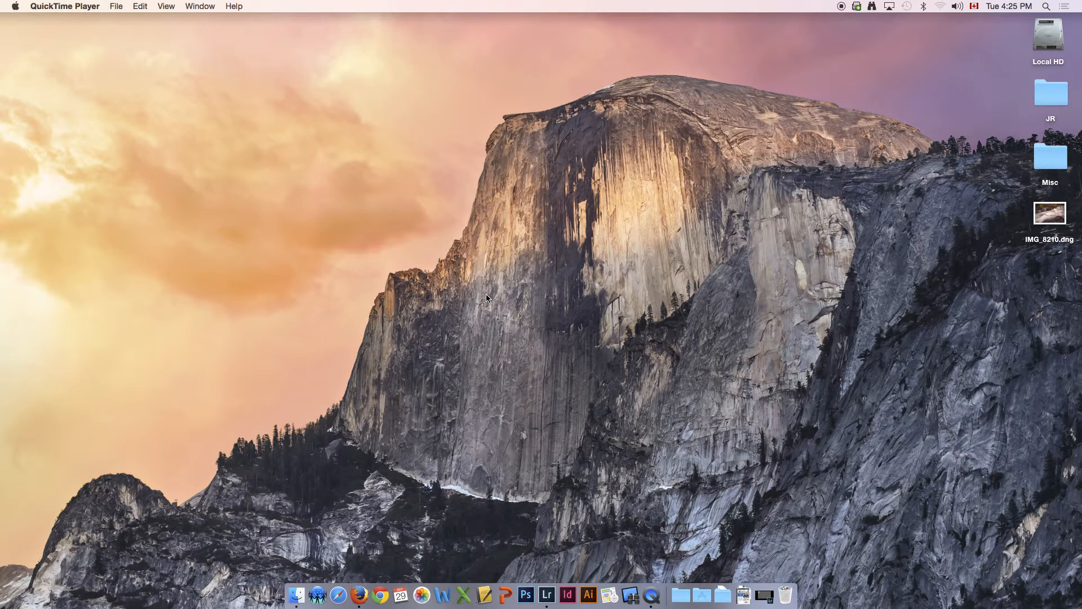
Step: Search Google for 'histogram' in Firefox and switch to the image results
left_click(379, 593)
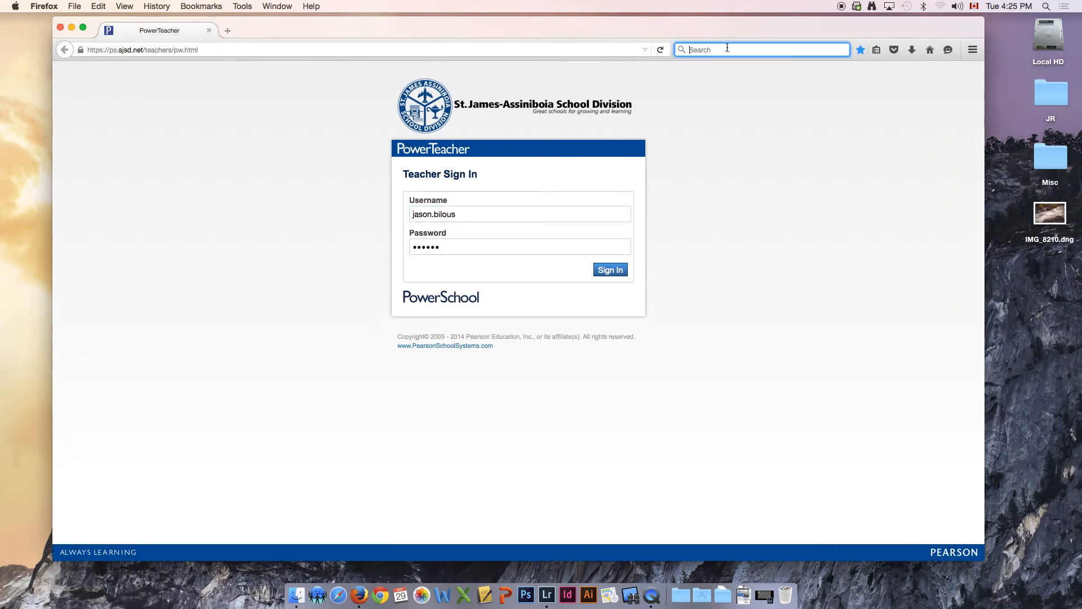
type("histogram")
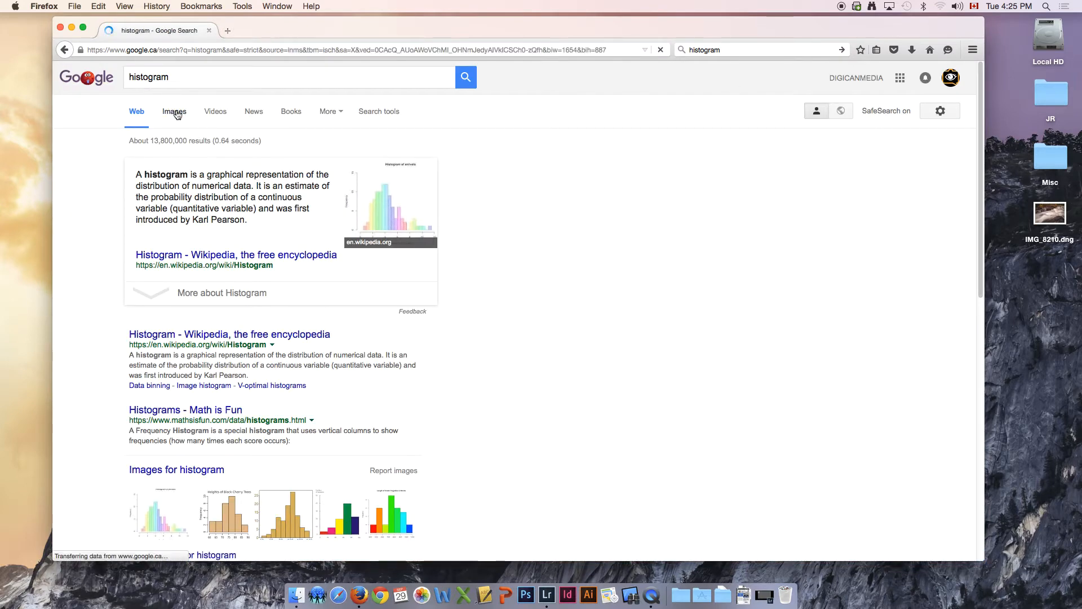
left_click(174, 111)
type("cam")
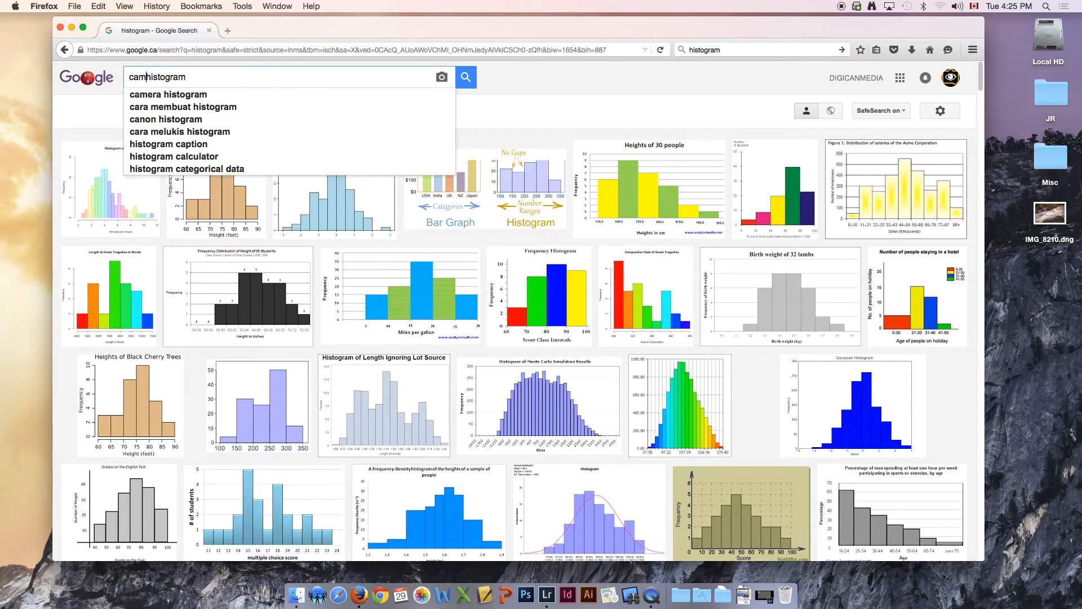
Step: Search images for 'camera histogram' and preview the colourful and Shadows/Midtones/Highlights histograms
left_click(166, 94)
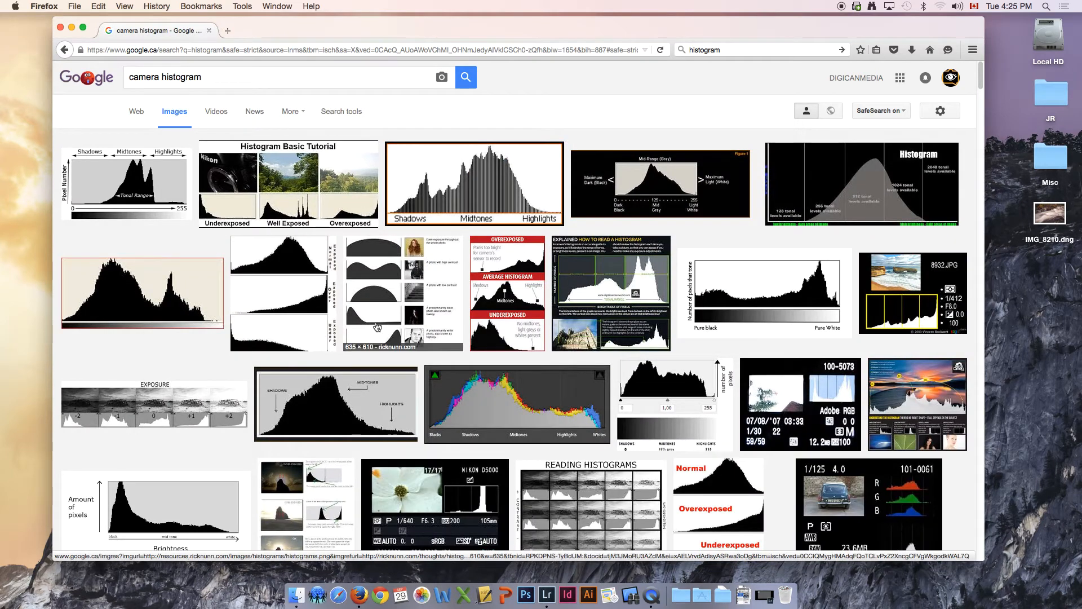
mouse_move(383, 292)
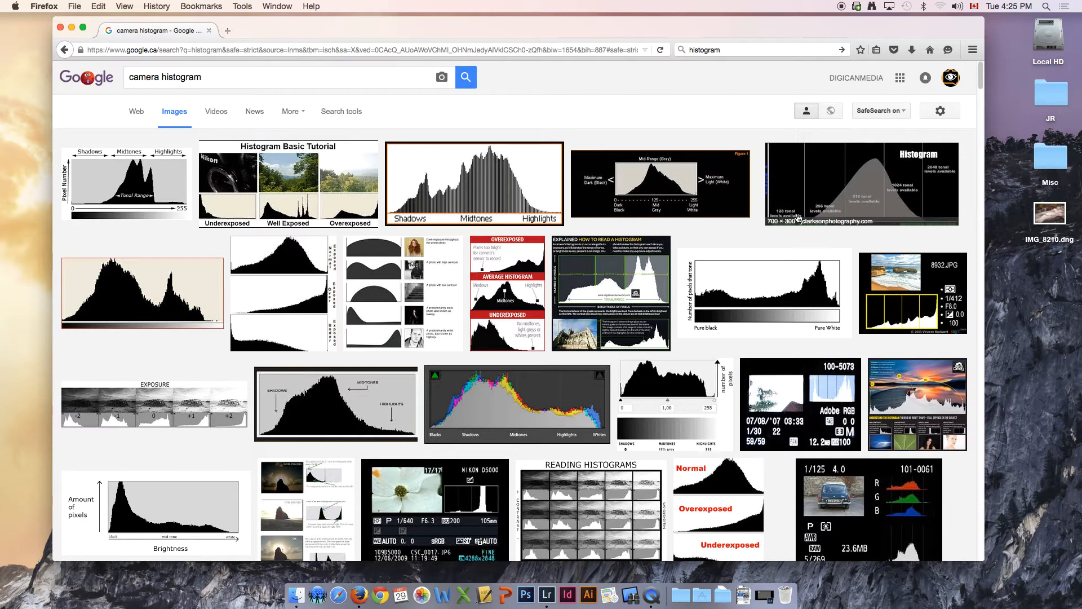
mouse_move(447, 183)
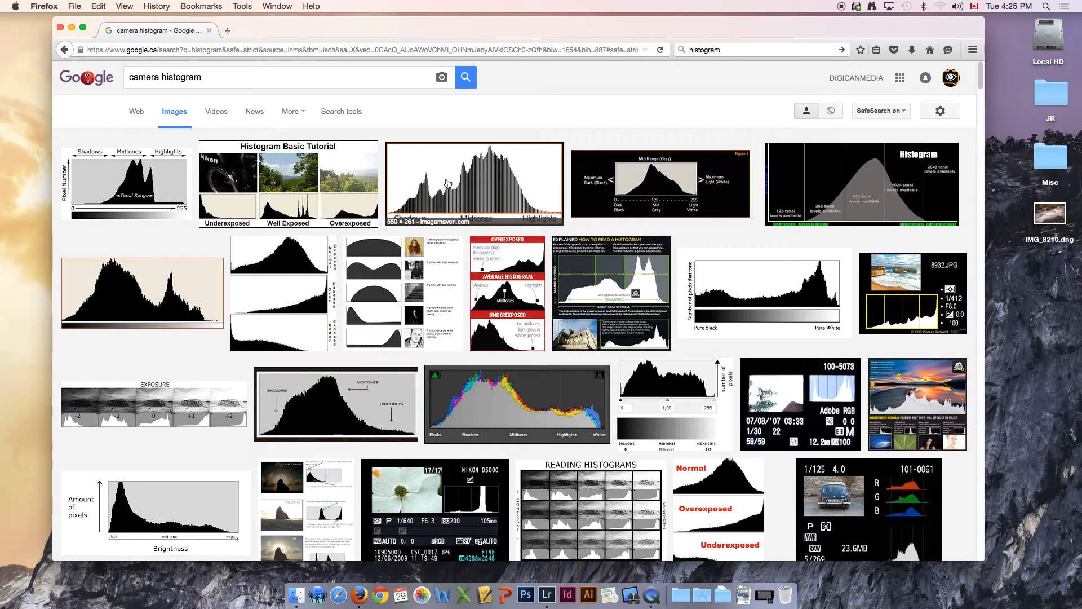
mouse_move(505, 163)
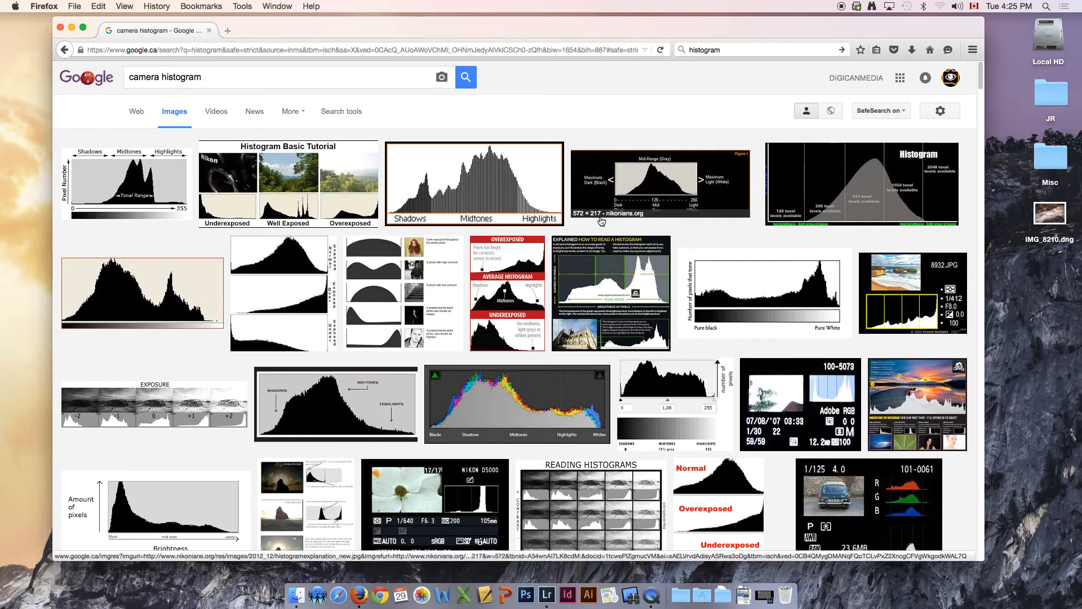
left_click(517, 402)
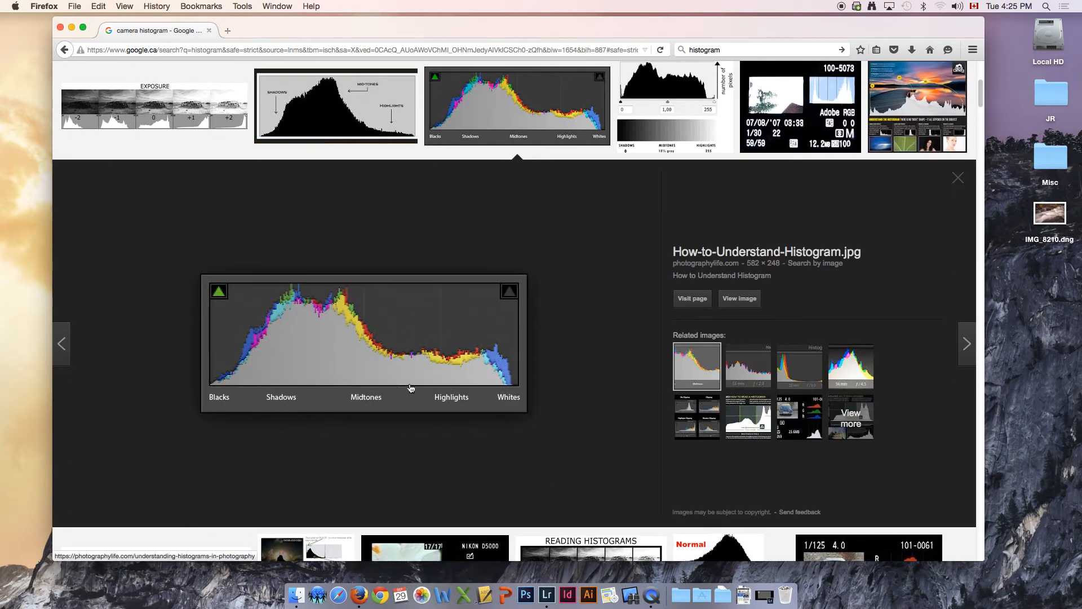
left_click(957, 178)
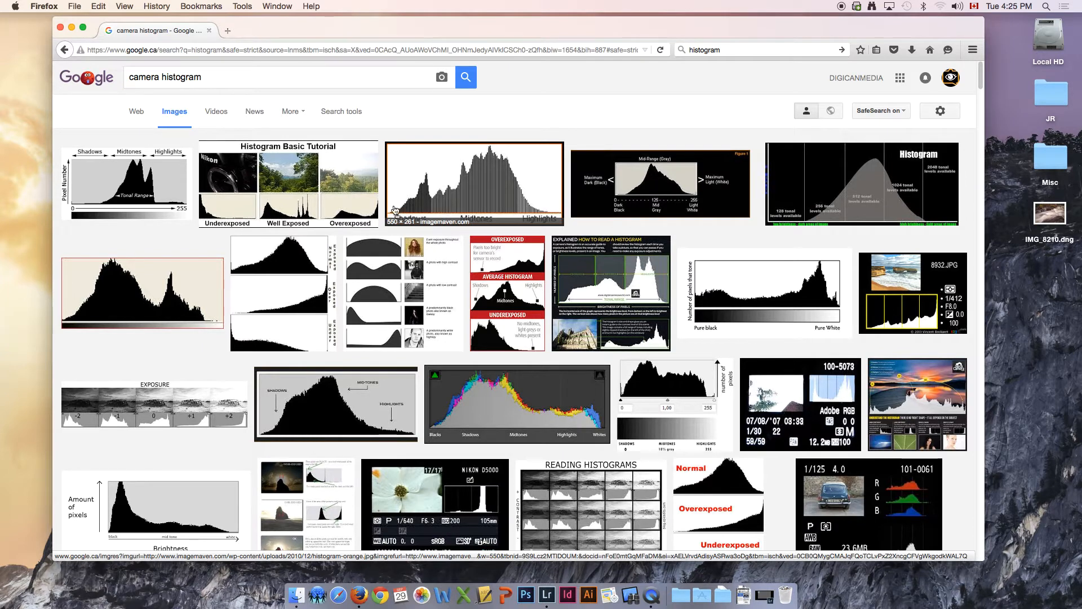
mouse_move(494, 193)
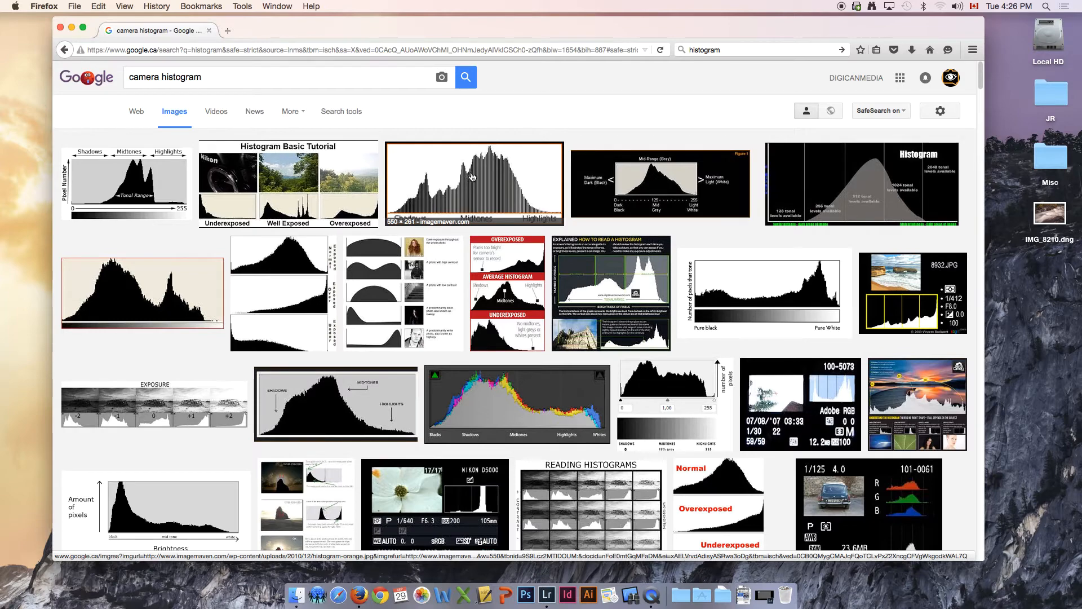
left_click(474, 181)
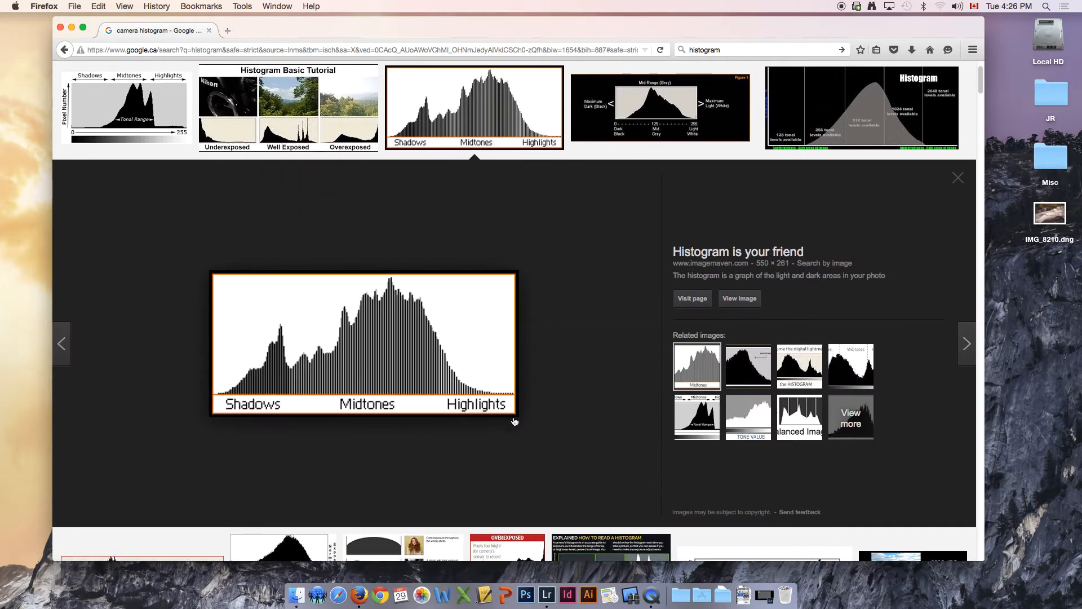
mouse_move(434, 402)
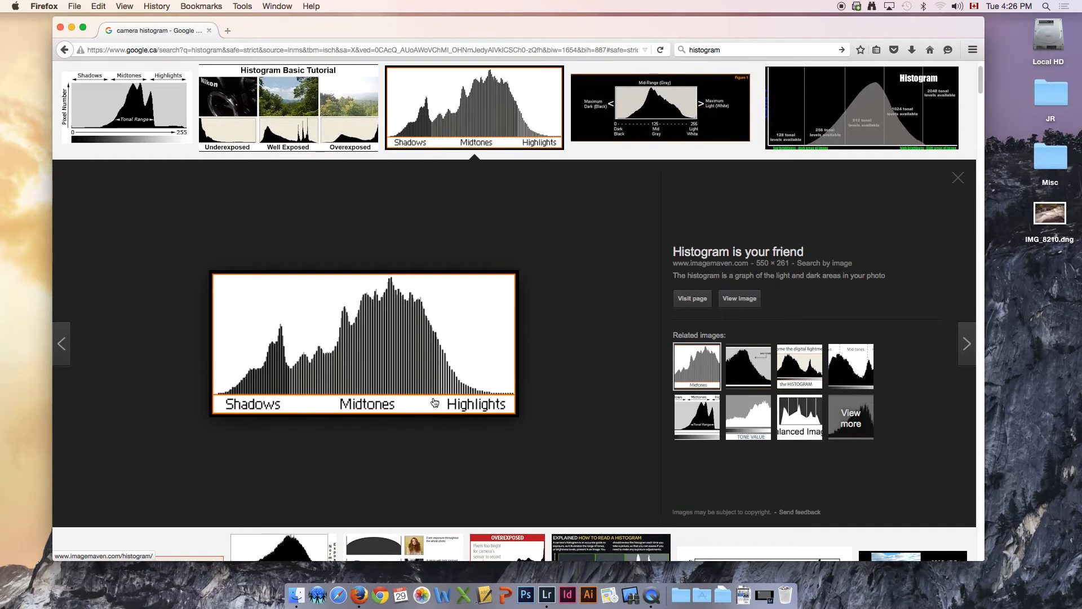
mouse_move(485, 415)
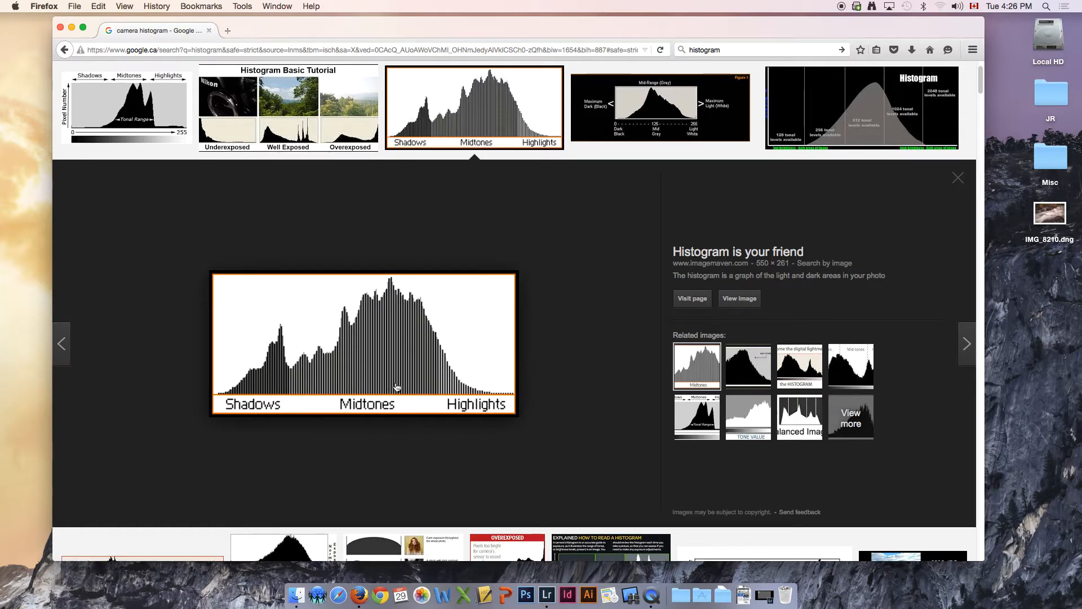
mouse_move(198, 406)
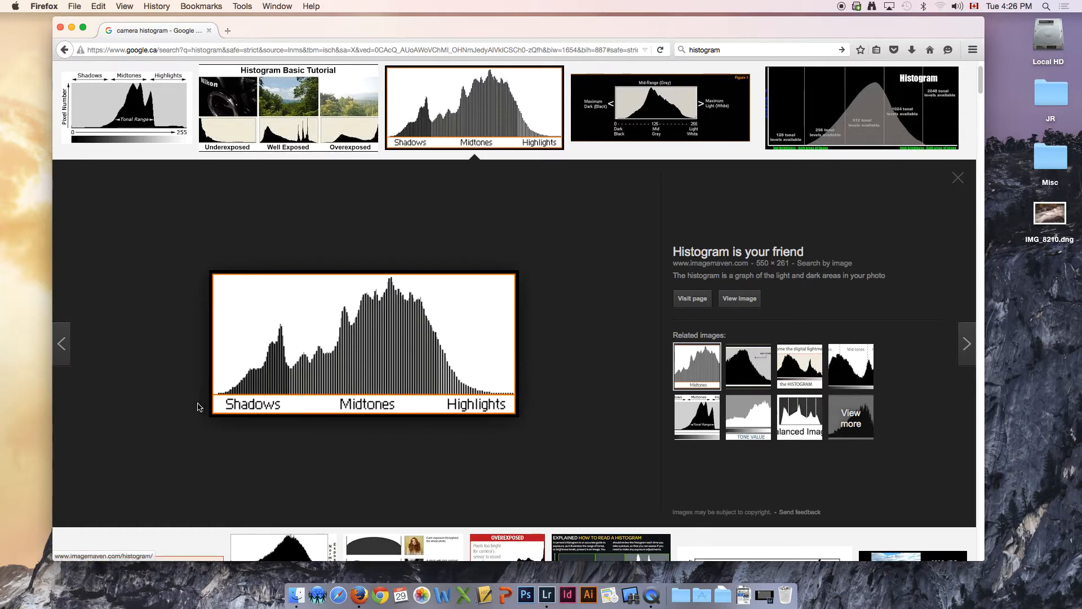
mouse_move(1045, 168)
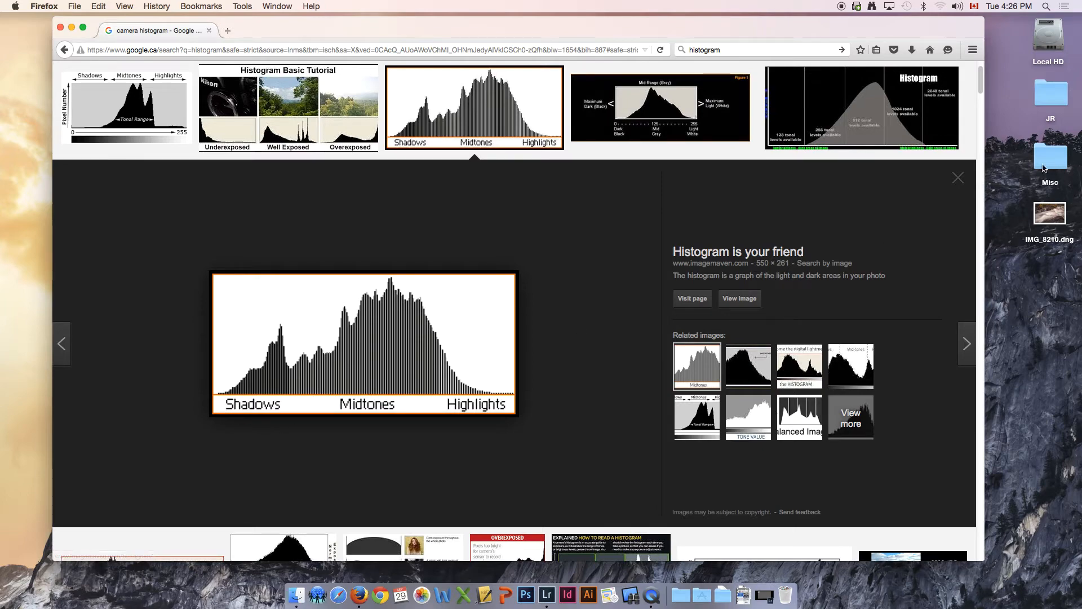
left_click(959, 178)
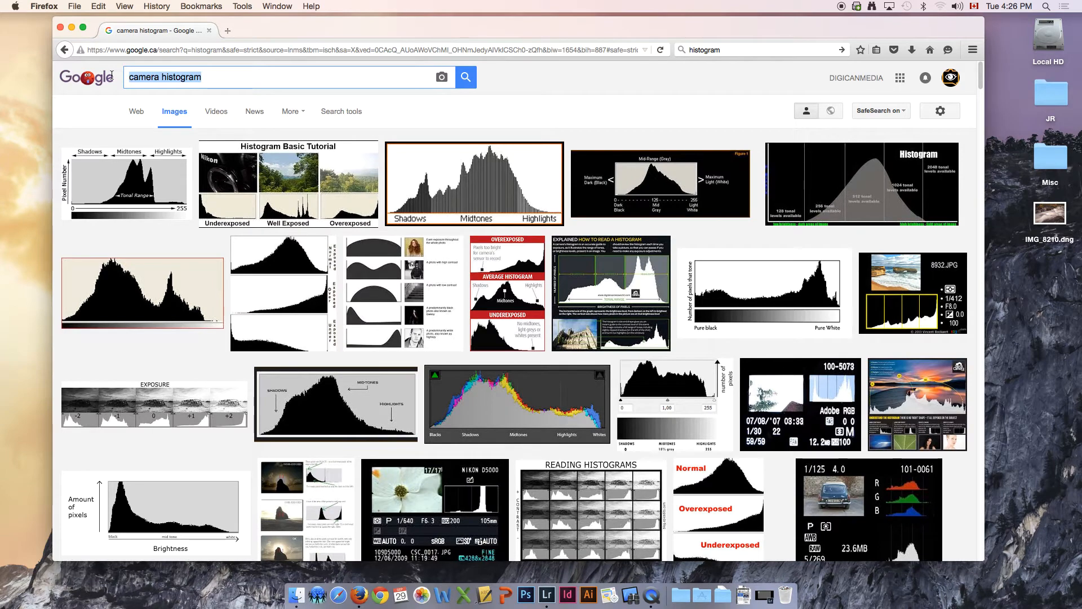
Step: Search images for 'ansel adams zone system' and briefly preview the grayscale zone chart
type("ansel adma")
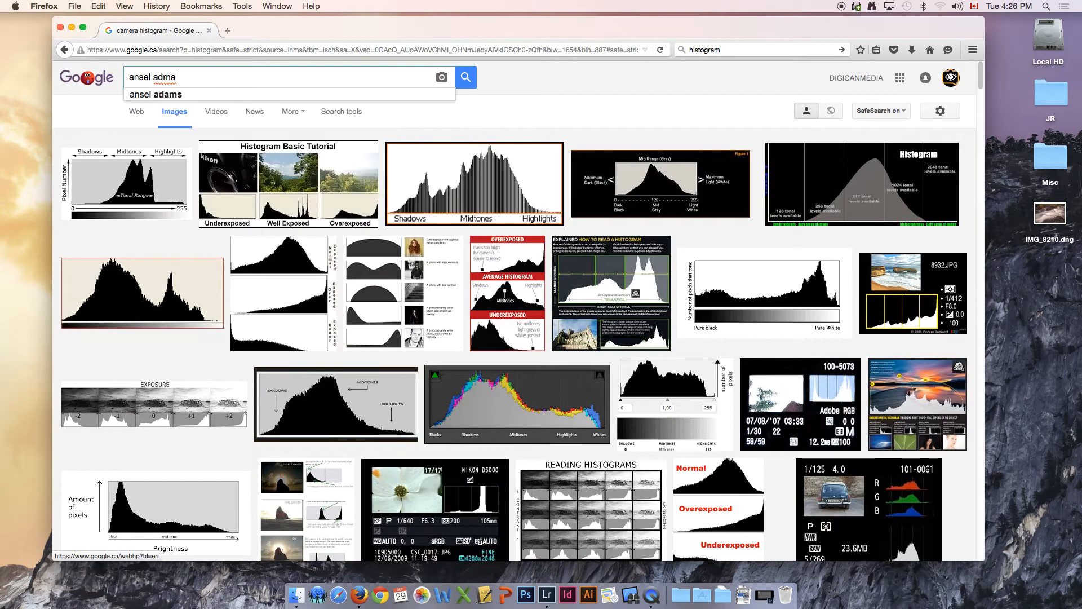
key("backspace")
type("ams zone system")
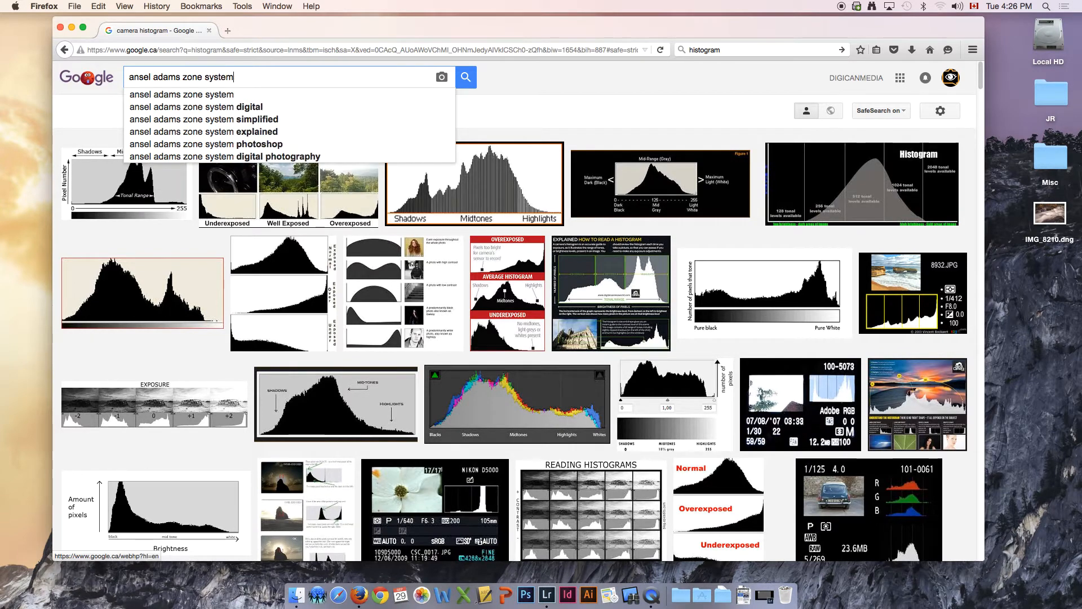
left_click(465, 76)
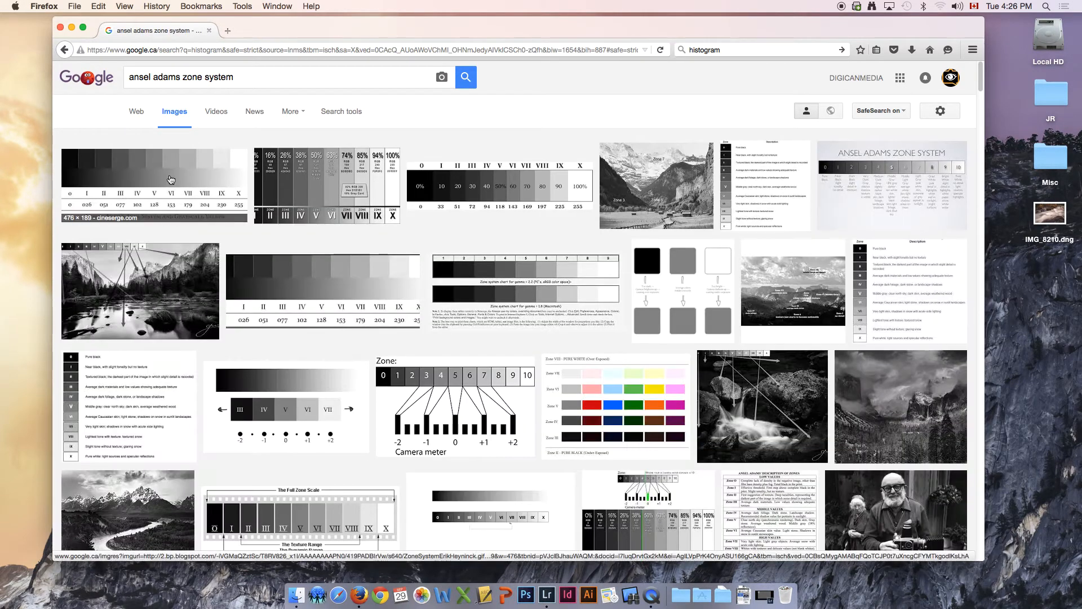
left_click(149, 182)
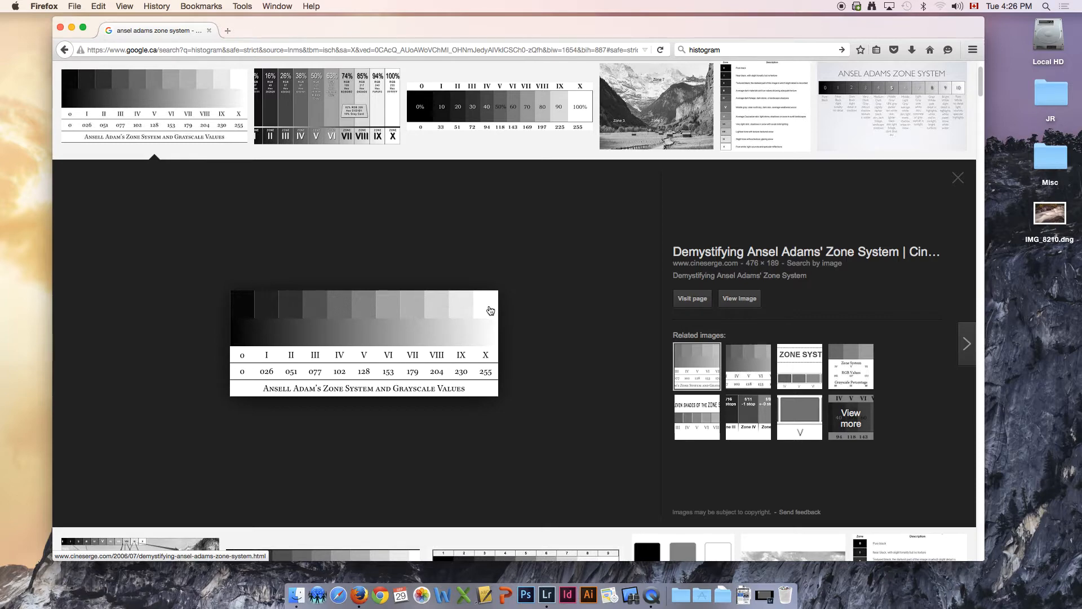
mouse_move(360, 376)
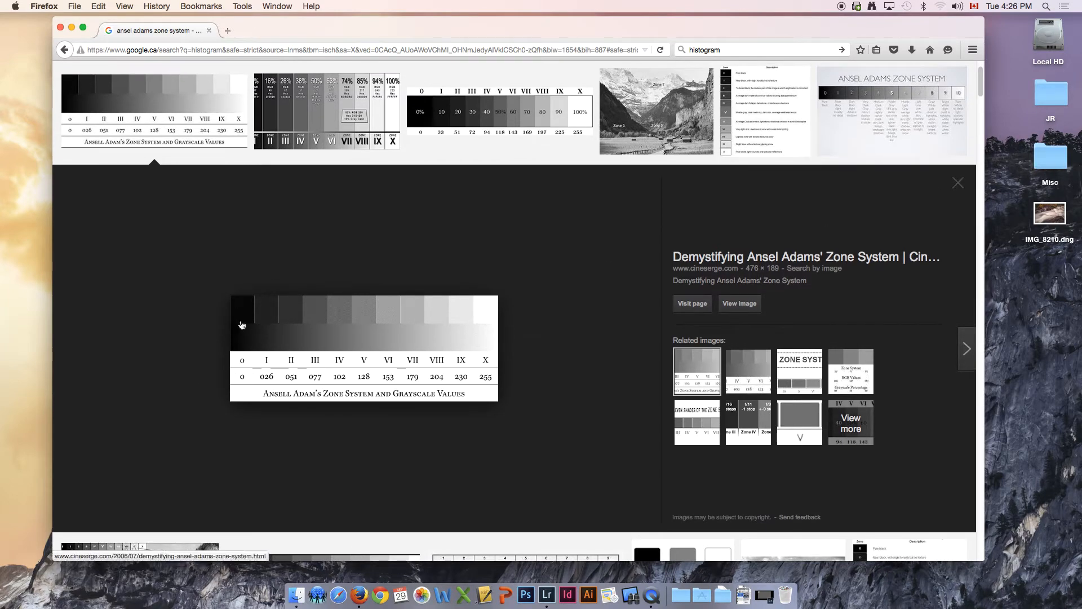
mouse_move(947, 249)
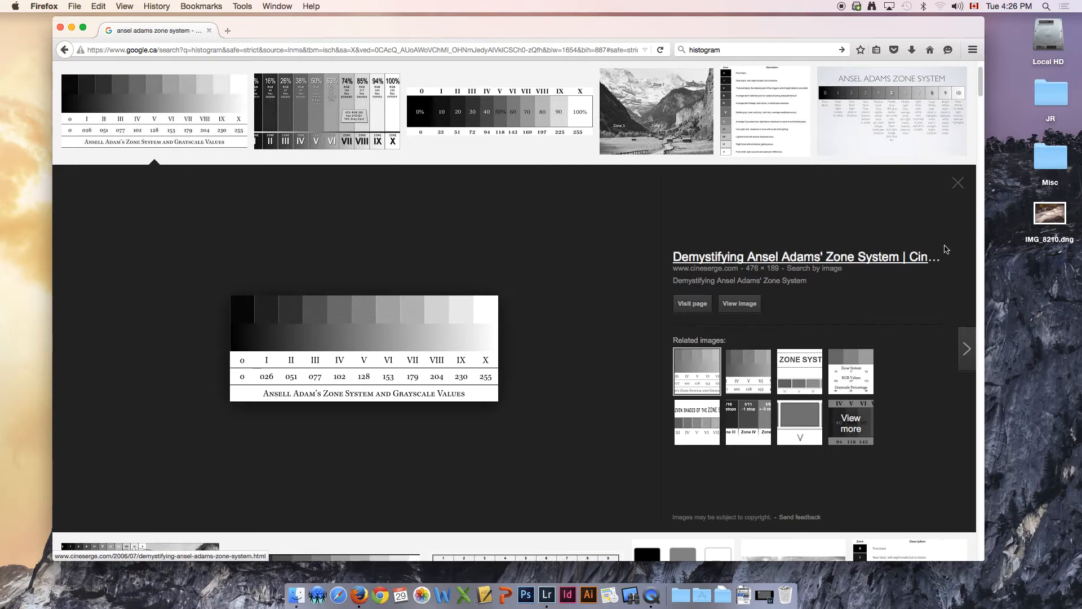
left_click(958, 182)
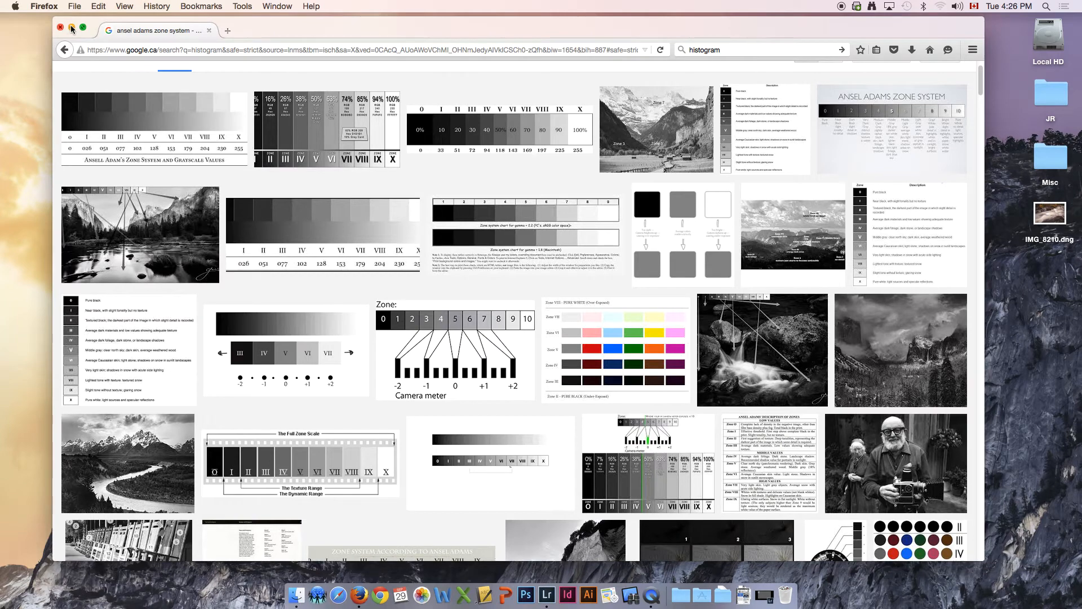
Step: Close the browser window to reveal the Finder desktop with IMG_8210.dng
left_click(71, 30)
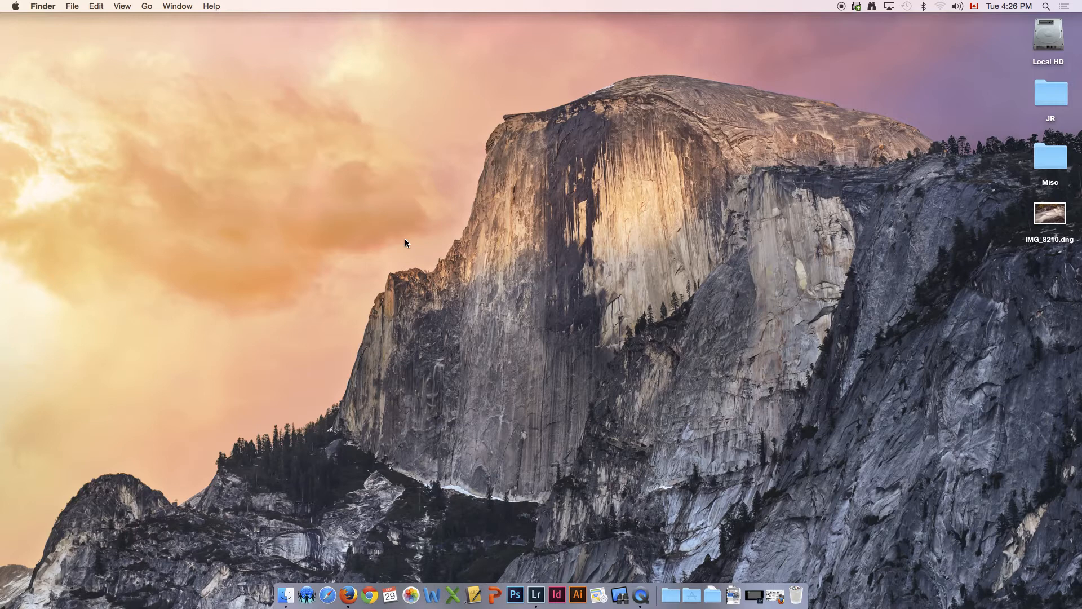
mouse_move(448, 394)
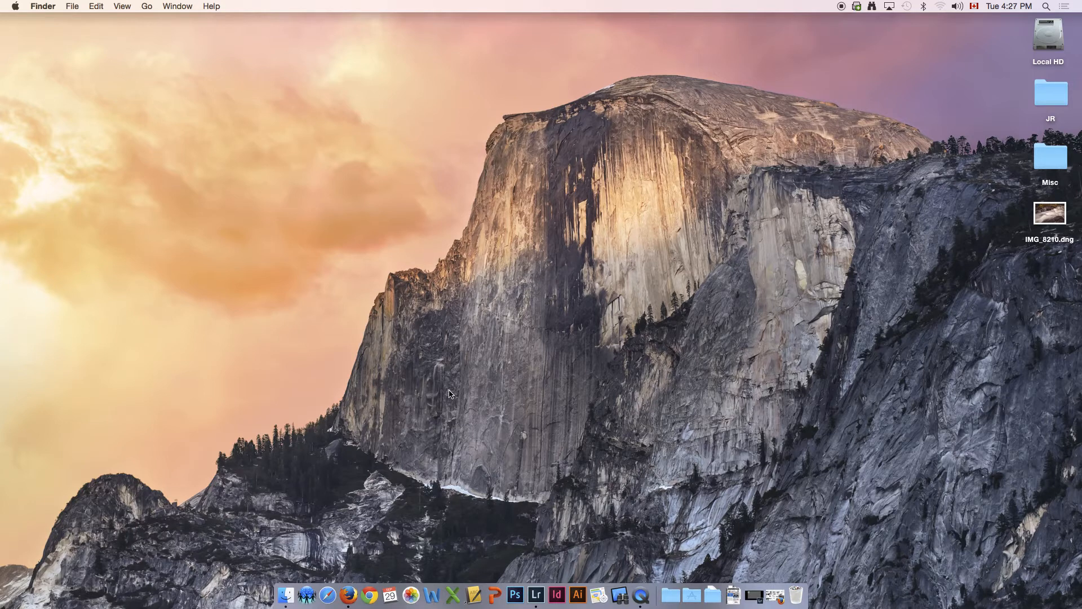
mouse_move(469, 506)
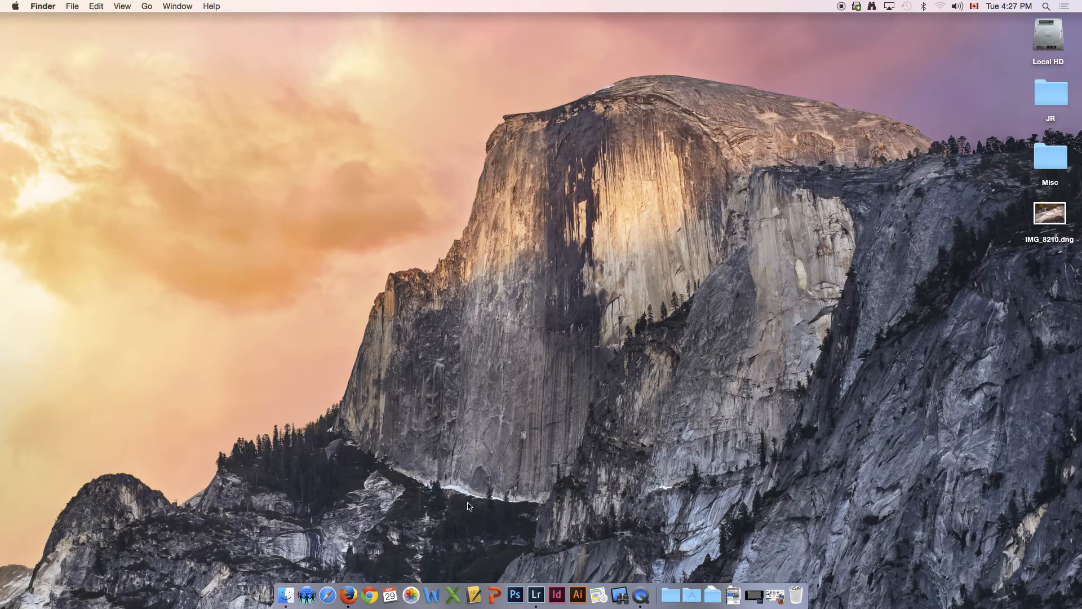
mouse_move(520, 577)
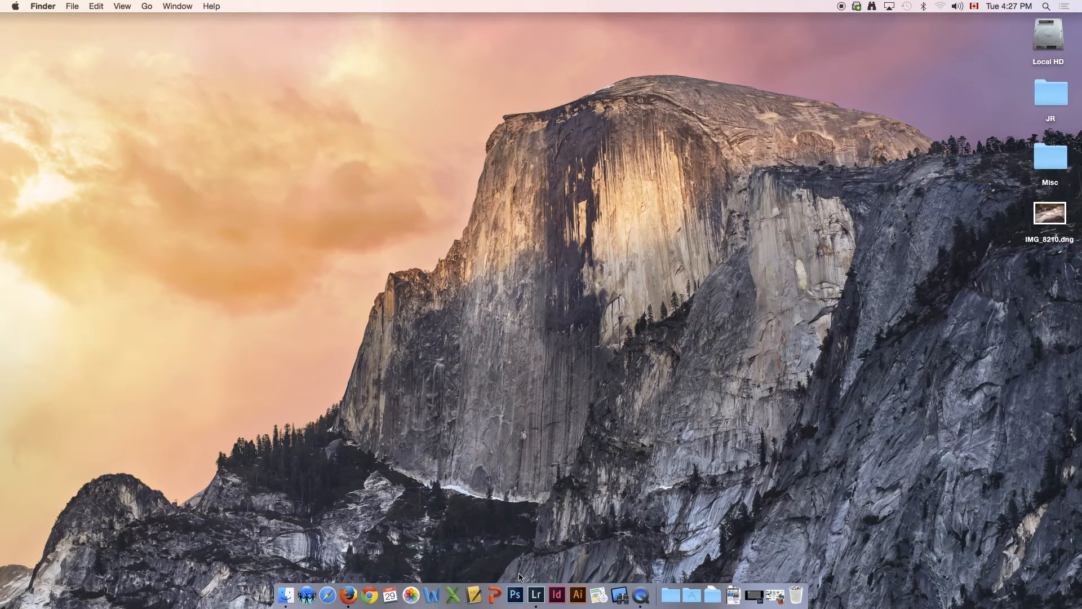
mouse_move(536, 594)
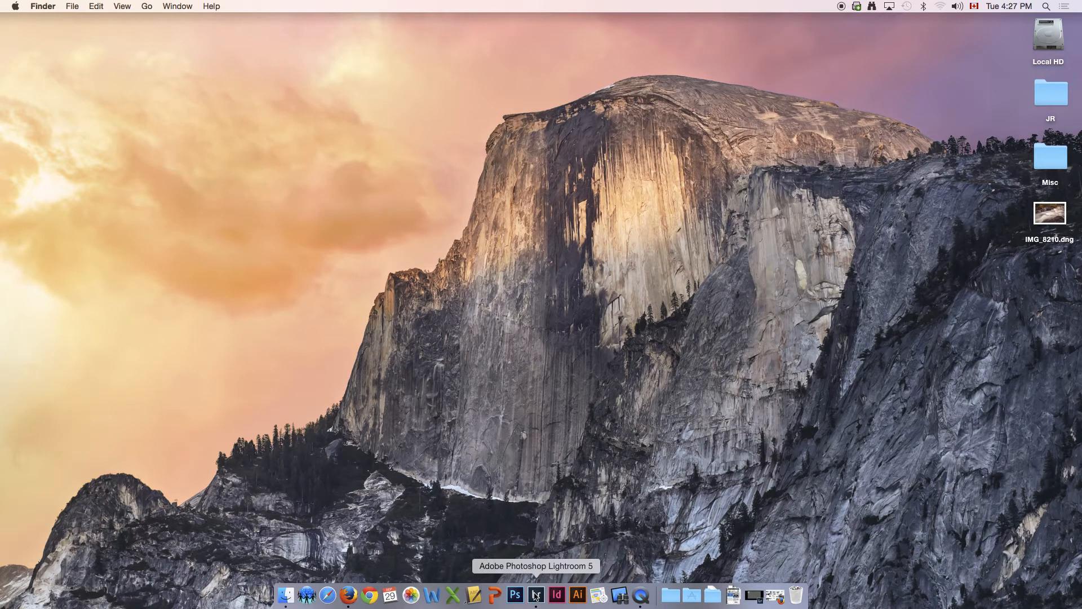
Step: Launch Lightroom 5 from the Dock, opening IMG_8210.dng in the Library module
left_click(514, 595)
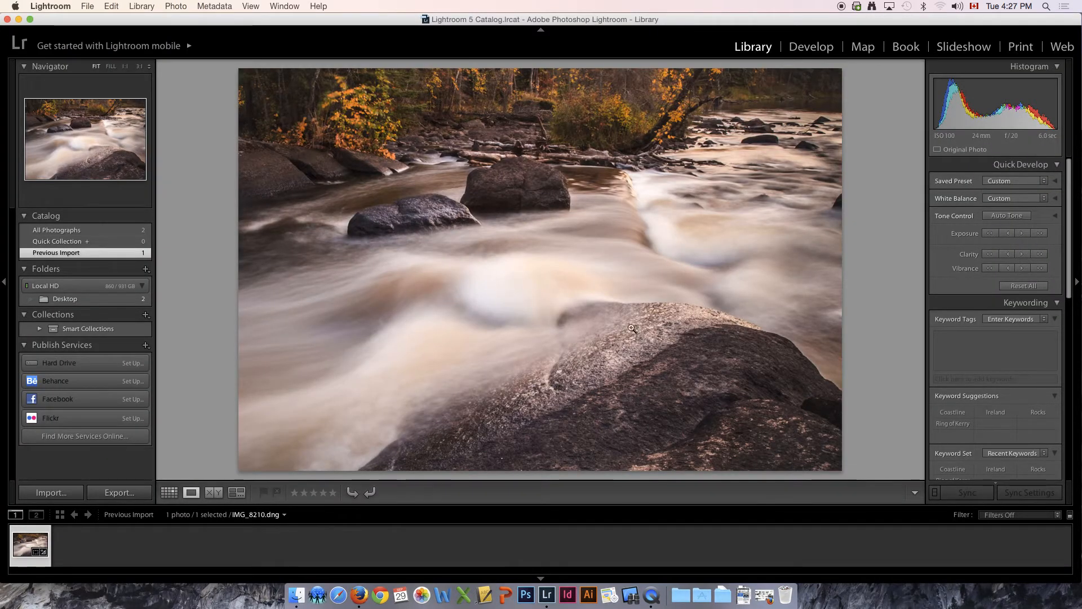
mouse_move(596, 348)
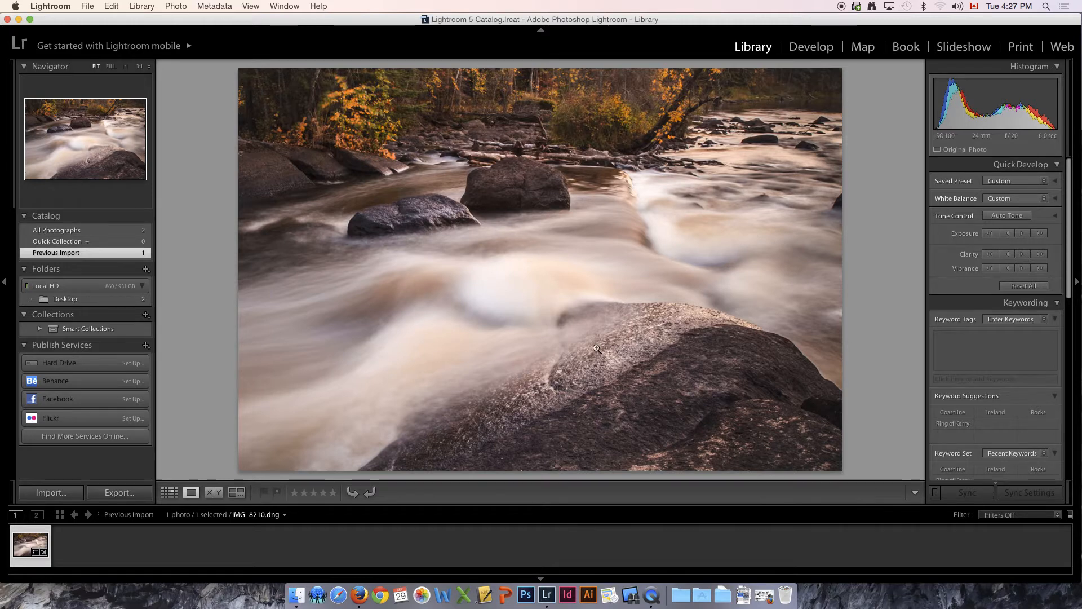
mouse_move(978, 98)
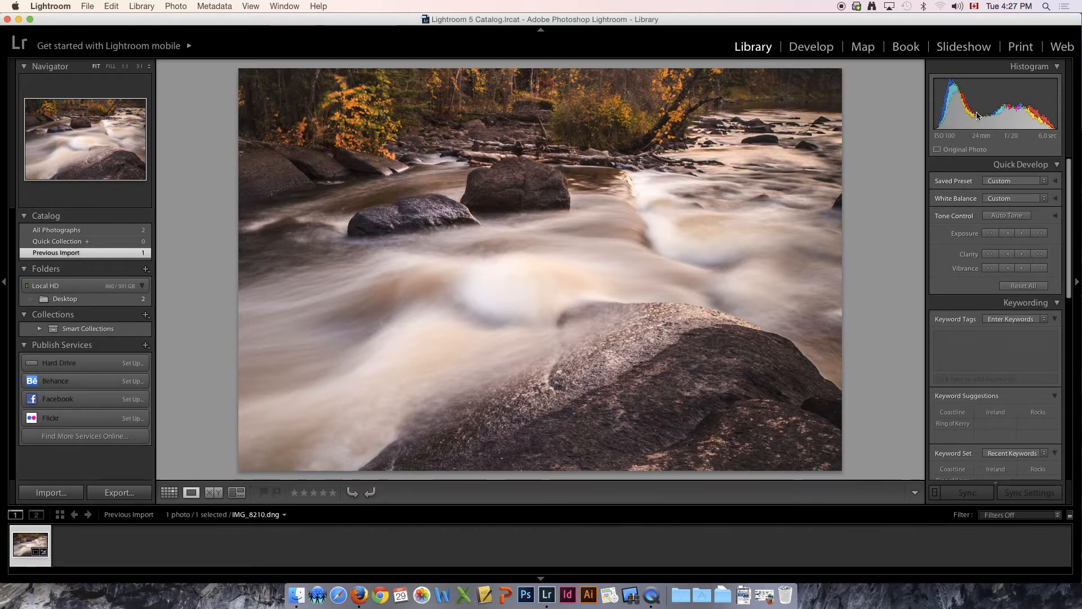
mouse_move(760, 55)
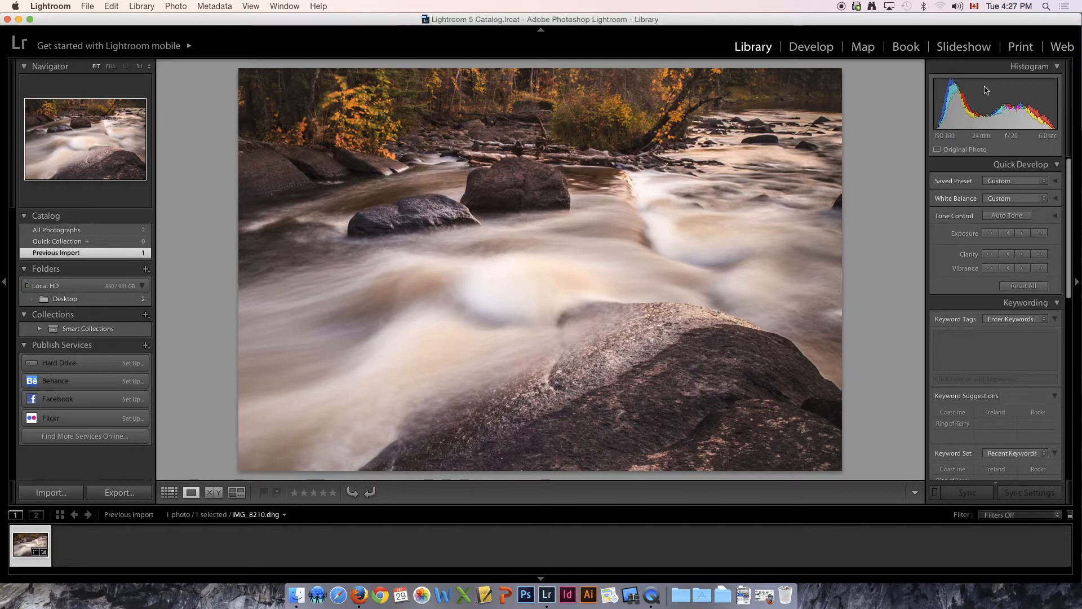
mouse_move(955, 114)
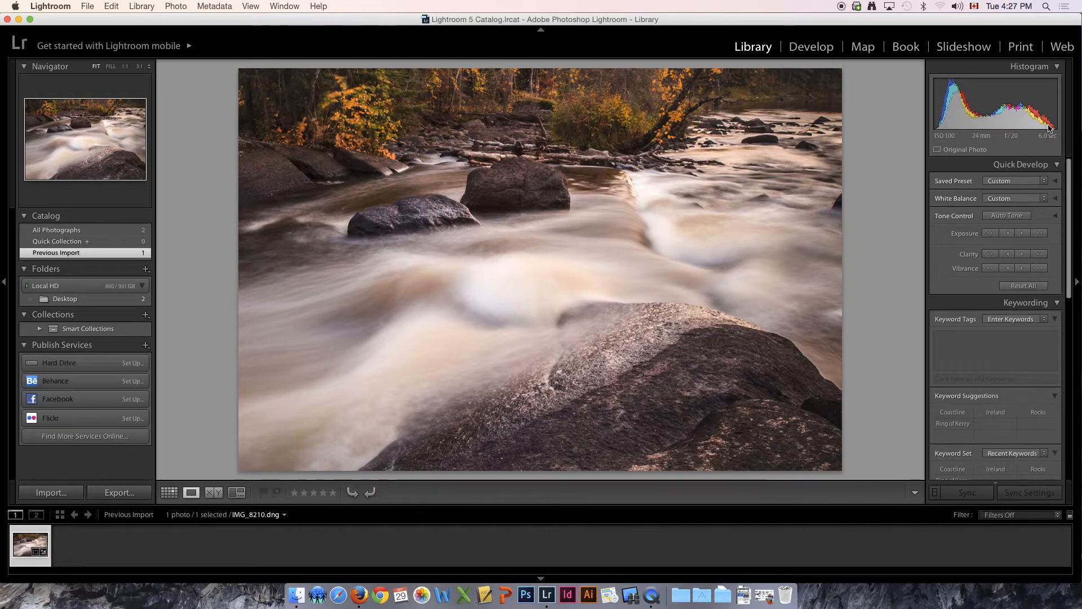
mouse_move(746, 181)
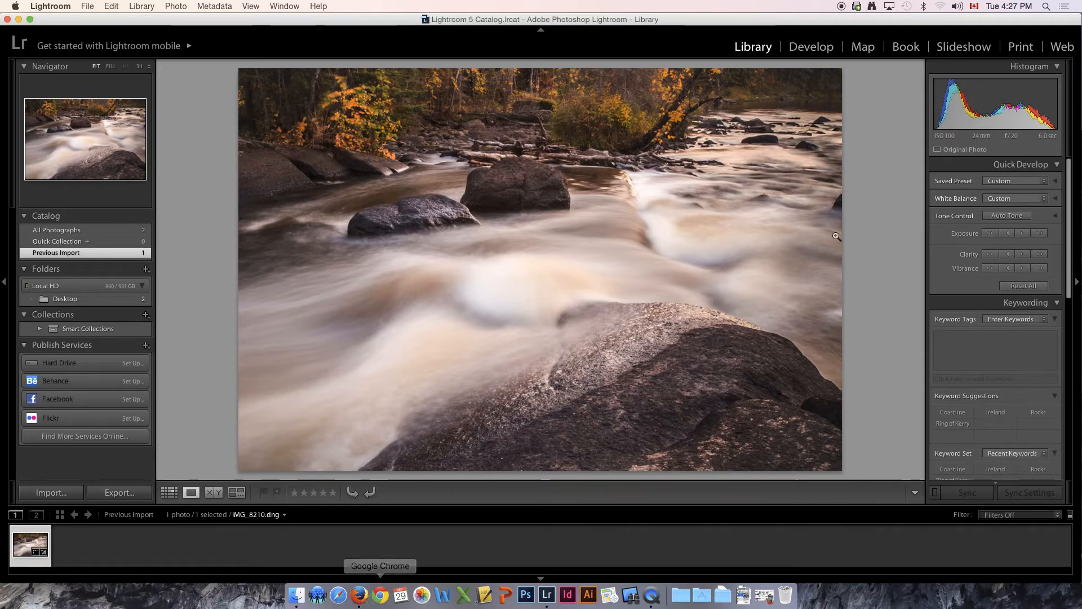
mouse_move(942, 135)
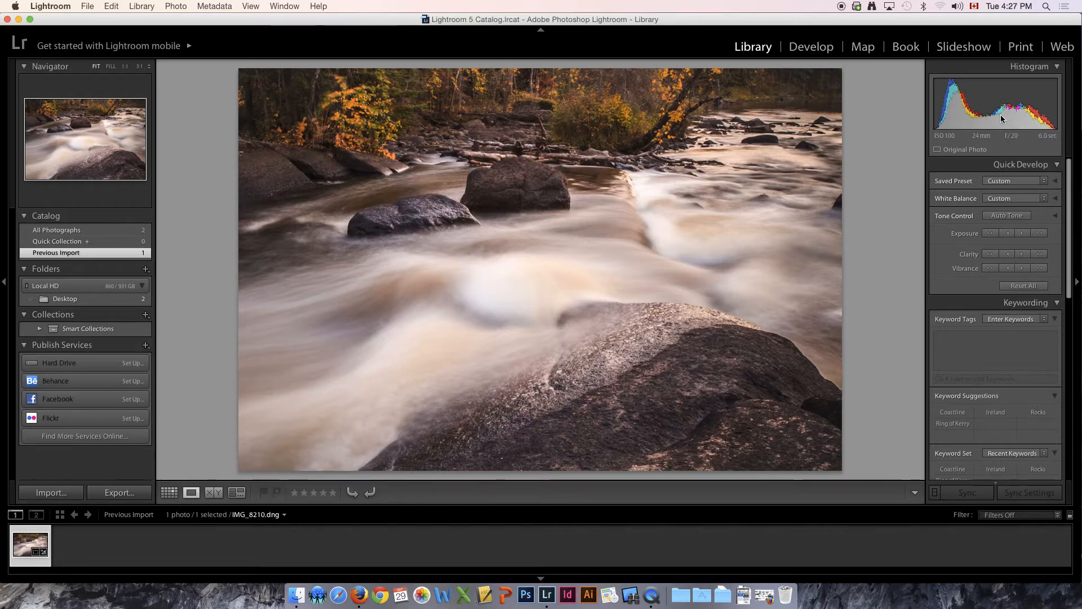
mouse_move(963, 89)
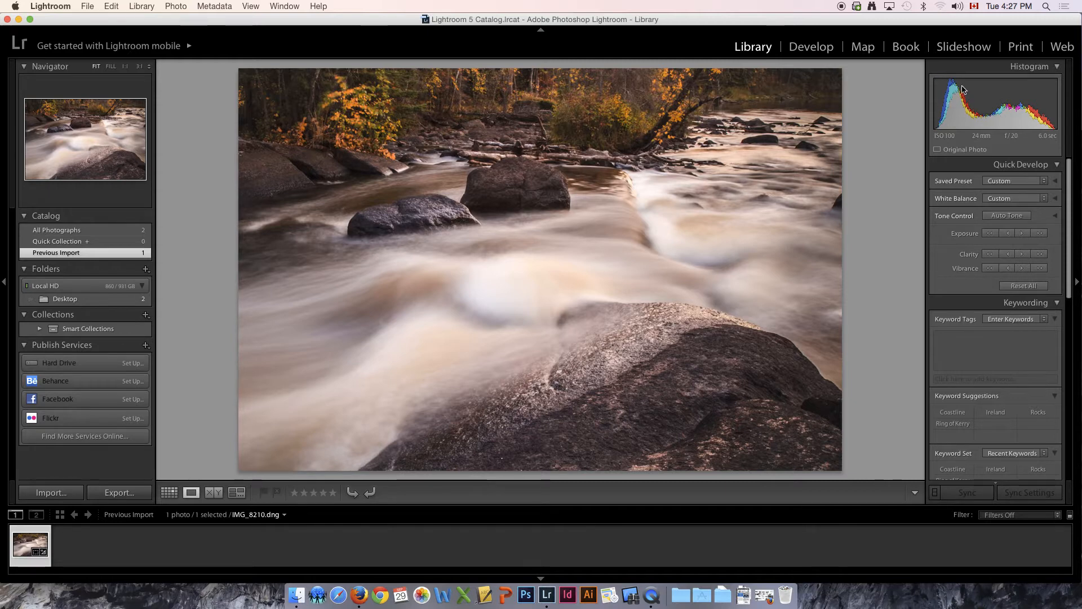
mouse_move(976, 116)
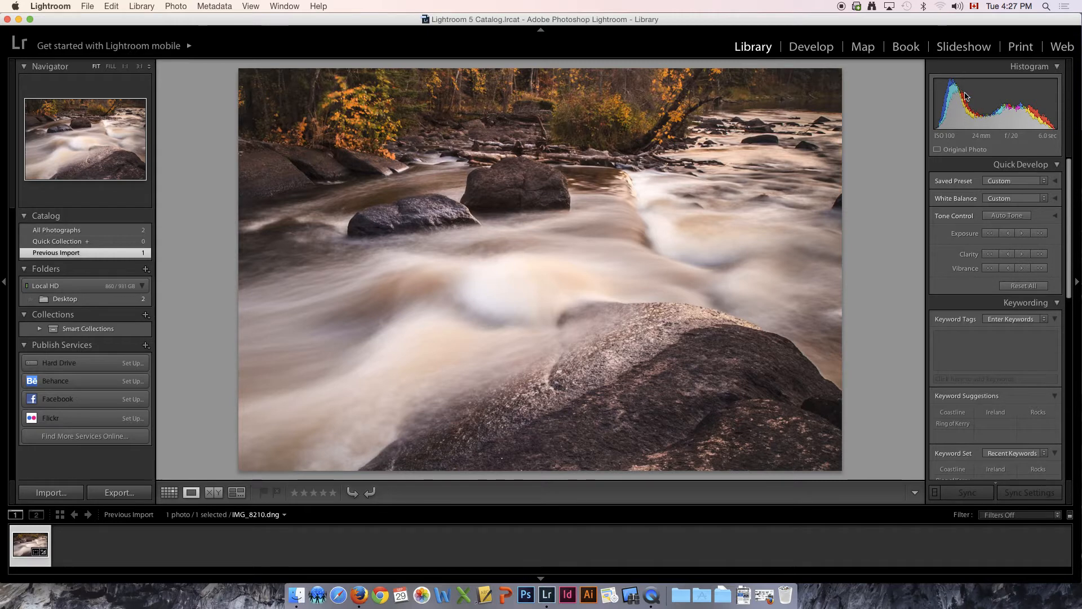
mouse_move(983, 118)
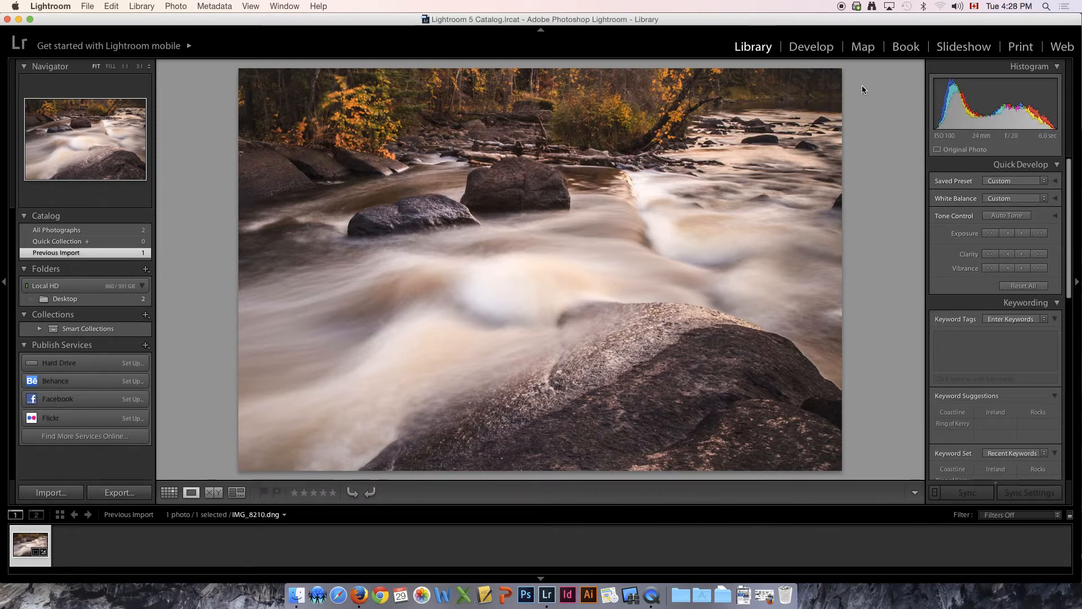
mouse_move(842, 79)
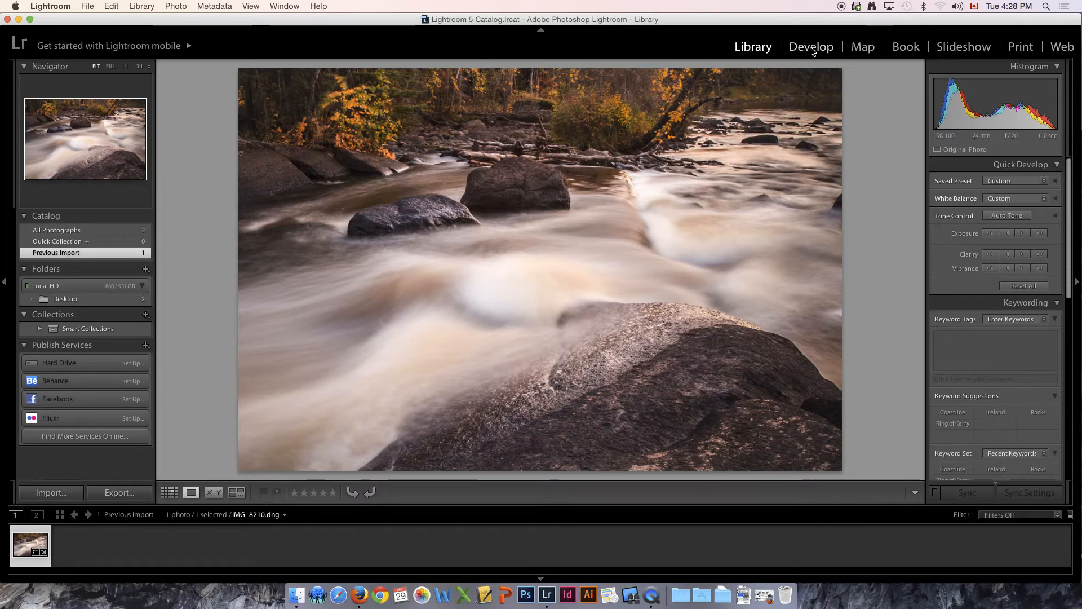
Step: Switch the river photo to the Develop module with its Basic panel and histogram
left_click(811, 46)
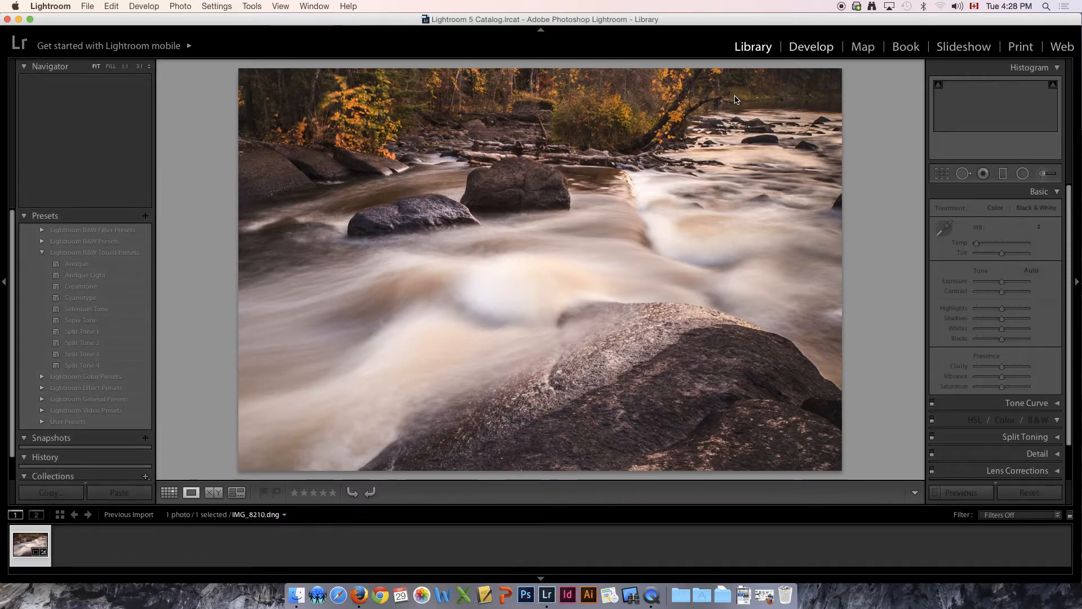
left_click(811, 46)
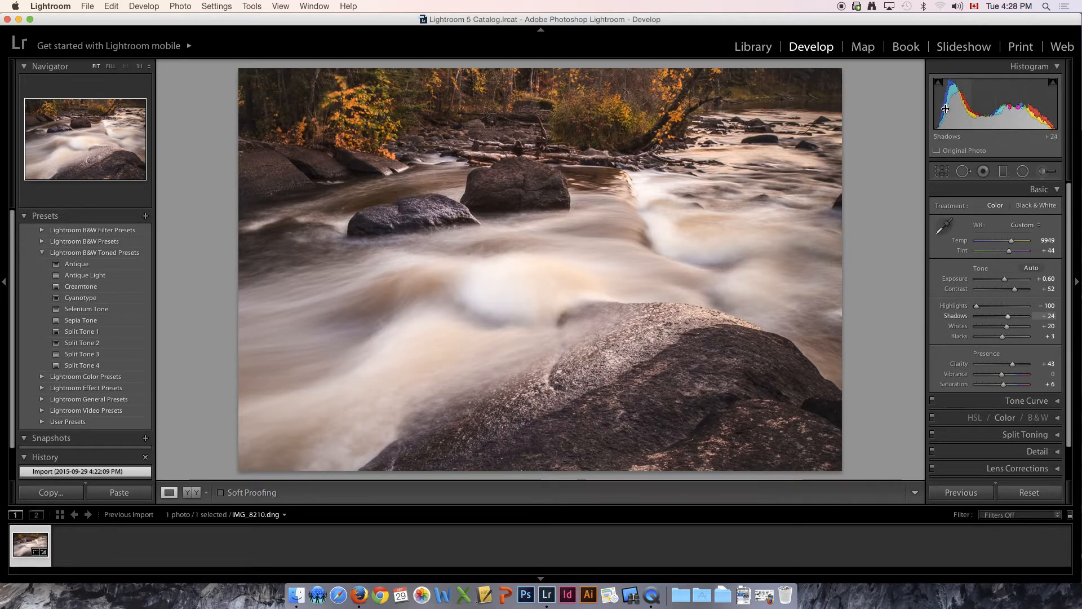
mouse_move(937, 108)
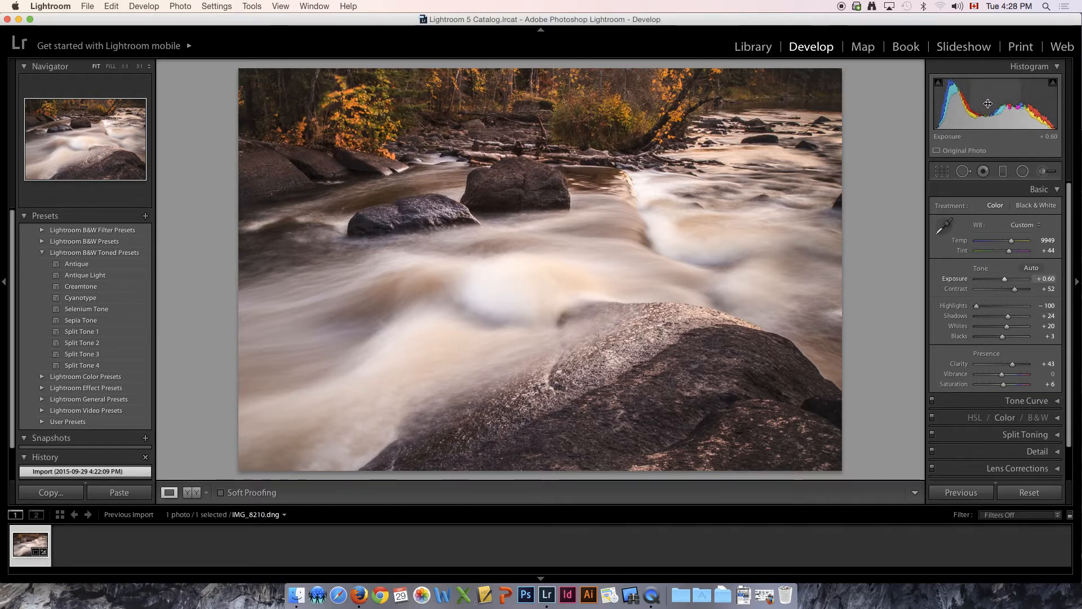
mouse_move(1030, 102)
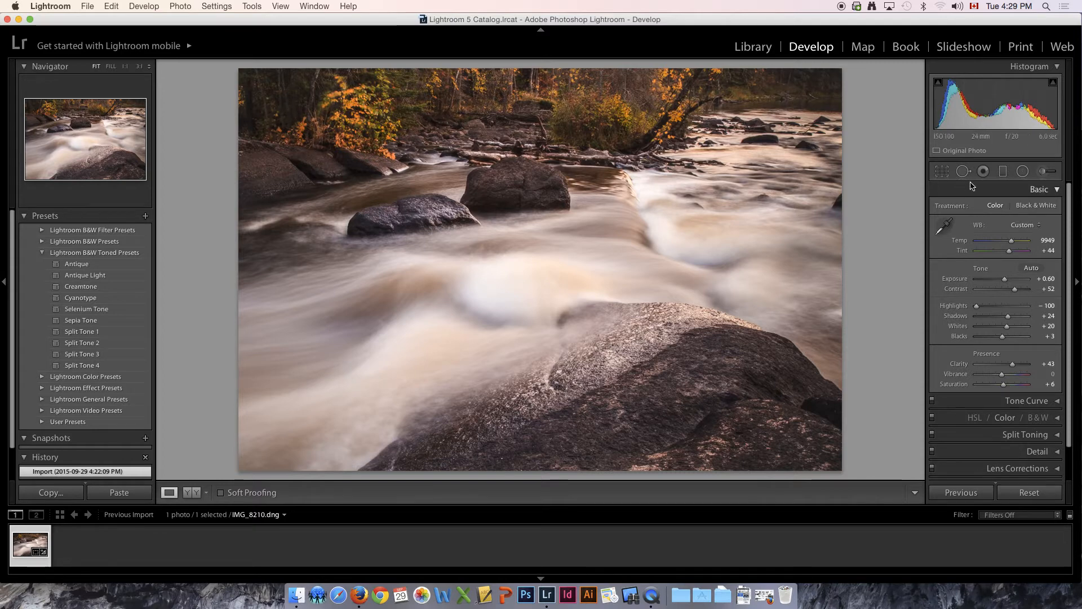
mouse_move(978, 275)
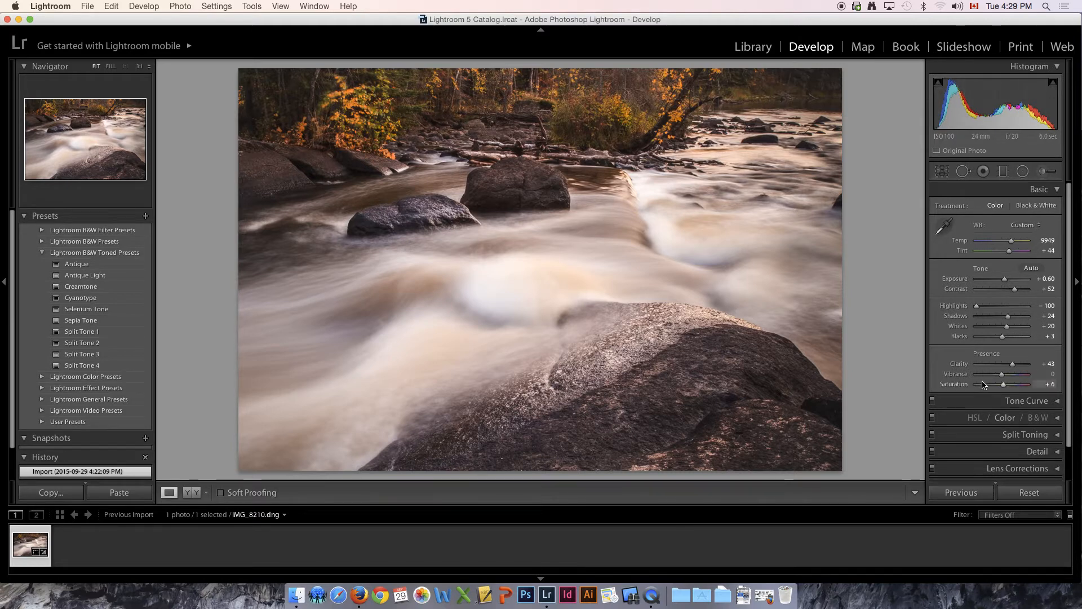
Step: Swing the Blacks slider between heavy darkening and lightening, settling at +4
left_click_drag(1005, 336, 999, 336)
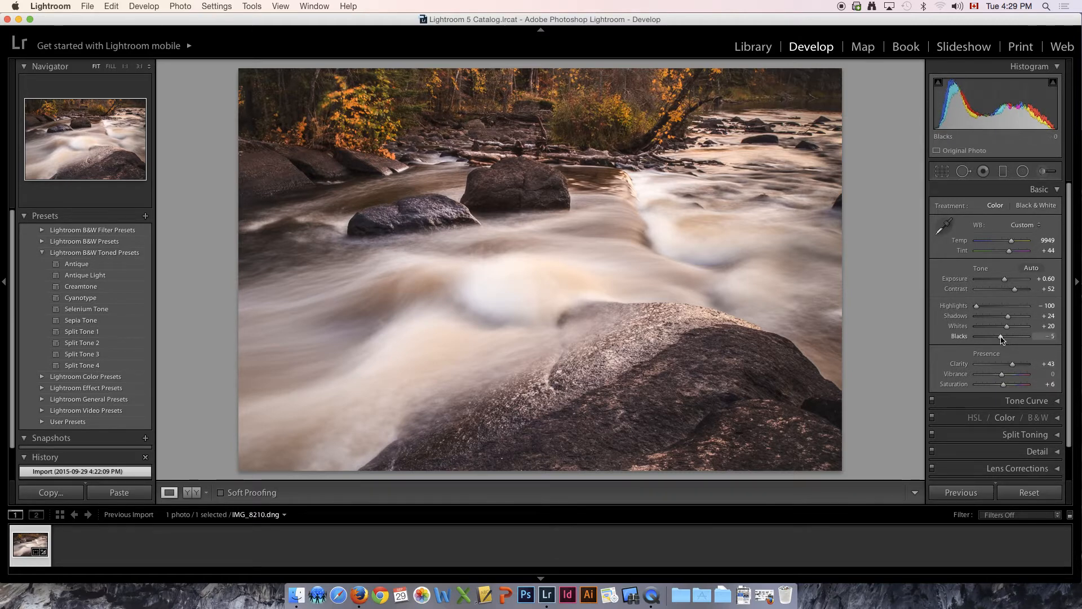
left_click_drag(1015, 337, 1024, 336)
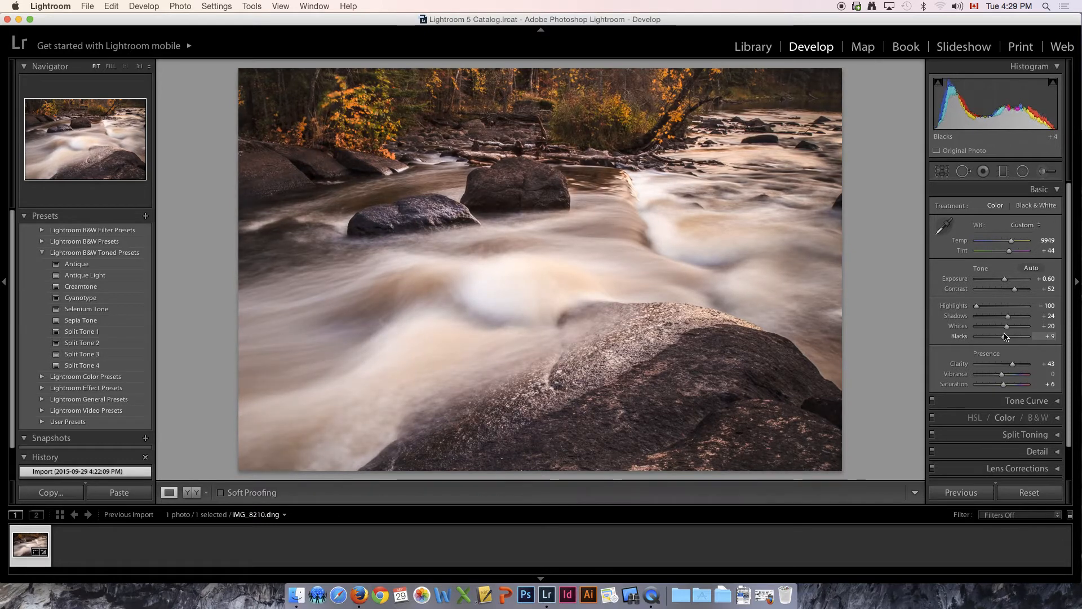
left_click_drag(1005, 336, 966, 337)
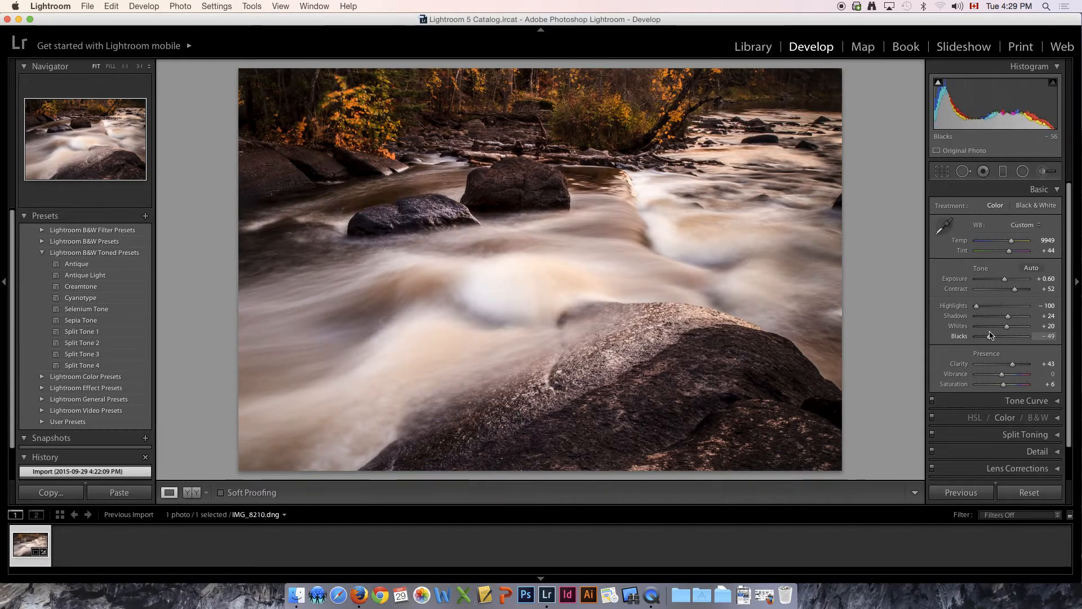
left_click_drag(994, 336, 1011, 336)
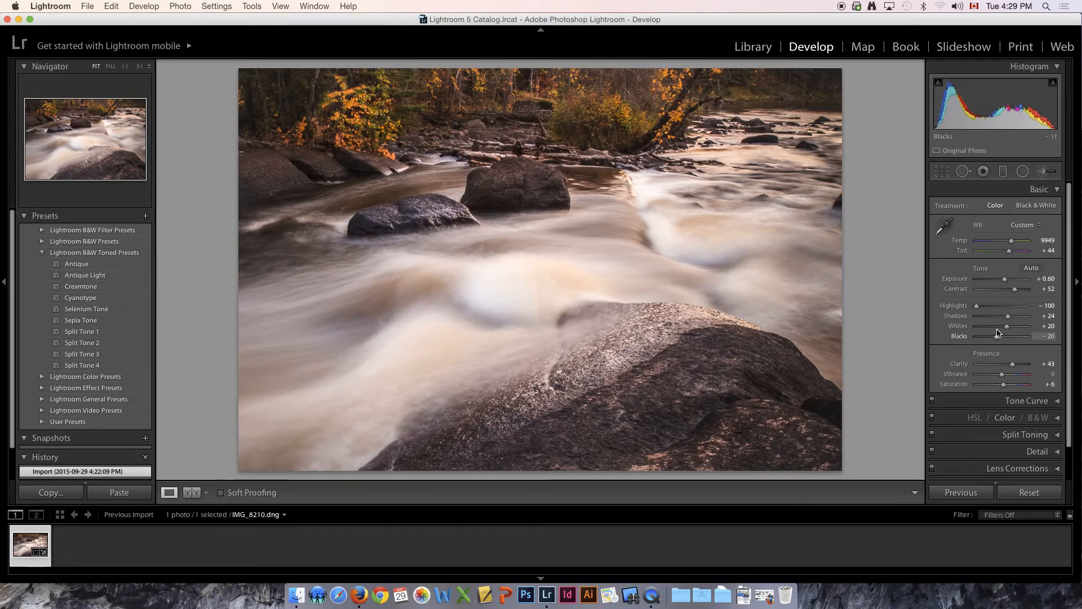
left_click_drag(1006, 336, 1020, 336)
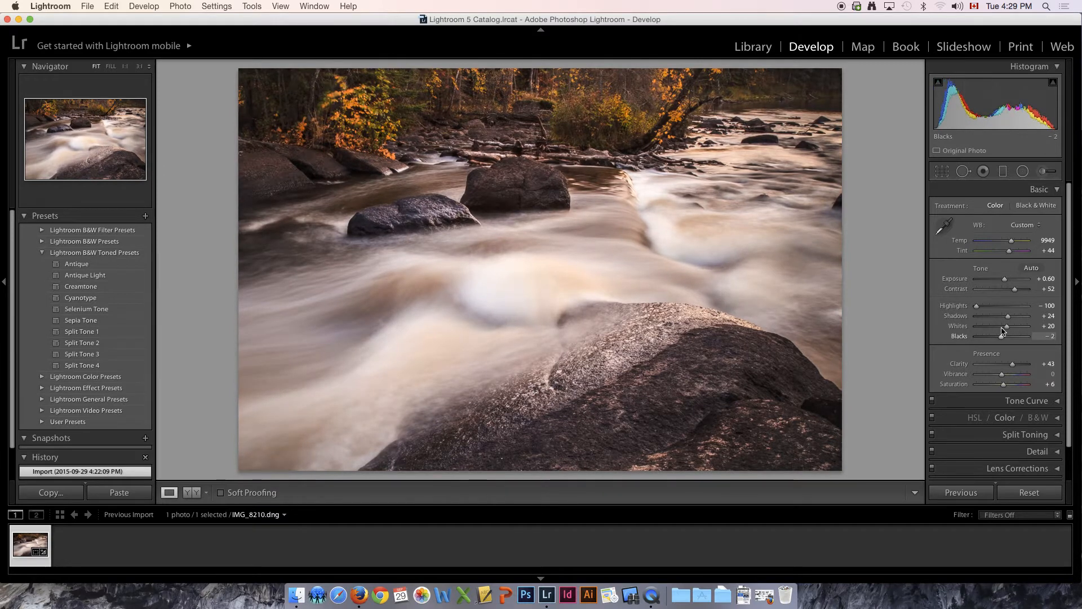
left_click_drag(1007, 336, 978, 336)
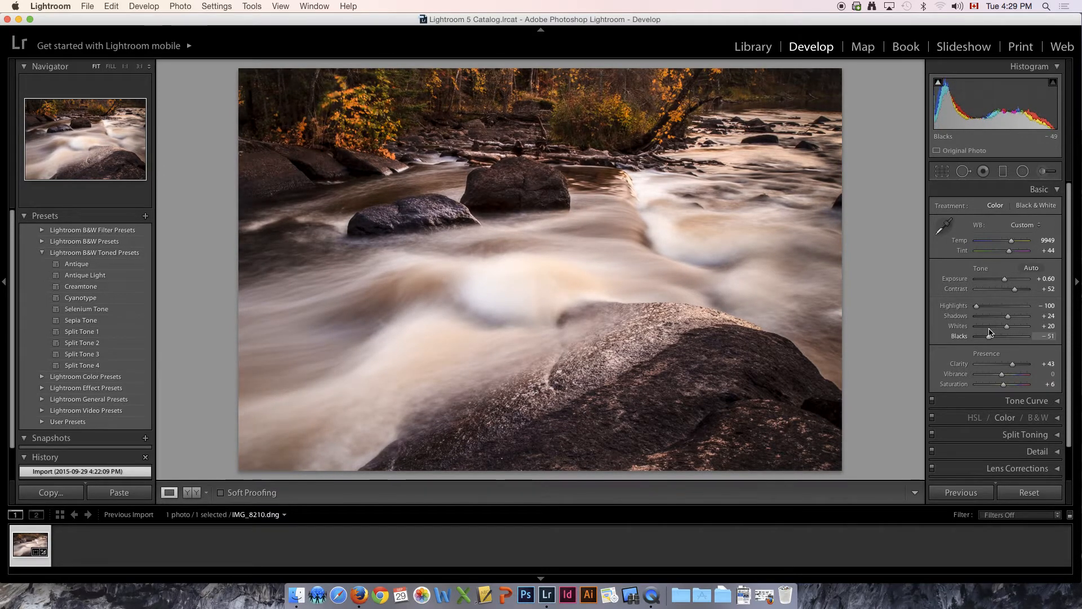
left_click_drag(978, 336, 1022, 336)
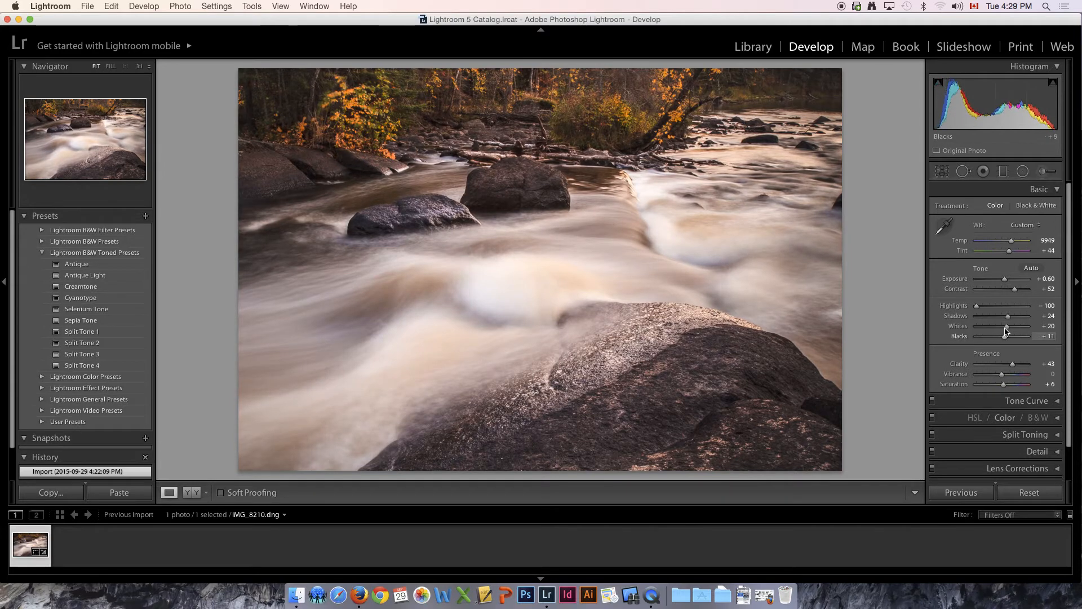
left_click_drag(1011, 336, 1006, 336)
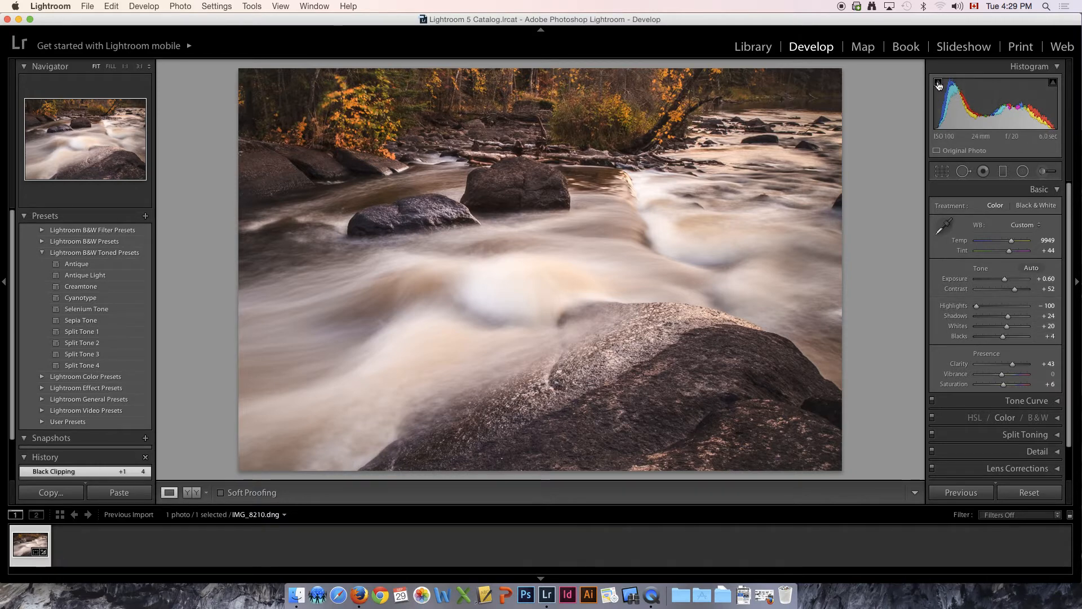
mouse_move(938, 83)
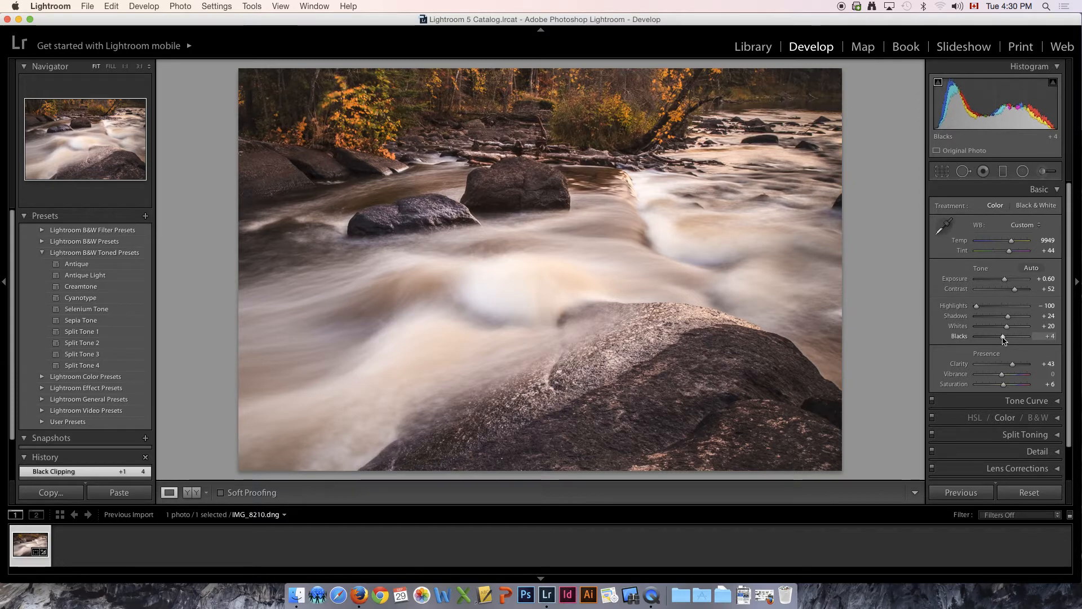
Step: Drop Blacks to -51 with clipped shadow areas shown in blue
left_click_drag(1003, 336, 993, 336)
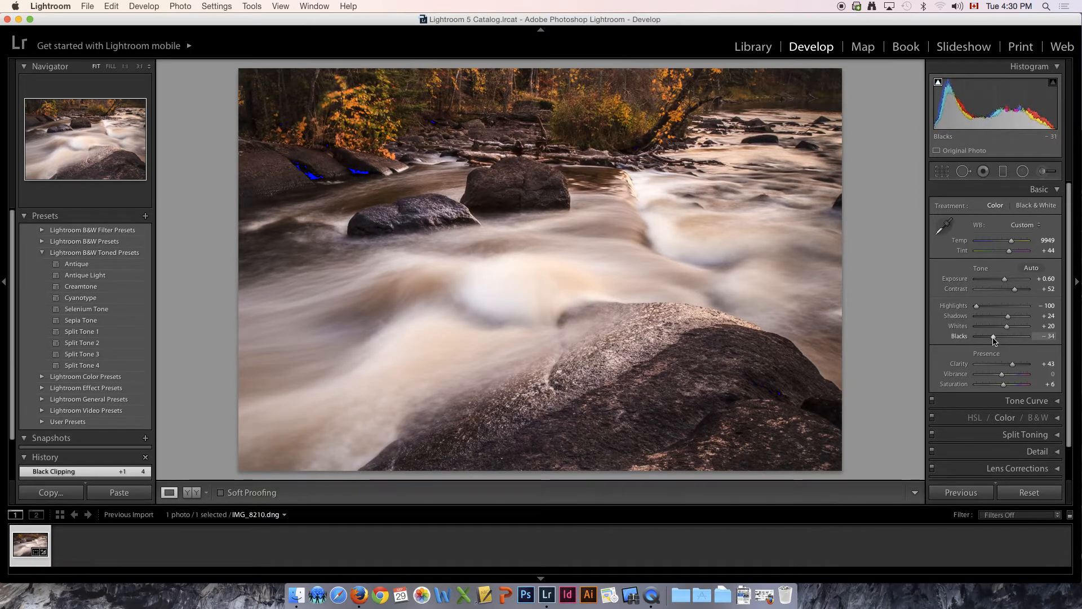
left_click_drag(994, 336, 987, 336)
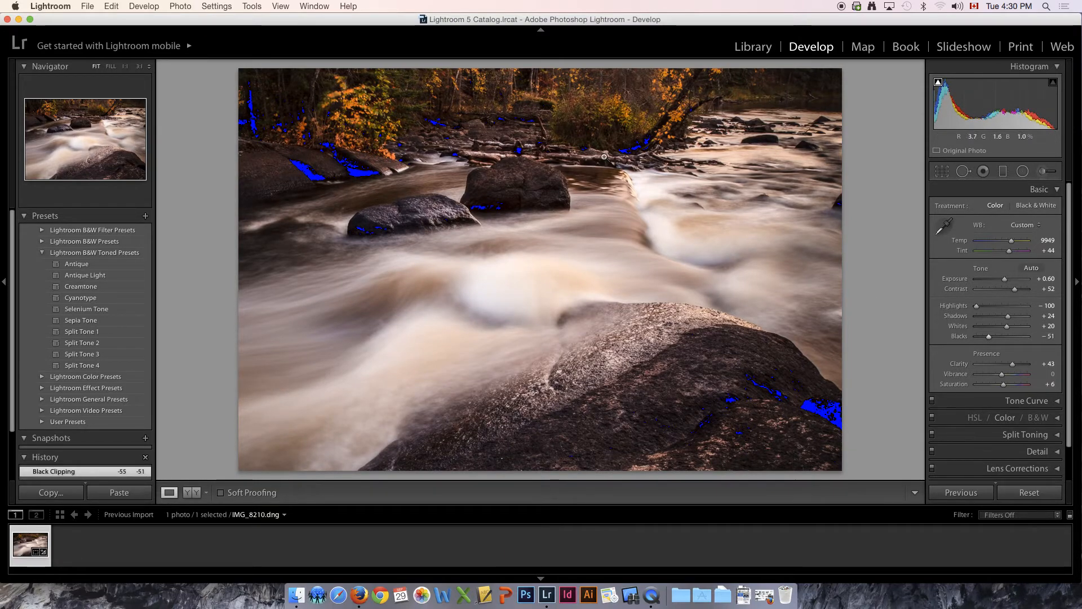
mouse_move(792, 302)
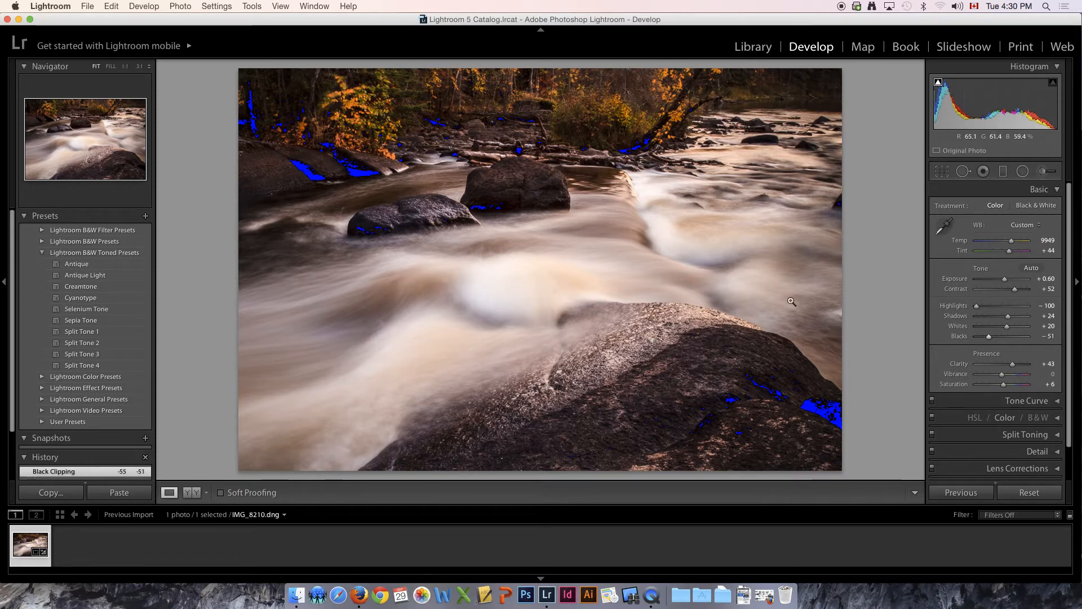
mouse_move(954, 102)
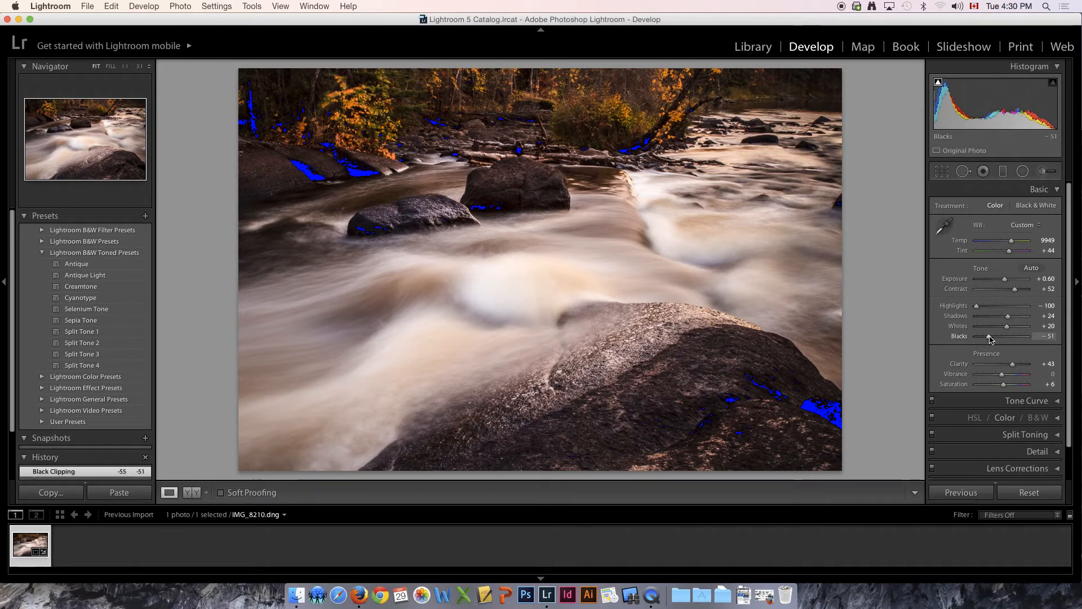
Step: Alt-drag Blacks to reveal where the dark rocks clip, then settle at −3
left_click_drag(992, 336, 1015, 336)
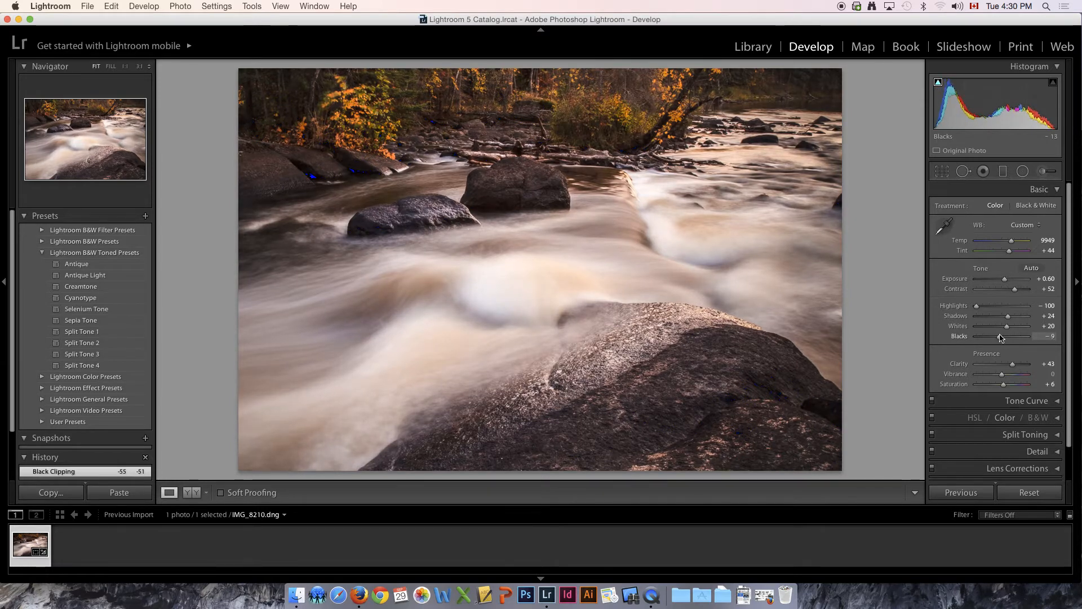
left_click_drag(999, 336, 1015, 336)
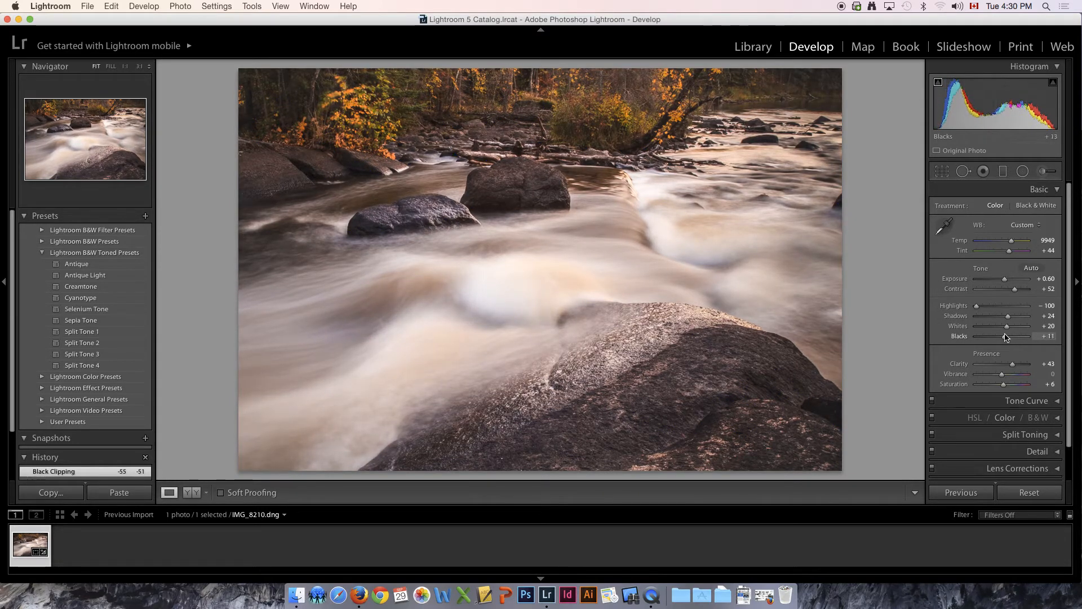
left_click_drag(1005, 336, 1015, 336)
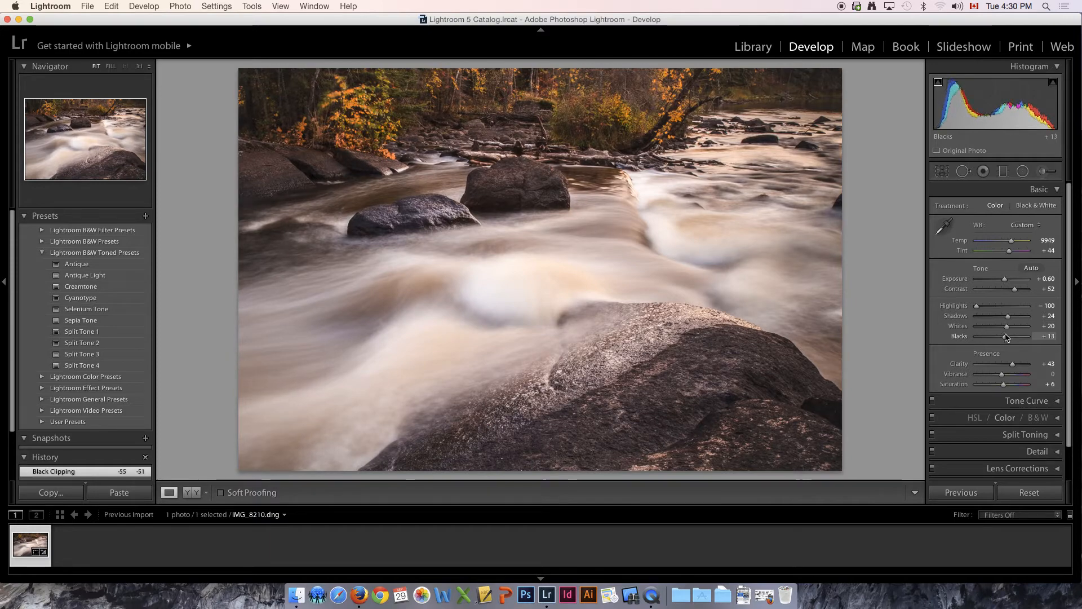
left_click_drag(1006, 336, 980, 336)
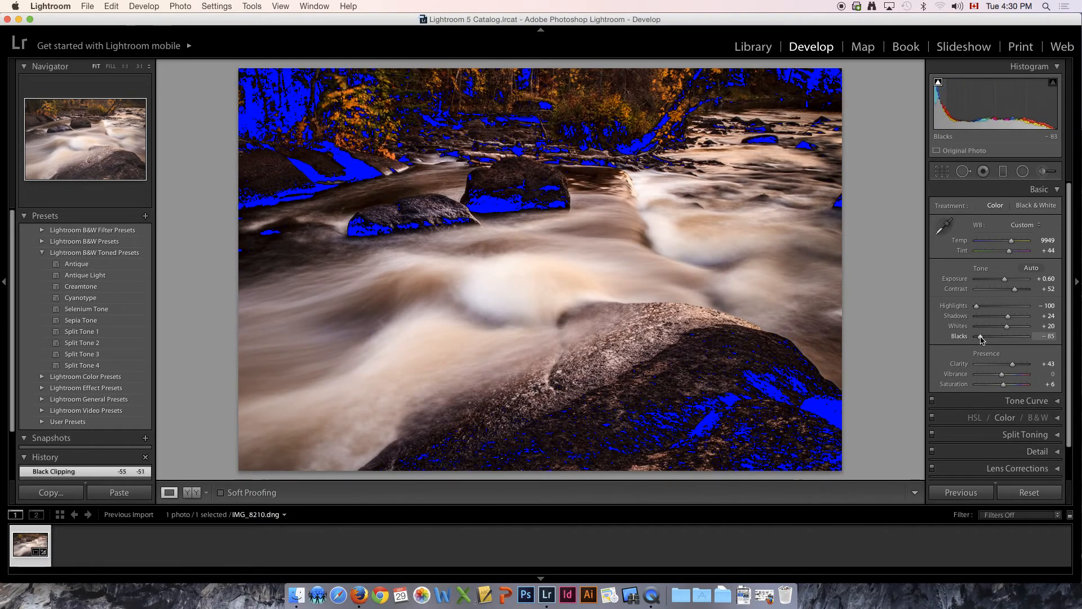
left_click_drag(979, 336, 990, 336)
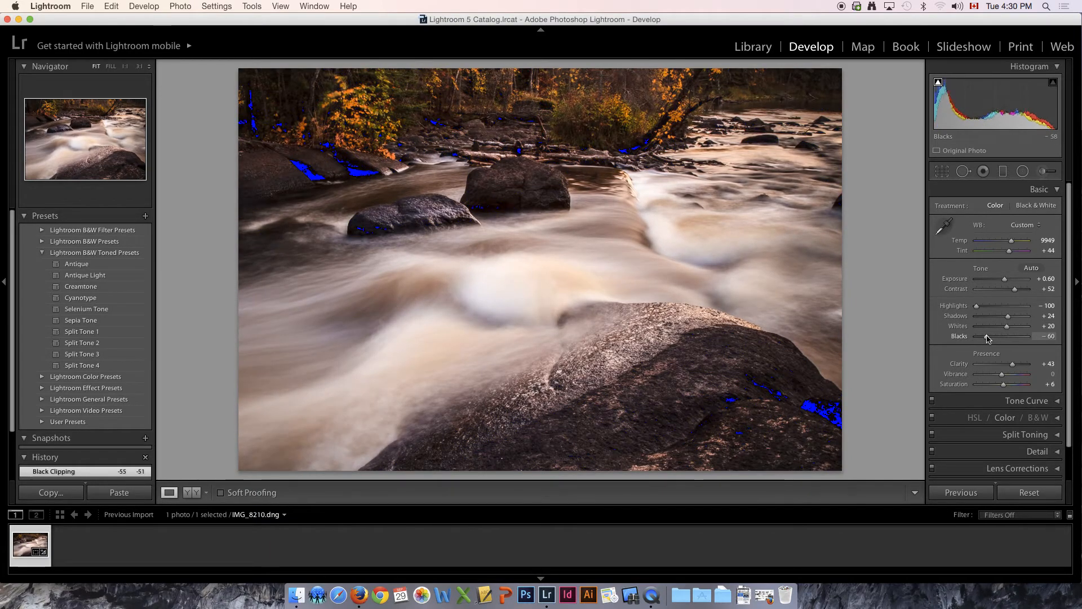
left_click_drag(1012, 336, 987, 336)
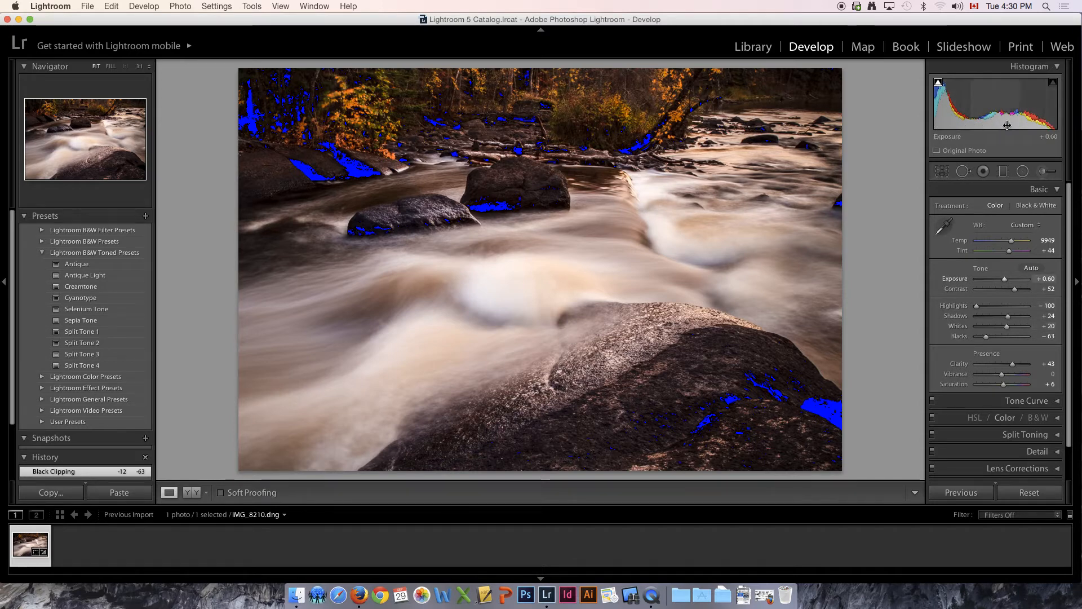
mouse_move(939, 120)
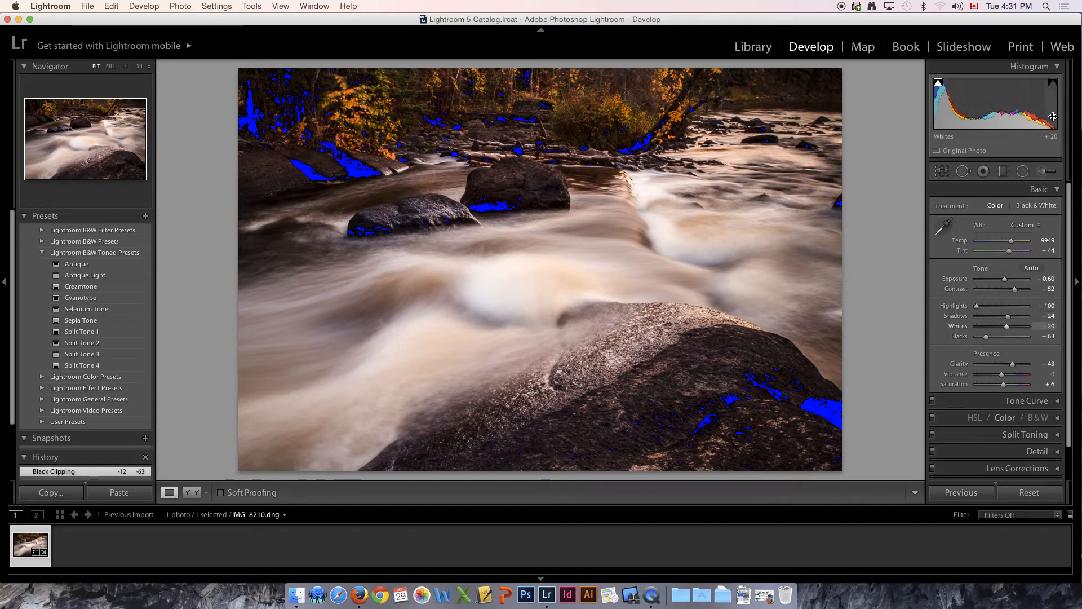
mouse_move(999, 305)
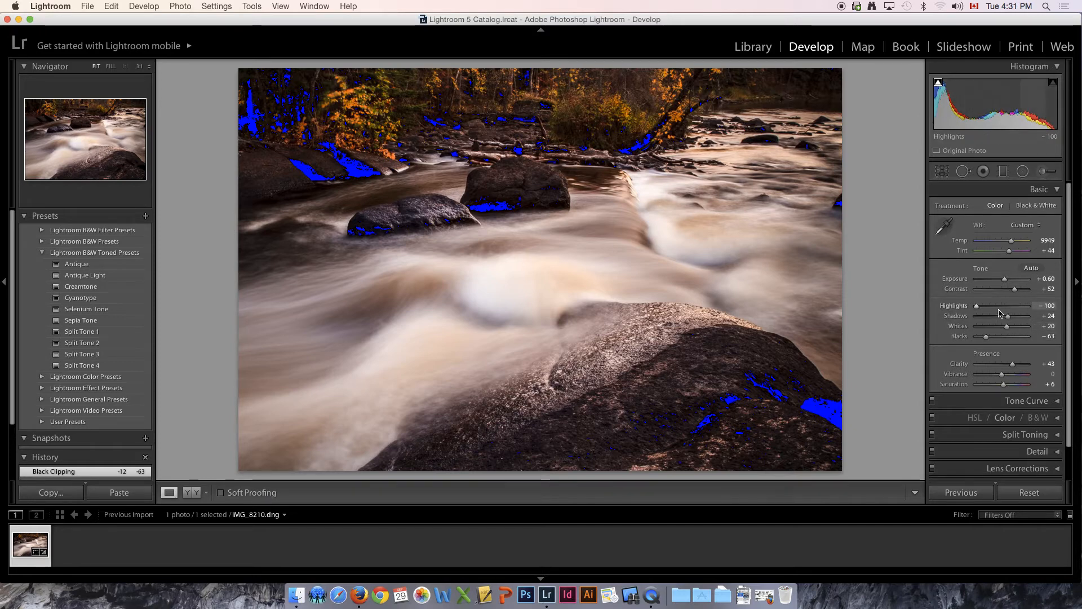
left_click_drag(994, 336, 1000, 336)
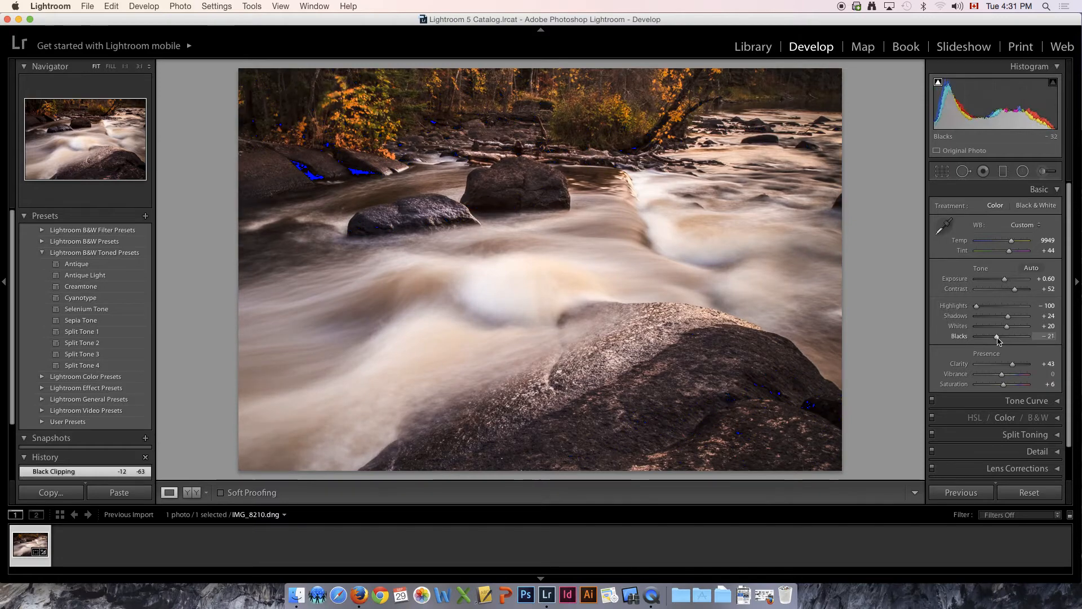
left_click_drag(997, 337, 1004, 337)
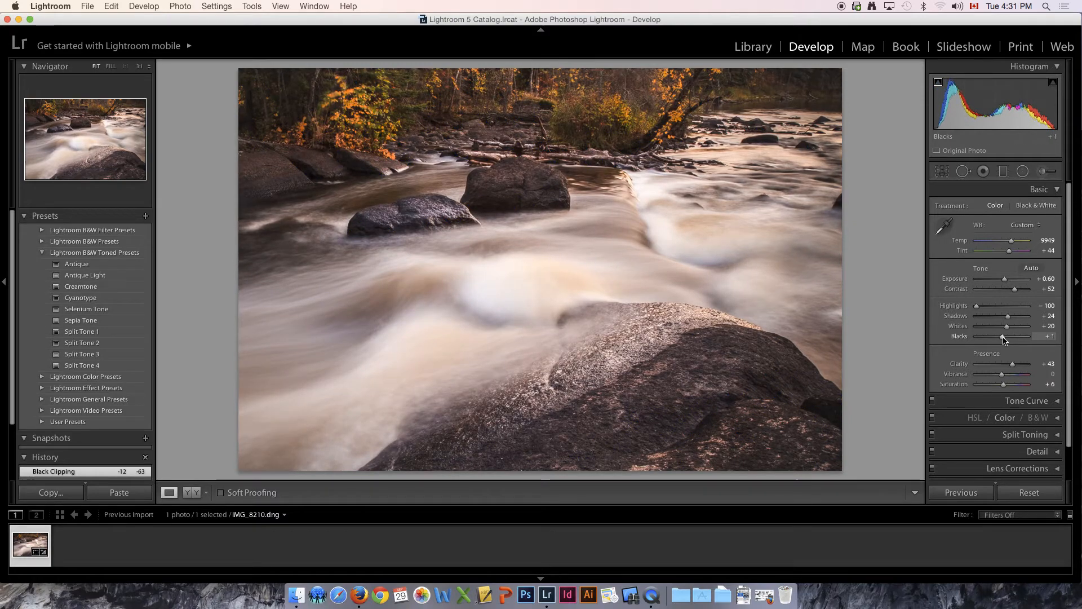
left_click_drag(1008, 336, 1002, 336)
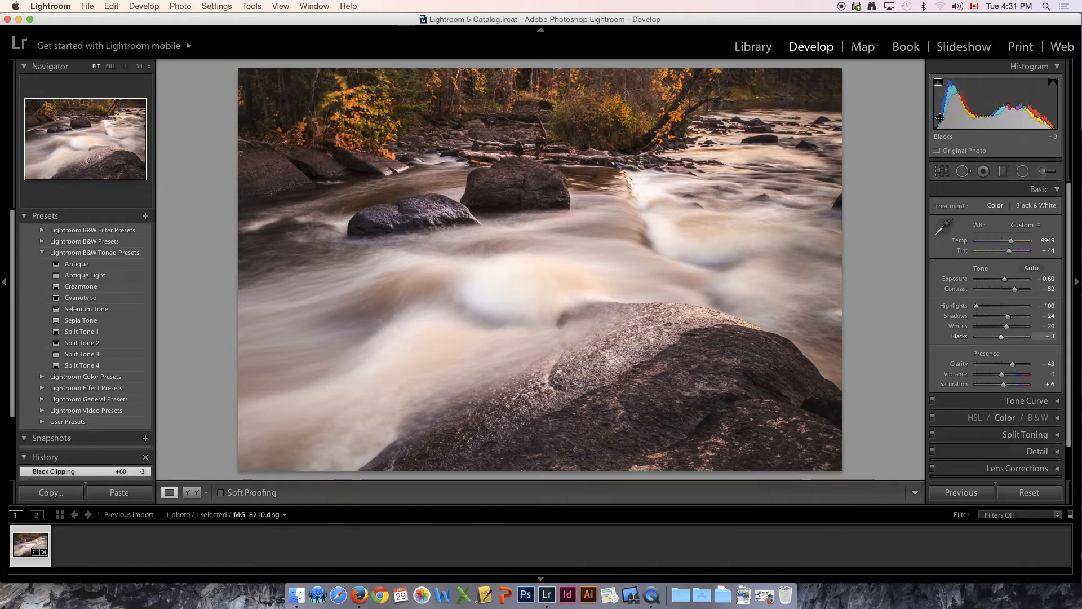
mouse_move(960, 117)
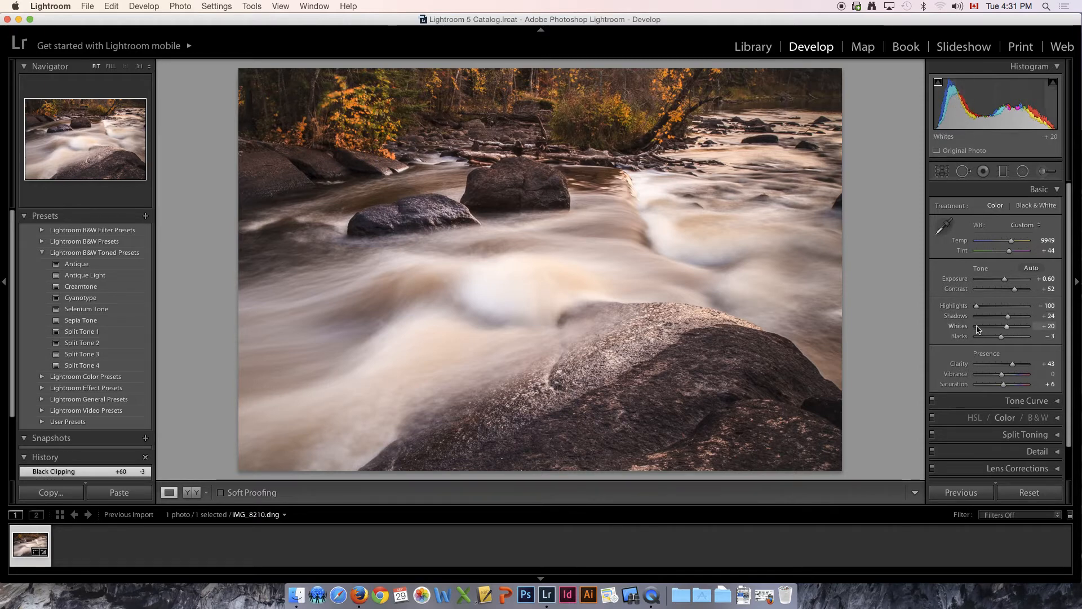
mouse_move(1008, 316)
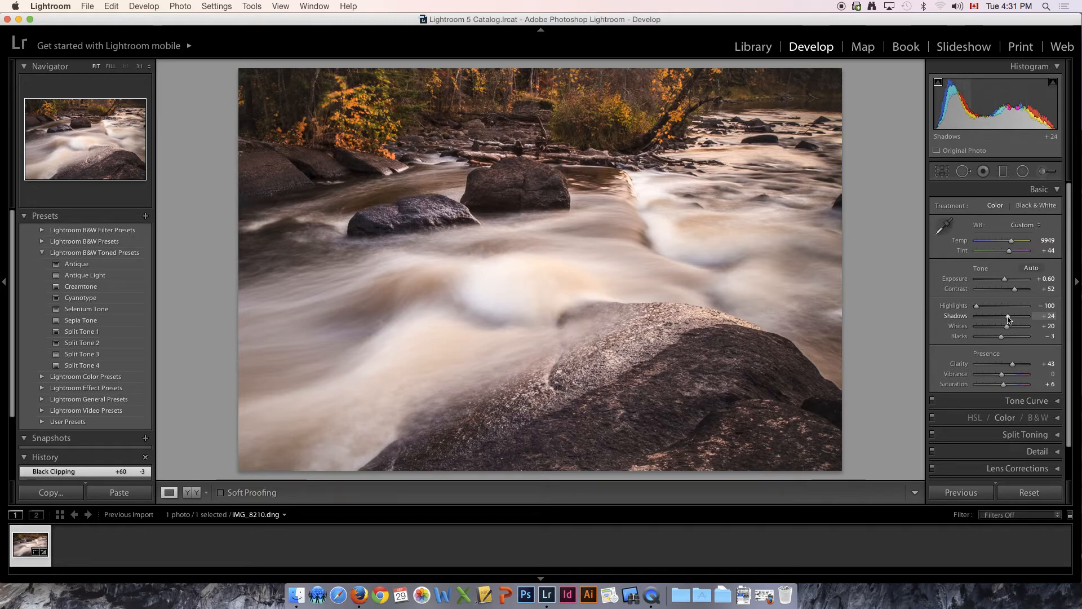
Step: Alt-drag Shadows back and forth around zero to check for clipping
left_click_drag(1008, 315, 987, 315)
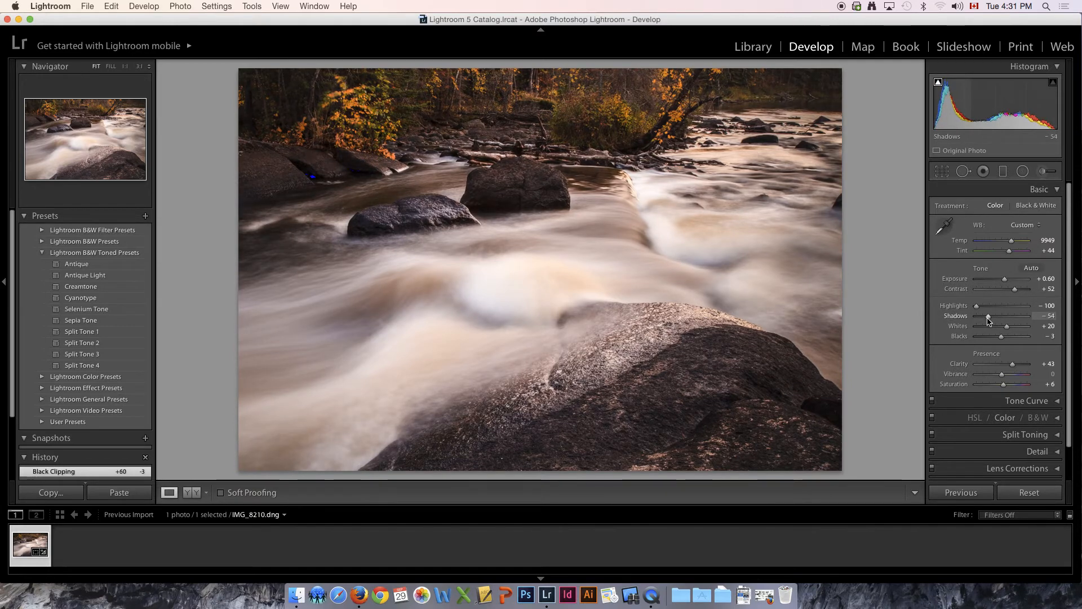
left_click_drag(988, 316, 1006, 316)
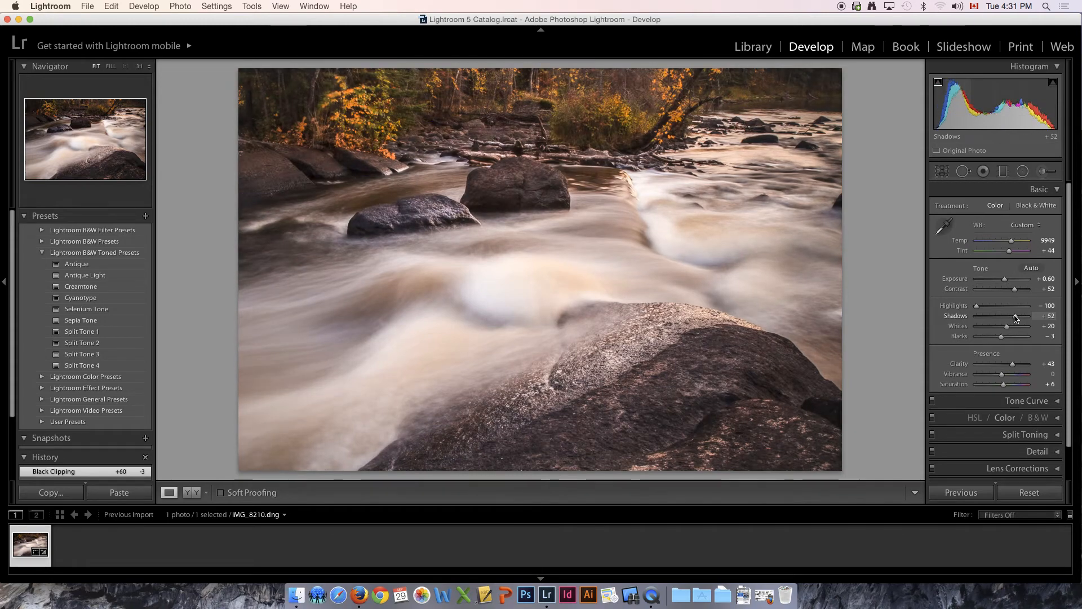
left_click_drag(1015, 315, 992, 315)
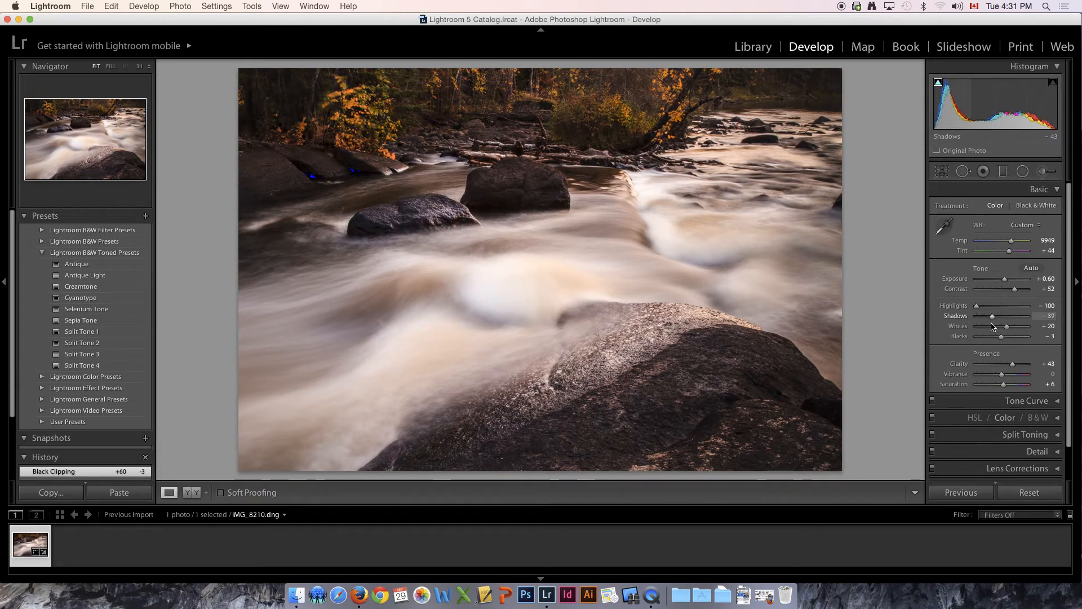
left_click_drag(992, 317, 1015, 316)
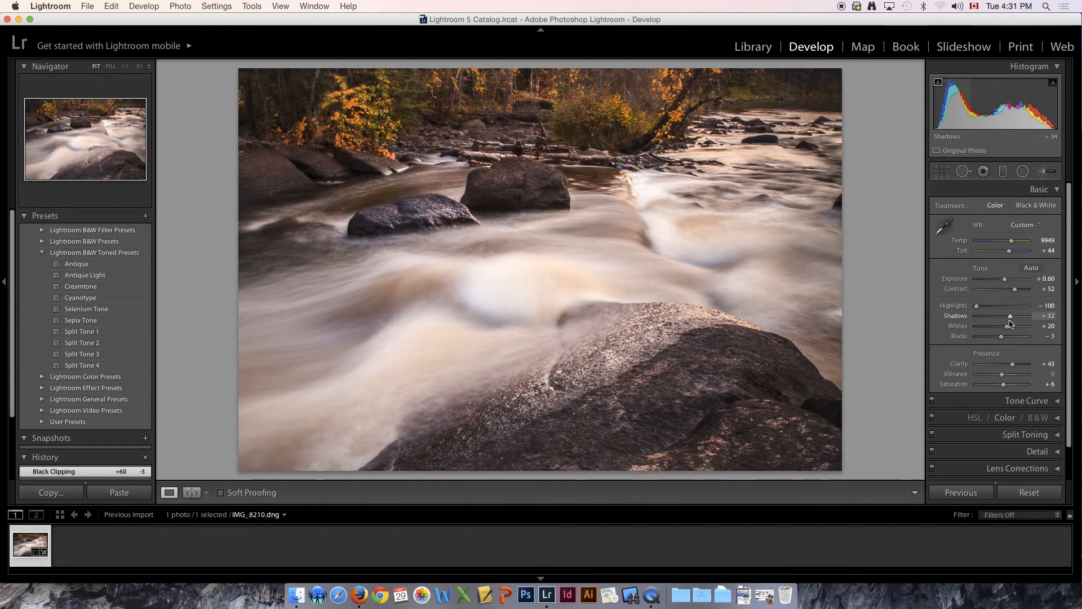
left_click_drag(1015, 315, 1008, 315)
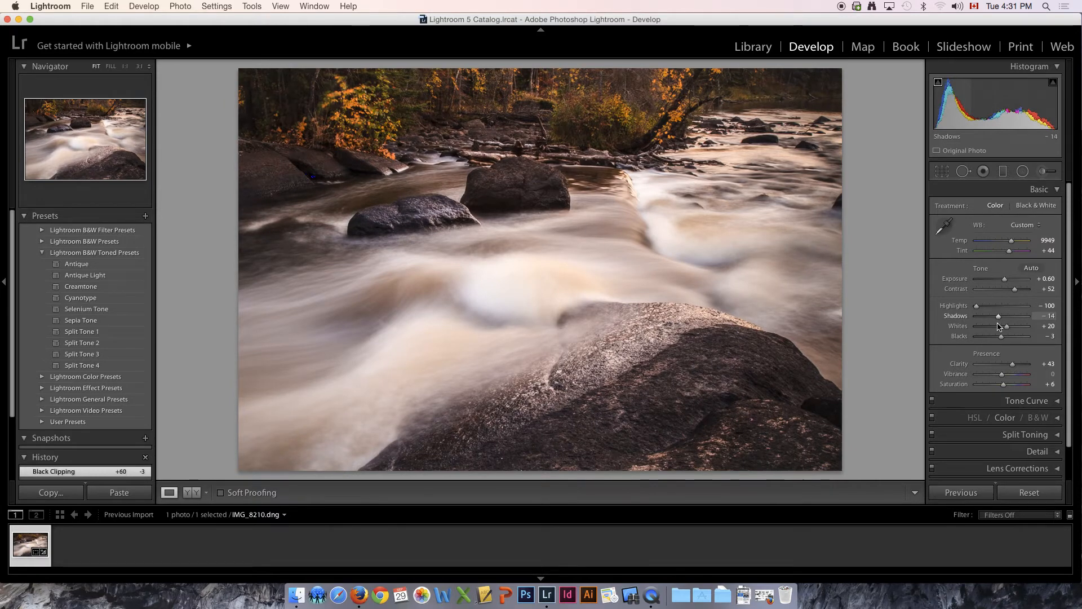
left_click_drag(998, 315, 1000, 316)
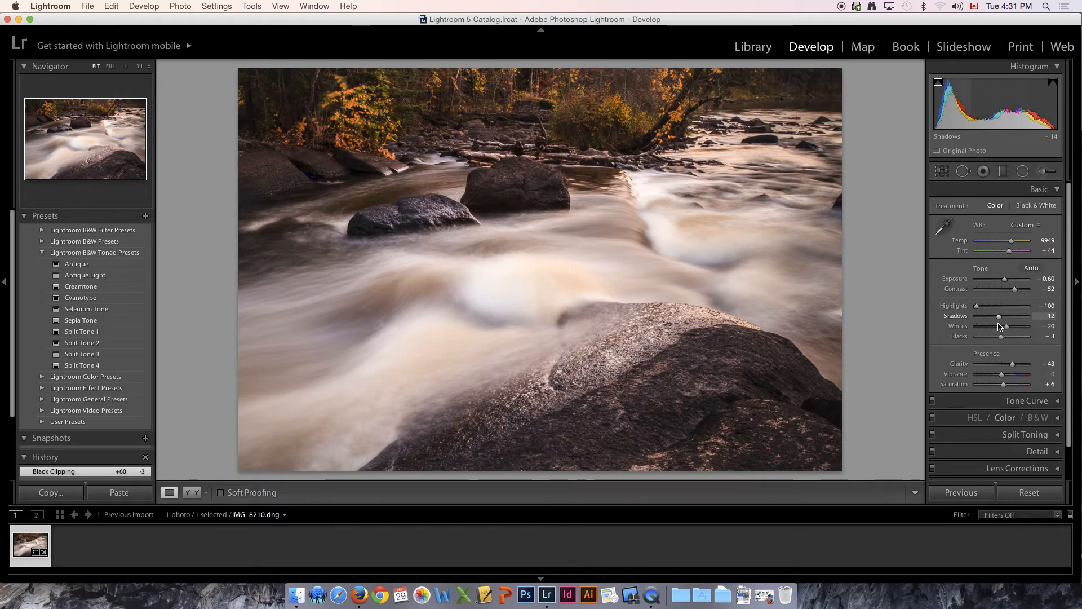
left_click_drag(999, 316, 1008, 316)
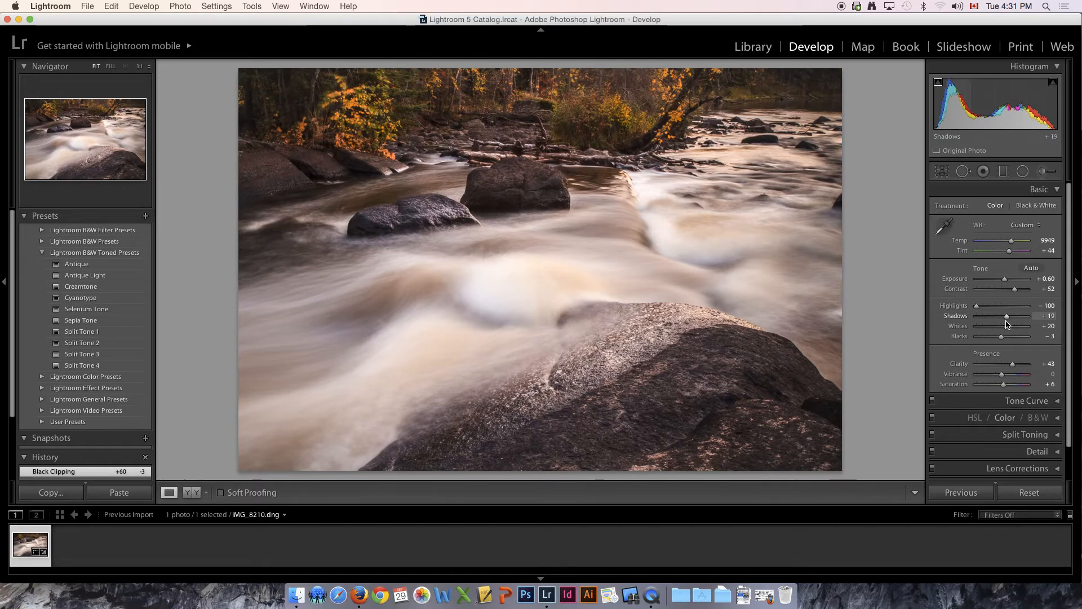
left_click_drag(1009, 316, 1015, 316)
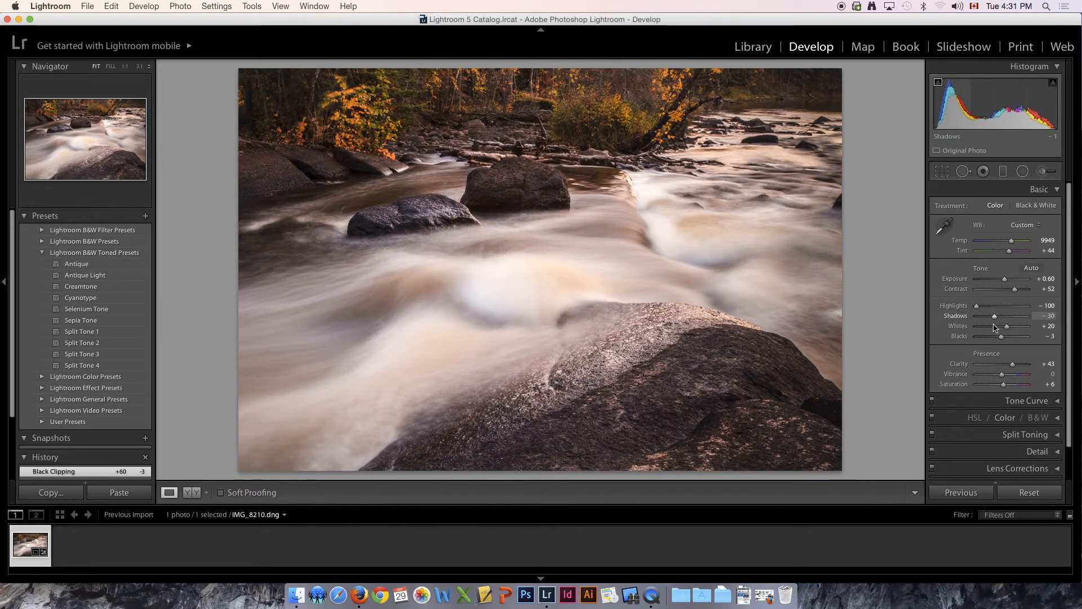
Step: Push Shadows fully dark to show clipping, then raise and settle at +11
left_click_drag(997, 315, 977, 315)
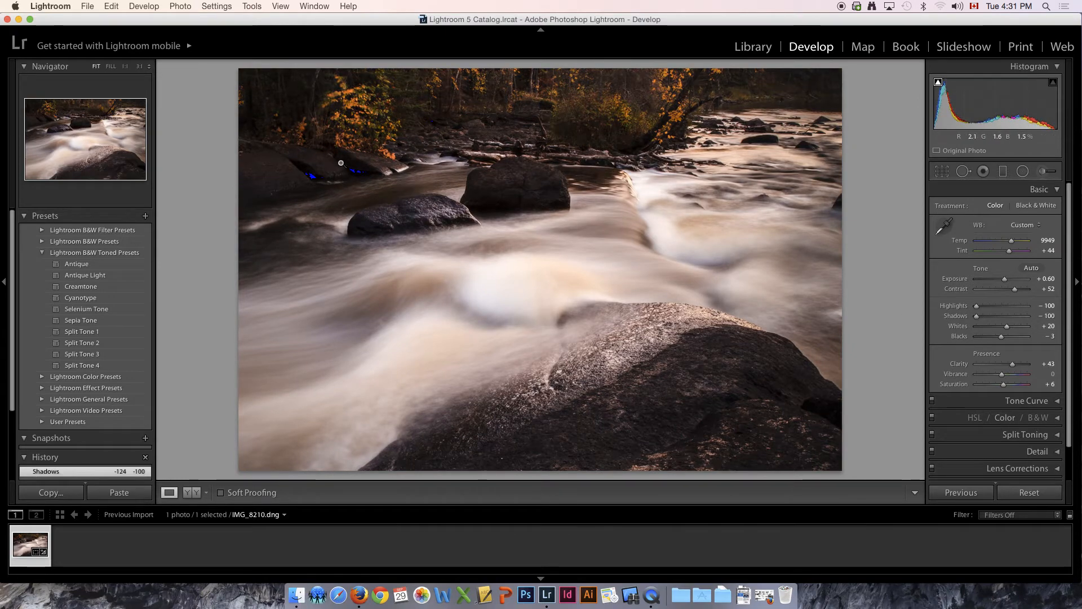
left_click_drag(976, 316, 983, 316)
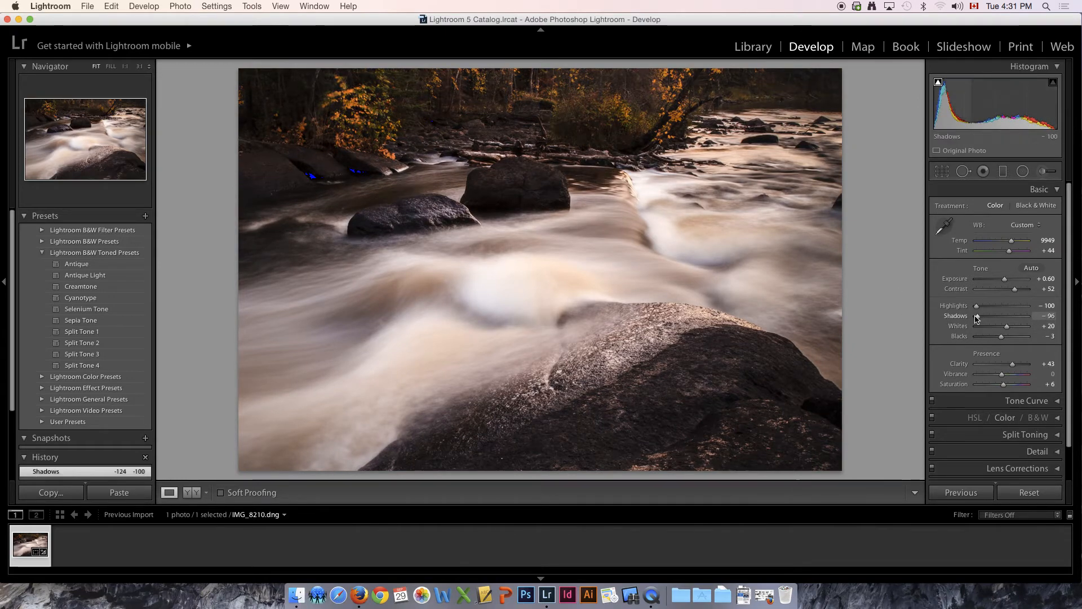
left_click_drag(976, 315, 1004, 316)
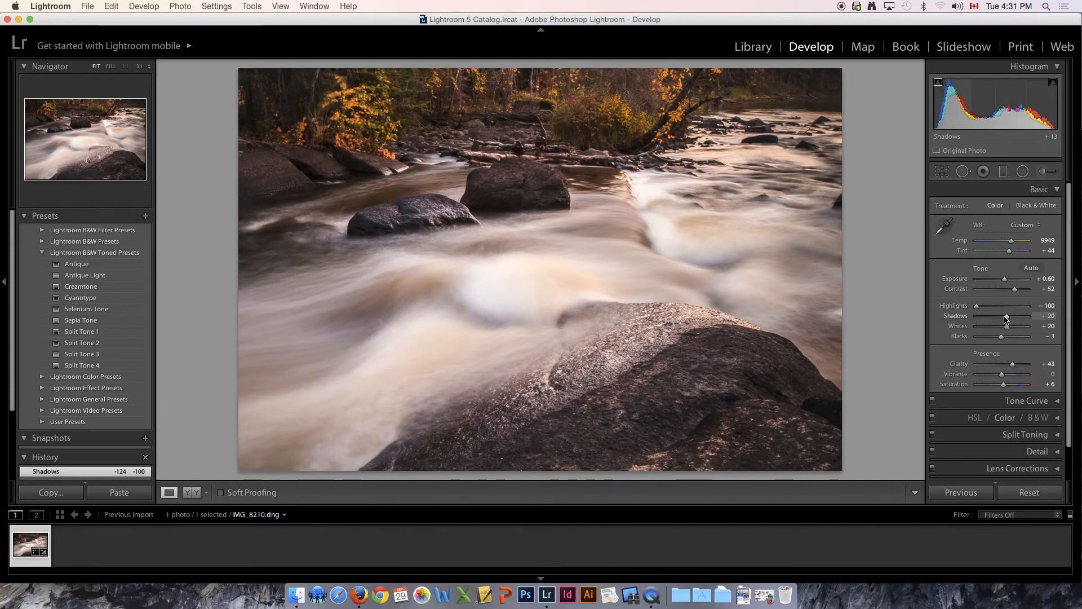
left_click_drag(1007, 316, 1002, 316)
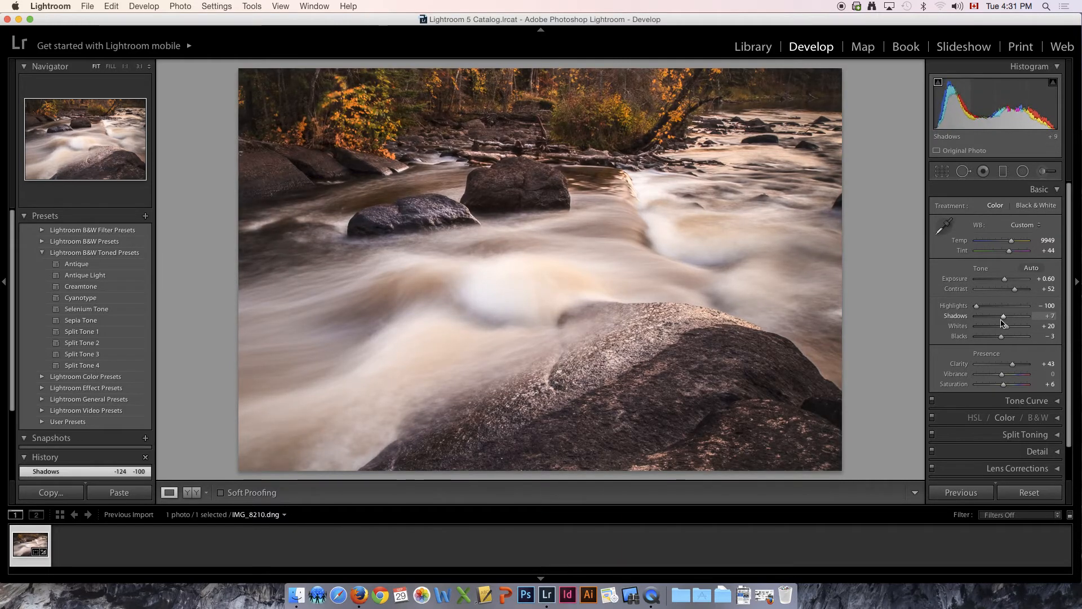
left_click_drag(1003, 315, 1005, 316)
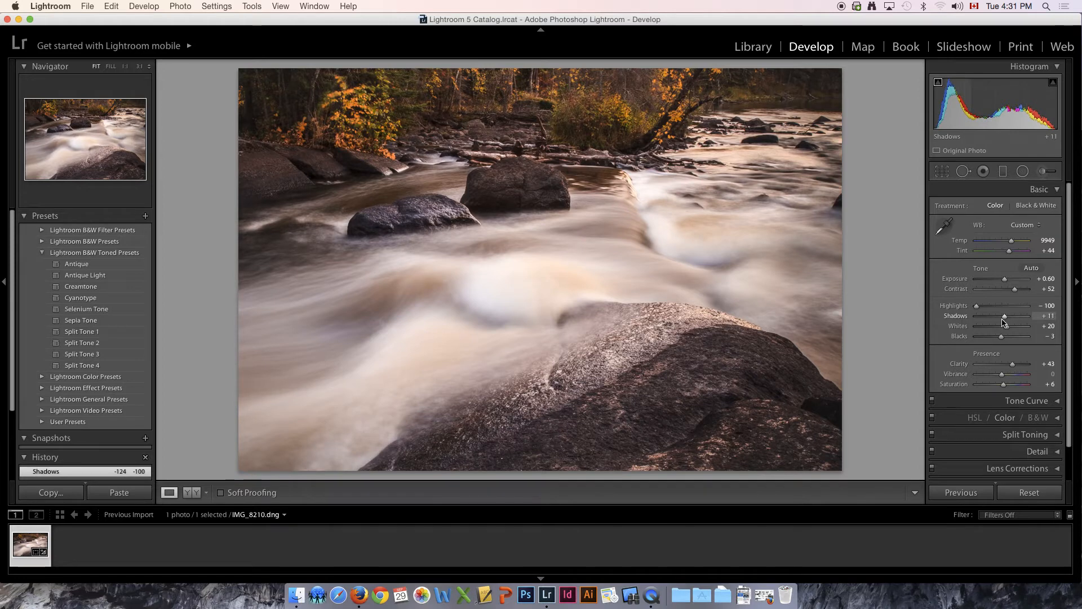
left_click_drag(1005, 316, 1015, 316)
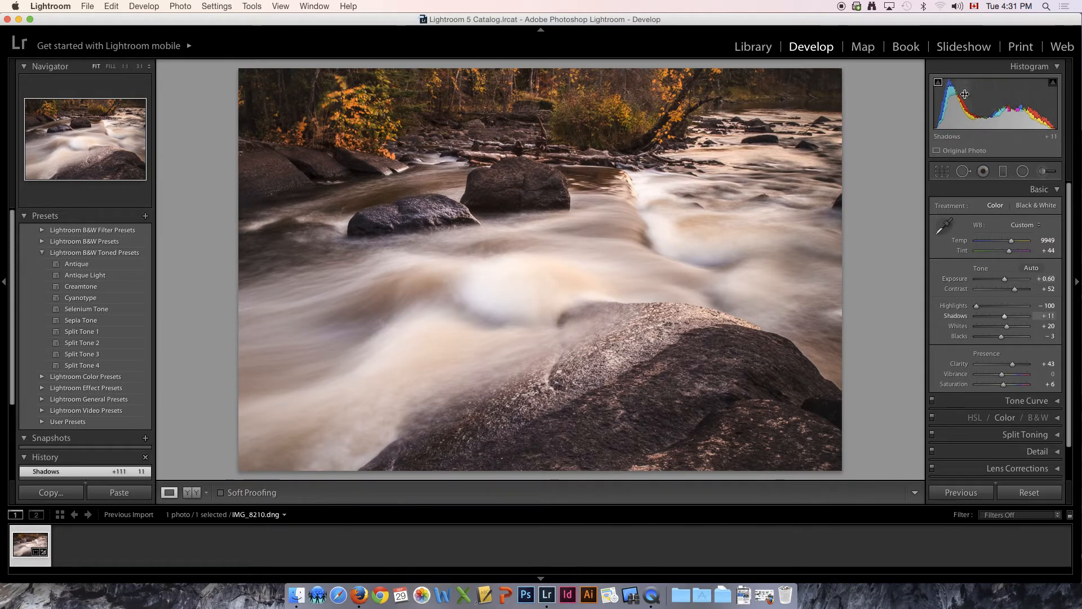
mouse_move(1008, 102)
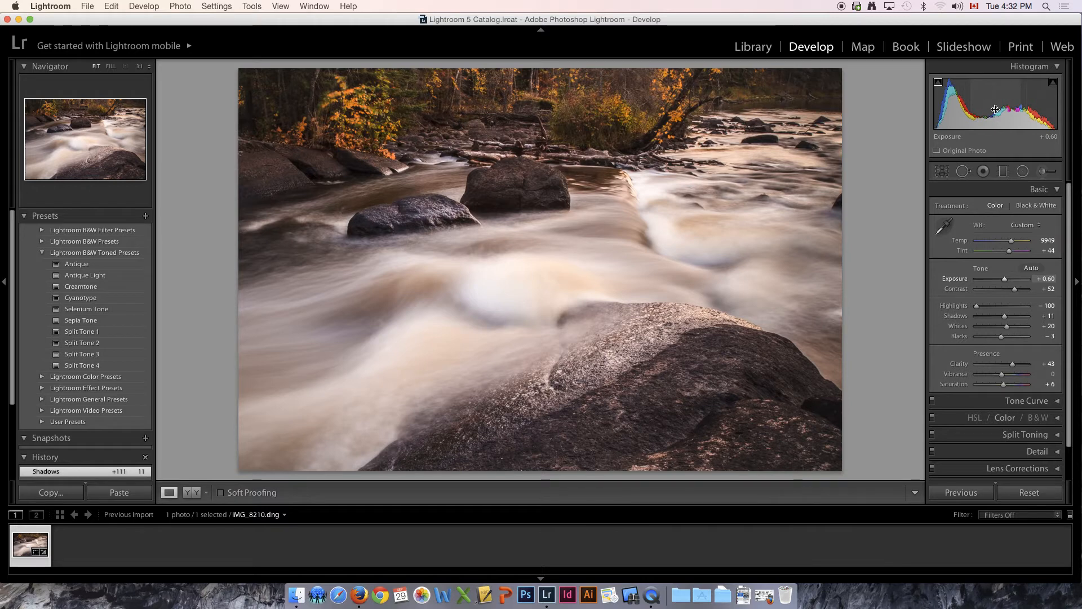
mouse_move(984, 96)
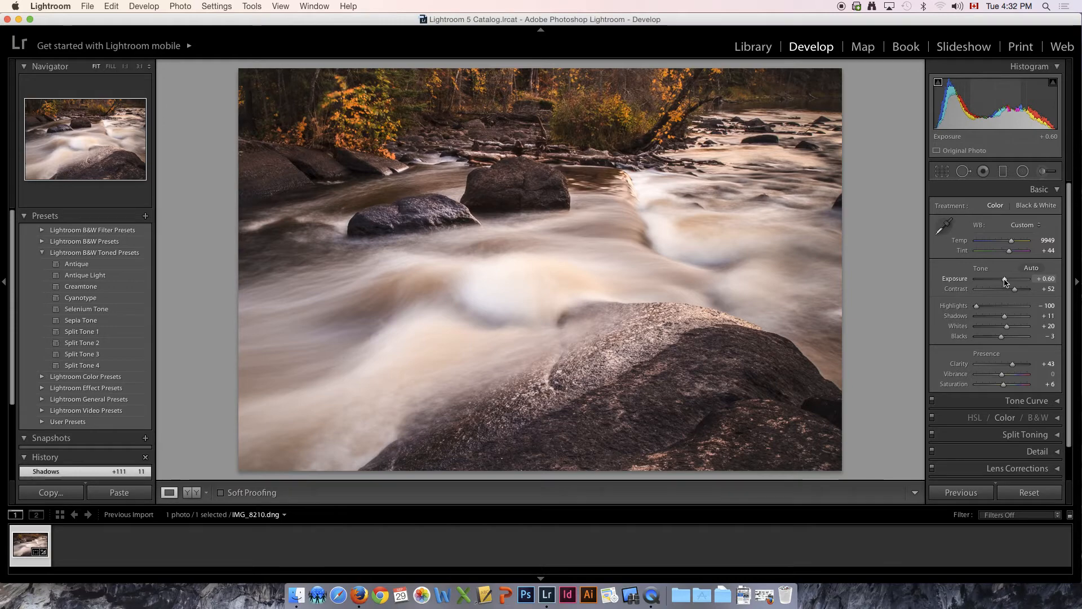
Step: Try Exposure values between about +0.45 and +1.30, settling at +0.65
left_click_drag(1012, 278, 1028, 278)
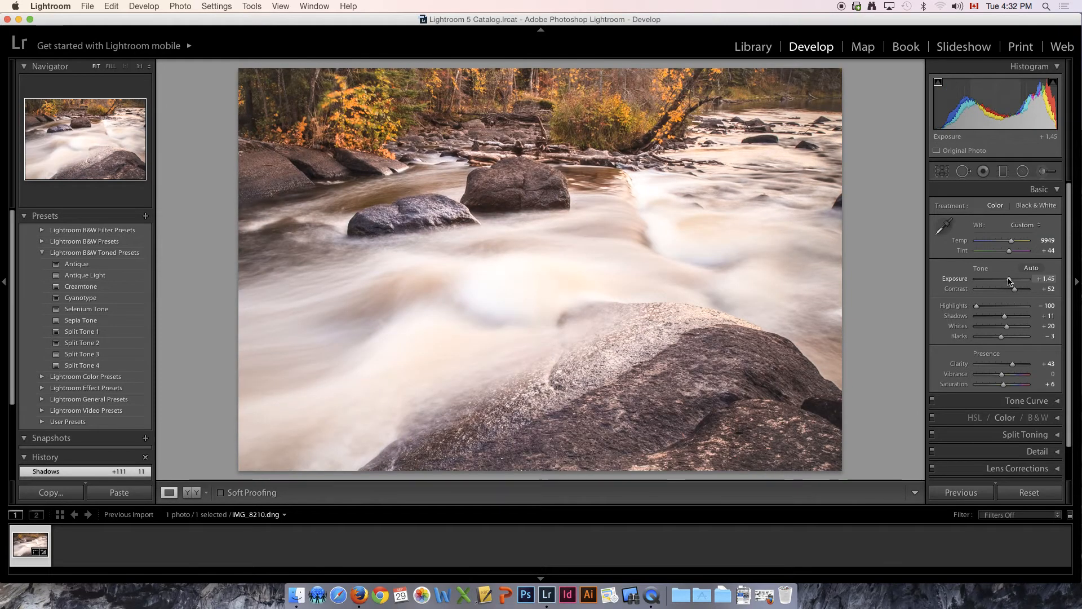
left_click_drag(1010, 282, 1003, 282)
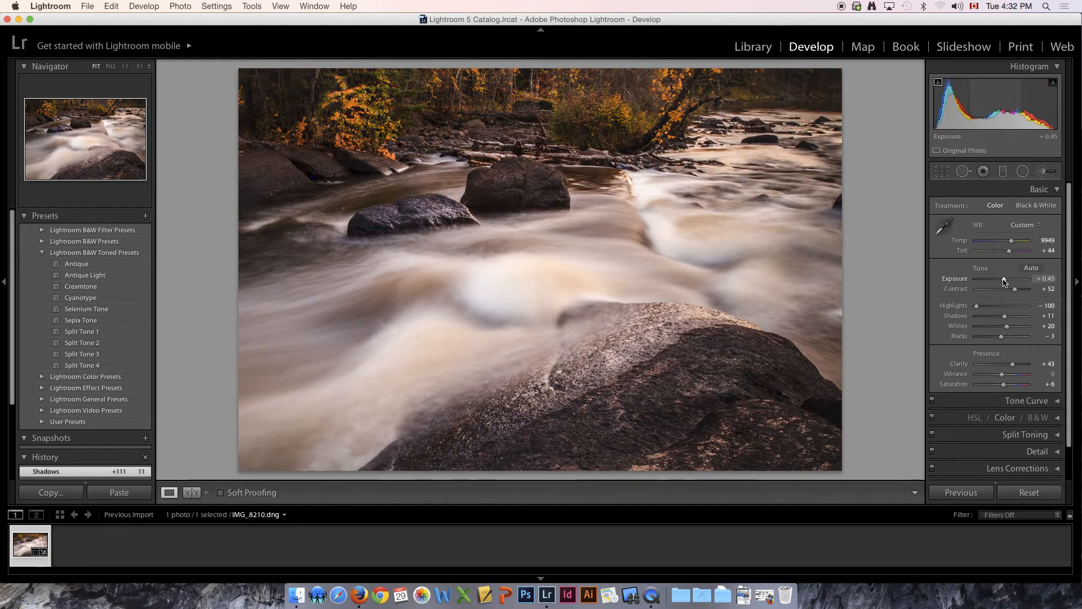
left_click_drag(1003, 281, 1009, 281)
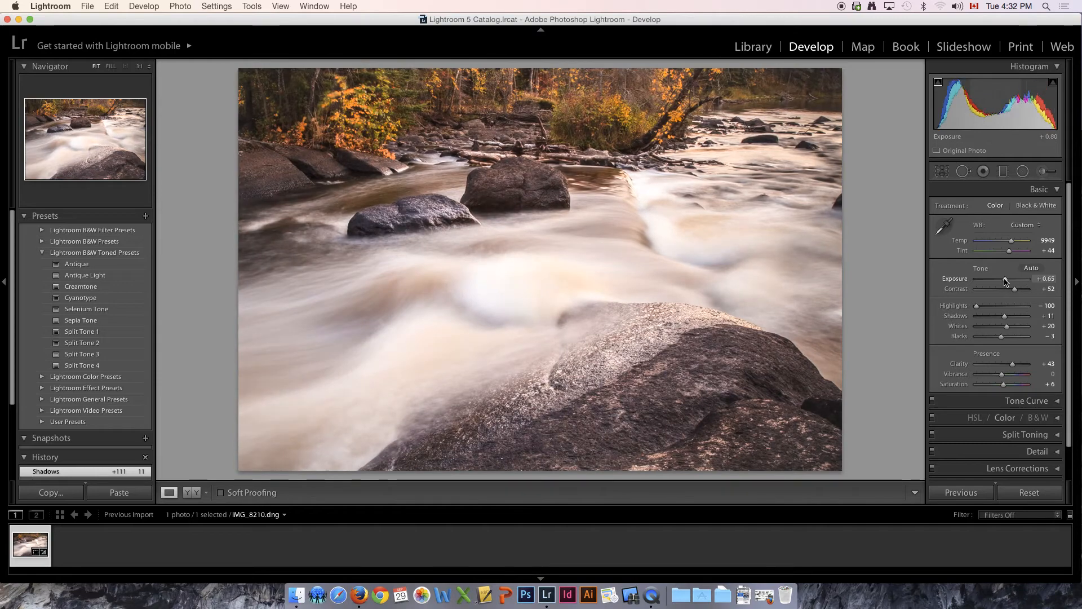
left_click_drag(1005, 278, 1013, 278)
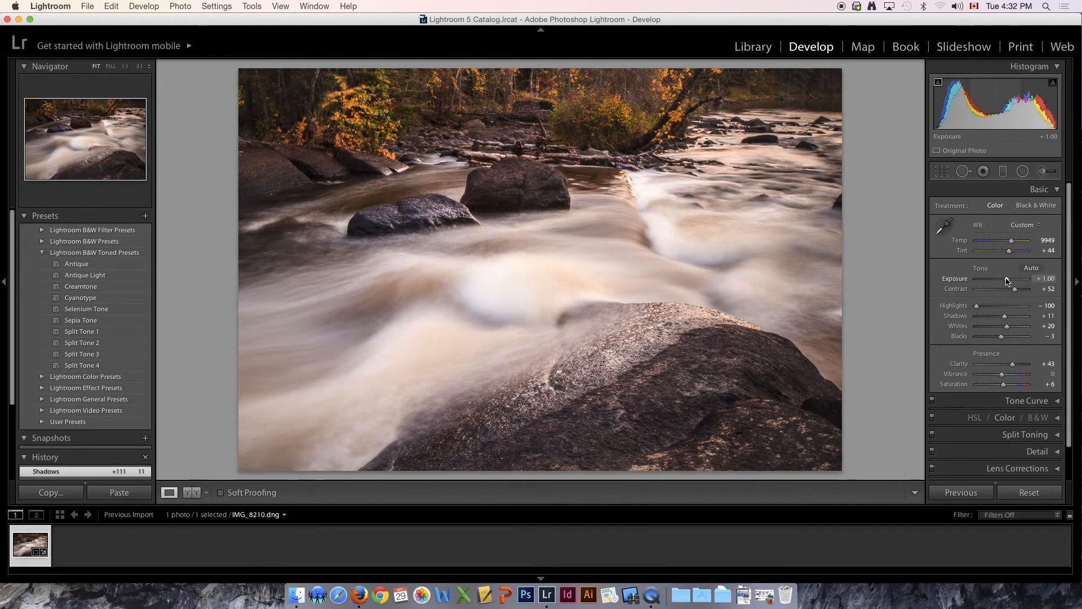
left_click_drag(1006, 278, 1012, 277)
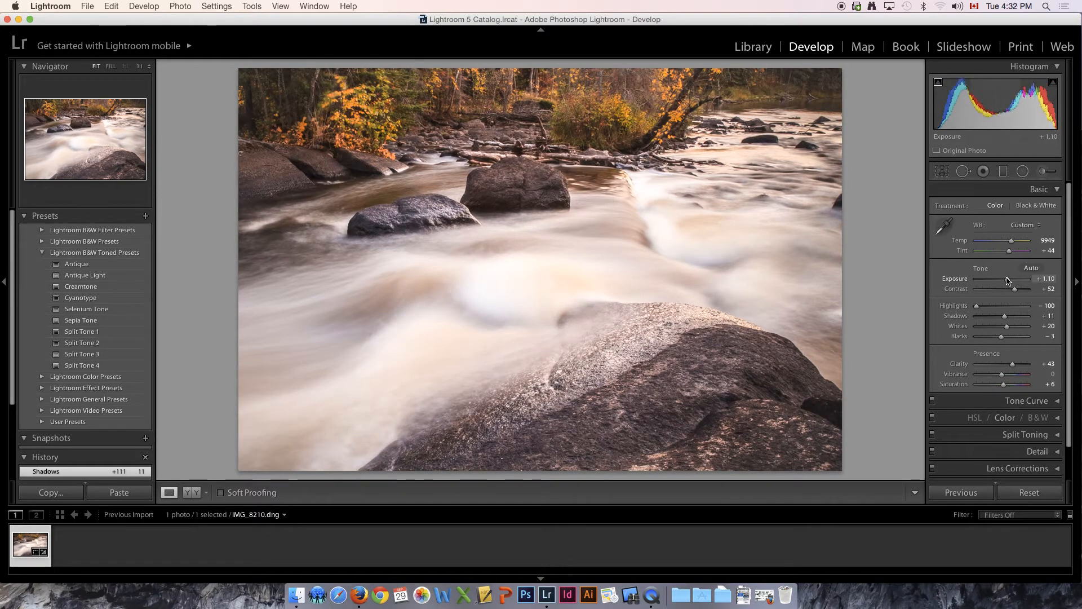
left_click_drag(1025, 280, 1003, 280)
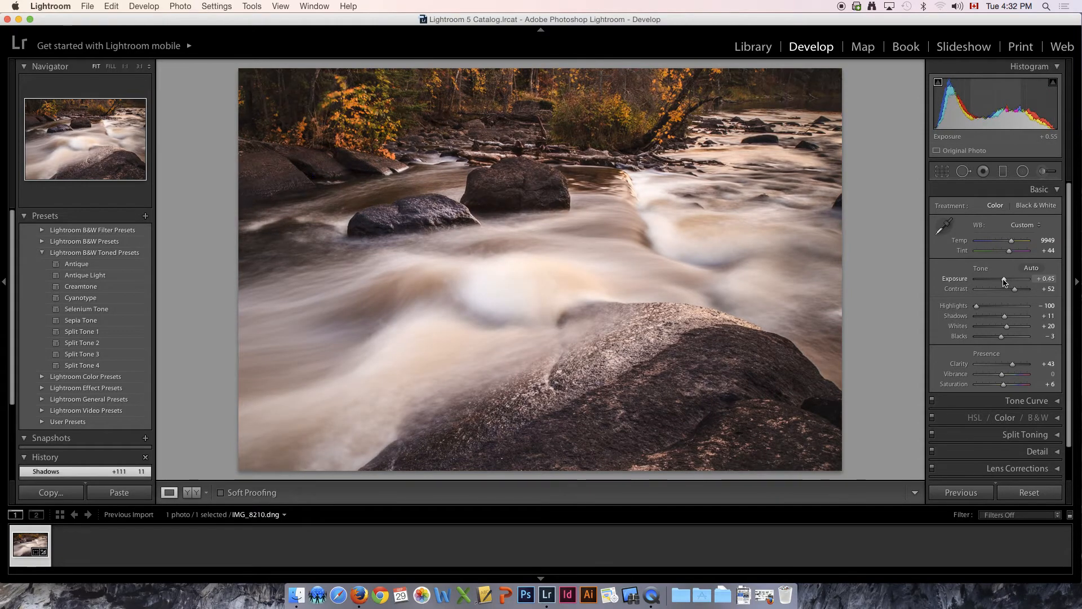
left_click_drag(1003, 279, 1018, 279)
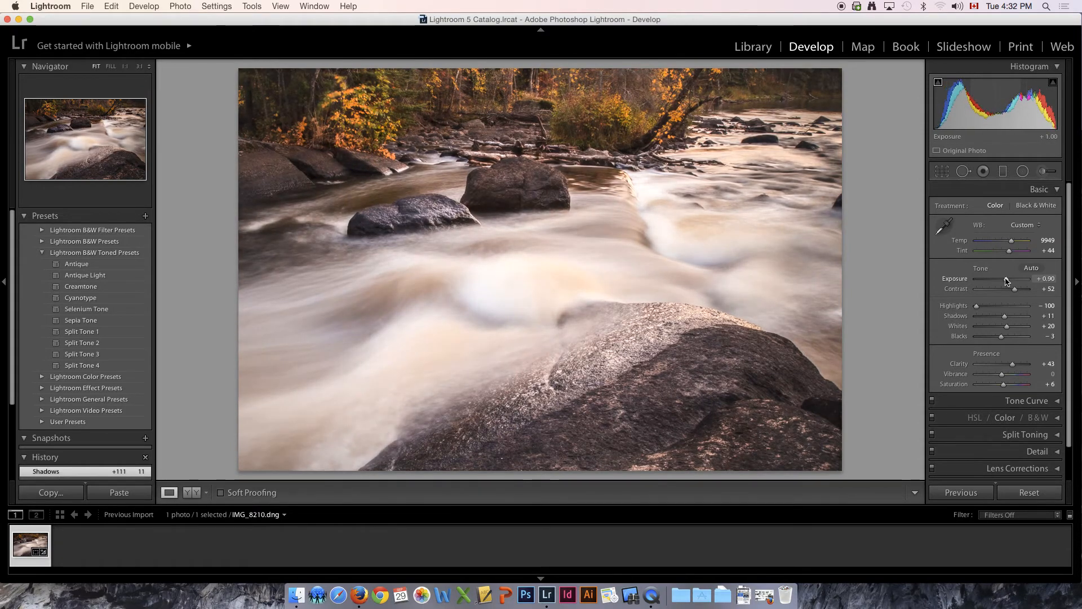
left_click_drag(1018, 278, 1006, 278)
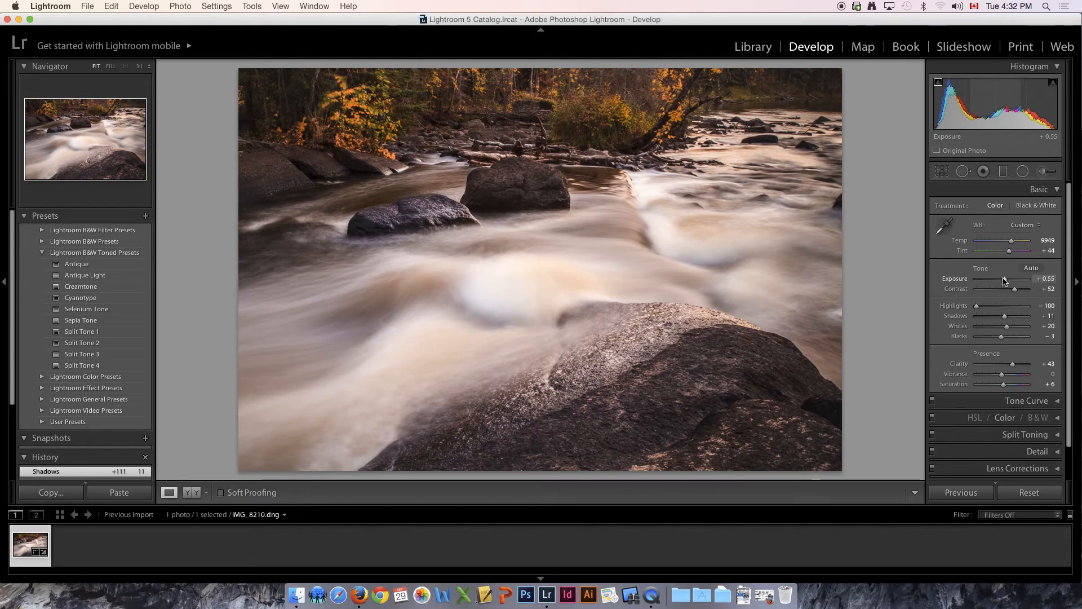
left_click_drag(1000, 281, 1003, 281)
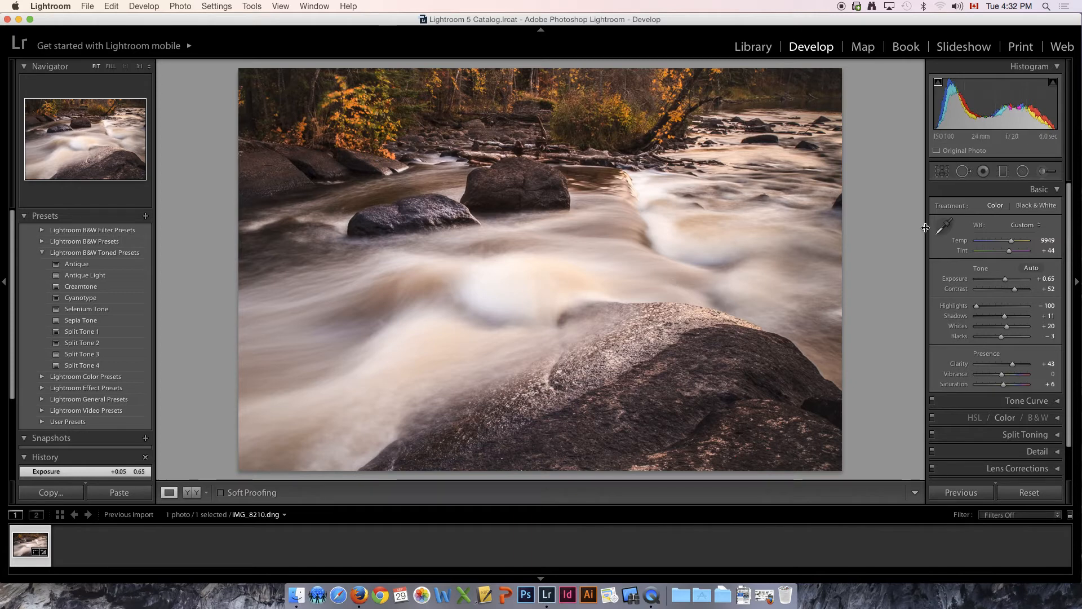
mouse_move(992, 104)
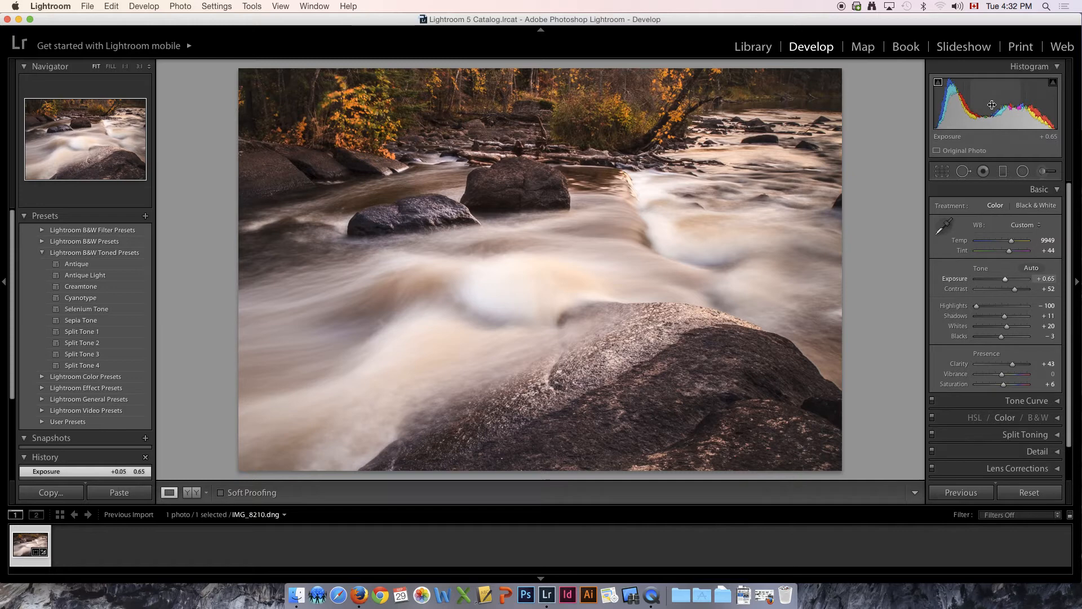
mouse_move(990, 107)
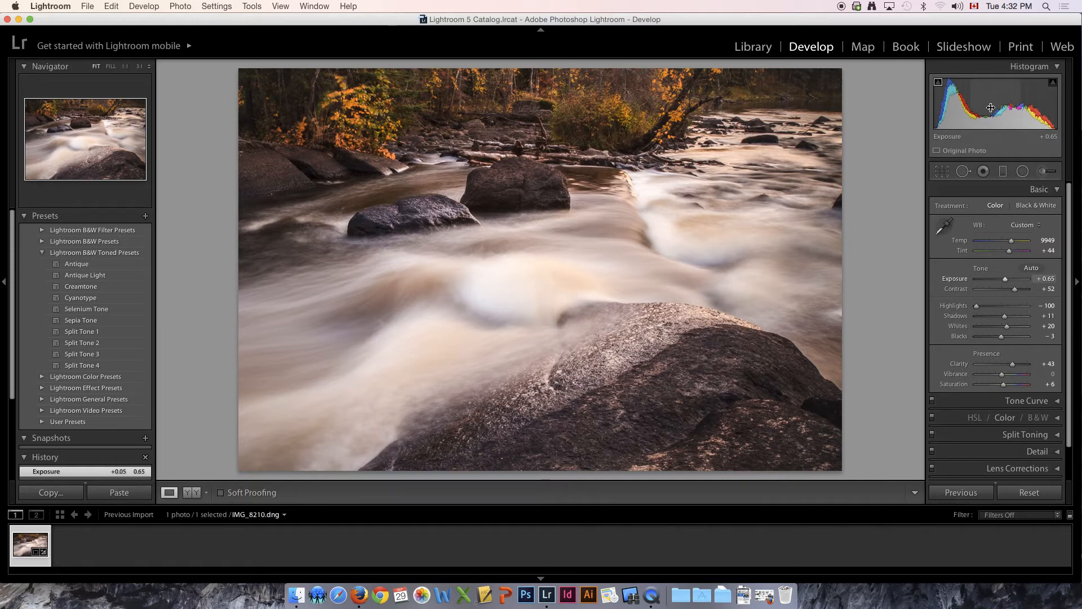
mouse_move(1032, 100)
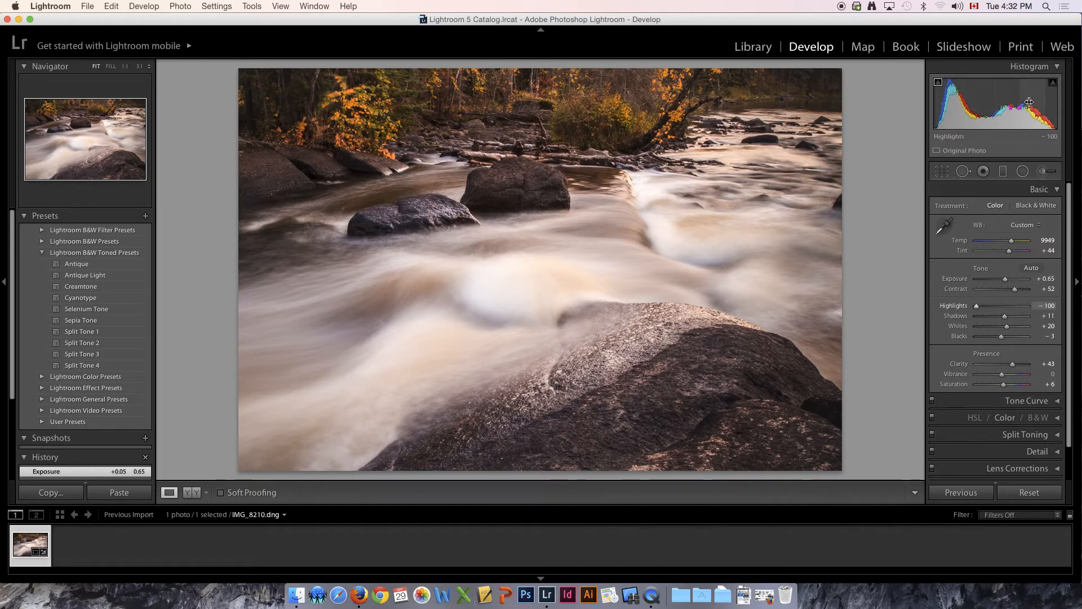
mouse_move(876, 181)
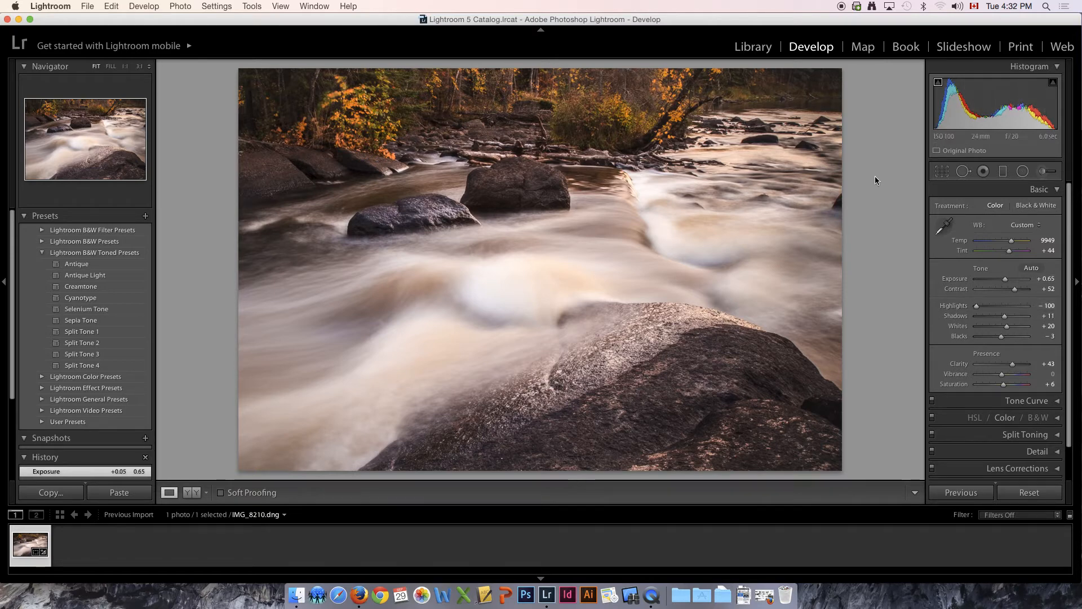
mouse_move(595, 225)
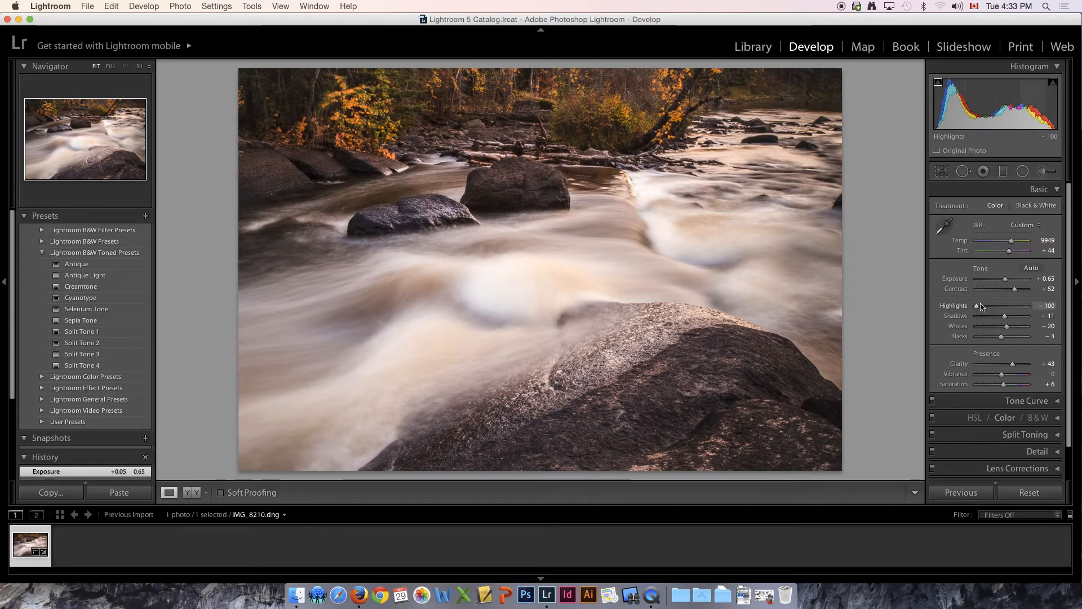
mouse_move(978, 308)
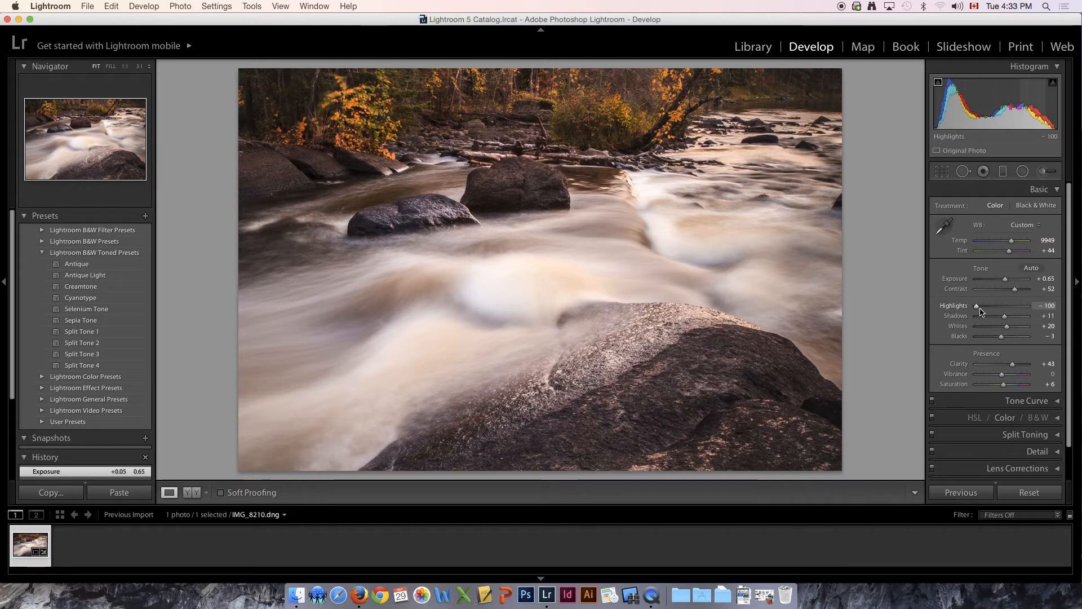
left_click_drag(977, 305, 1018, 305)
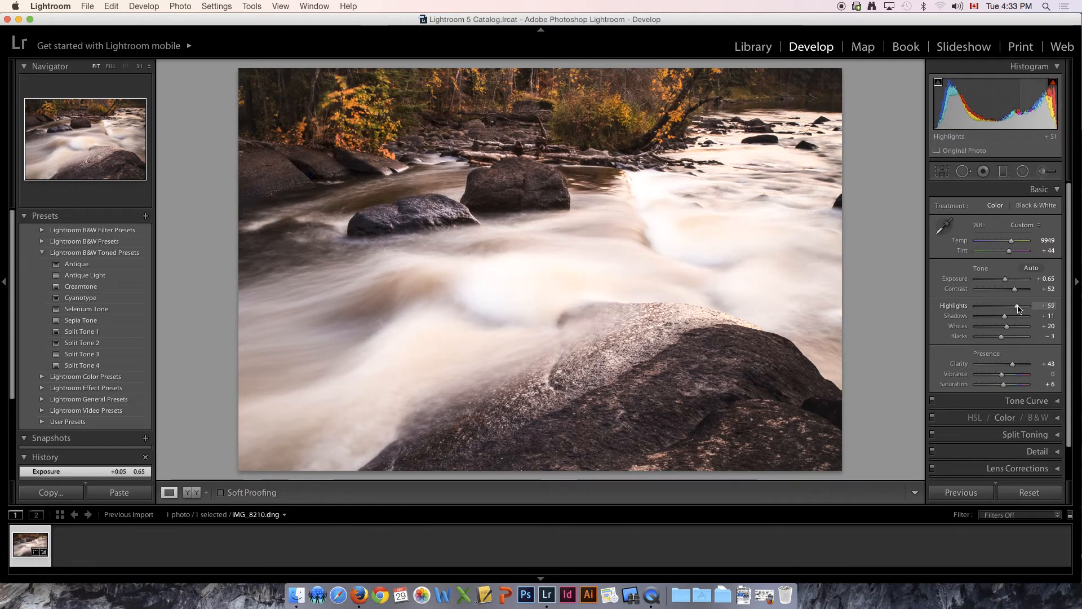
left_click_drag(1015, 305, 1029, 305)
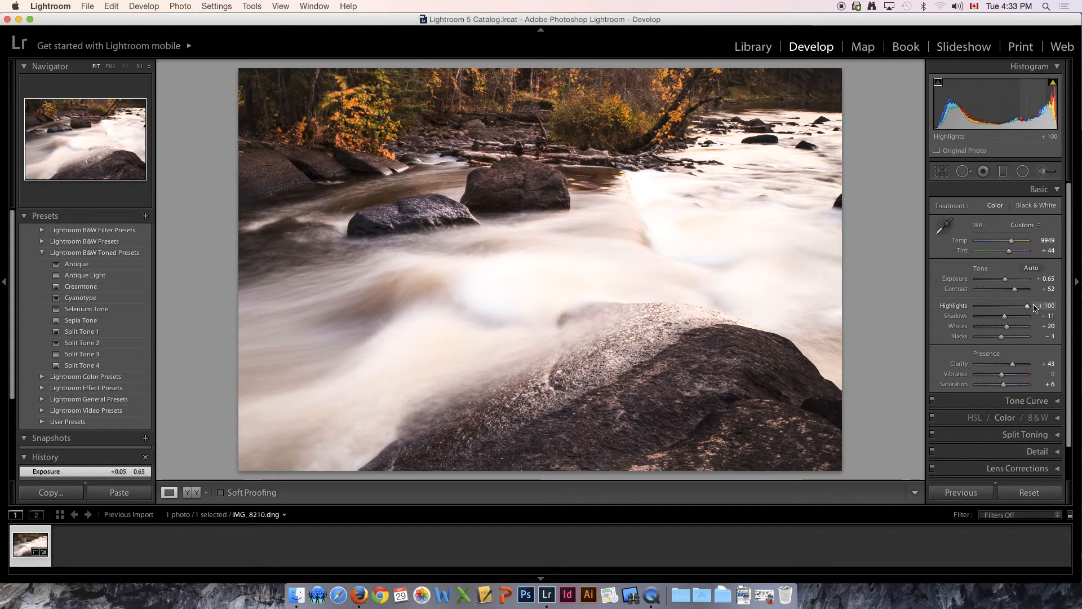
left_click_drag(1027, 305, 1007, 305)
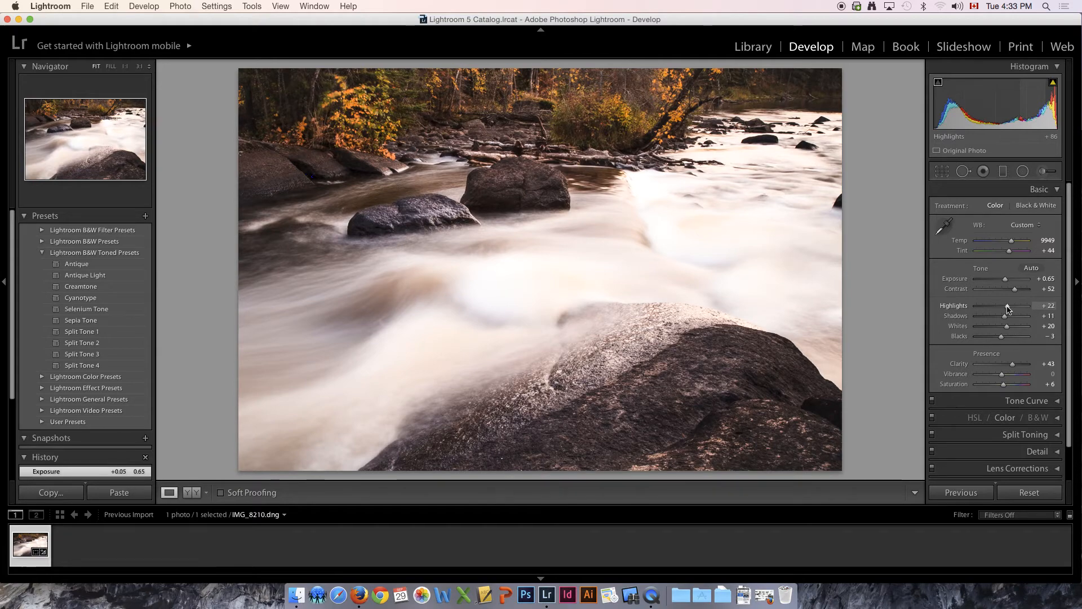
left_click_drag(1005, 305, 1028, 305)
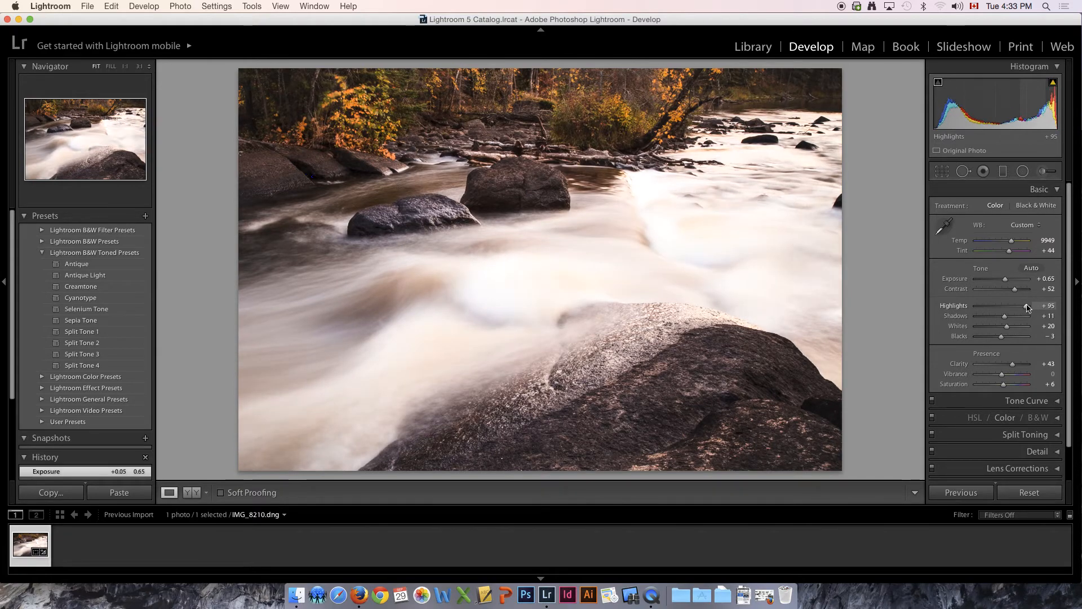
left_click_drag(1029, 306, 1015, 305)
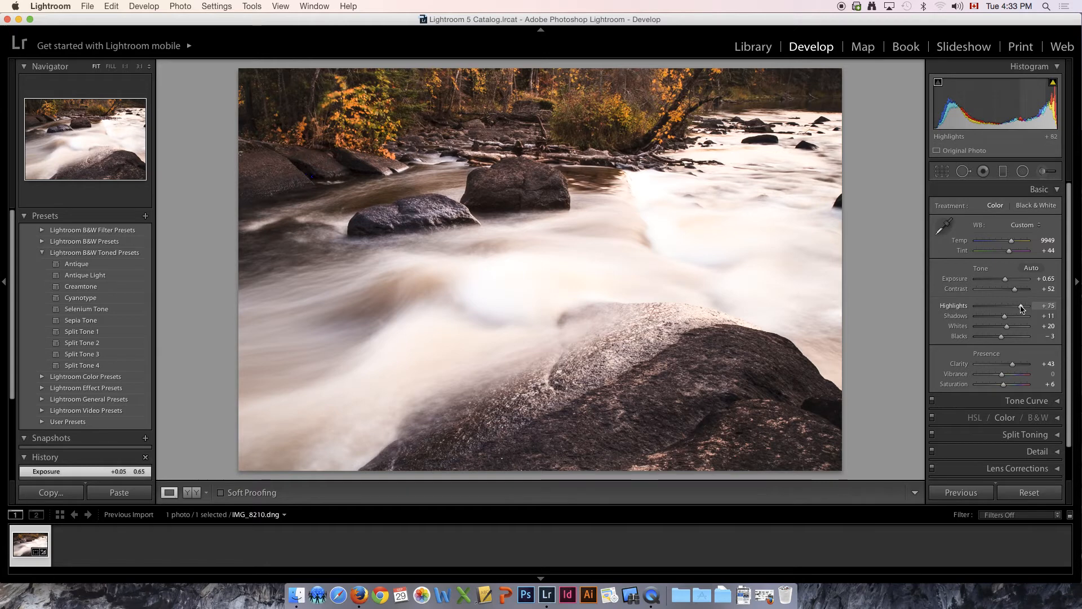
left_click_drag(1018, 305, 982, 306)
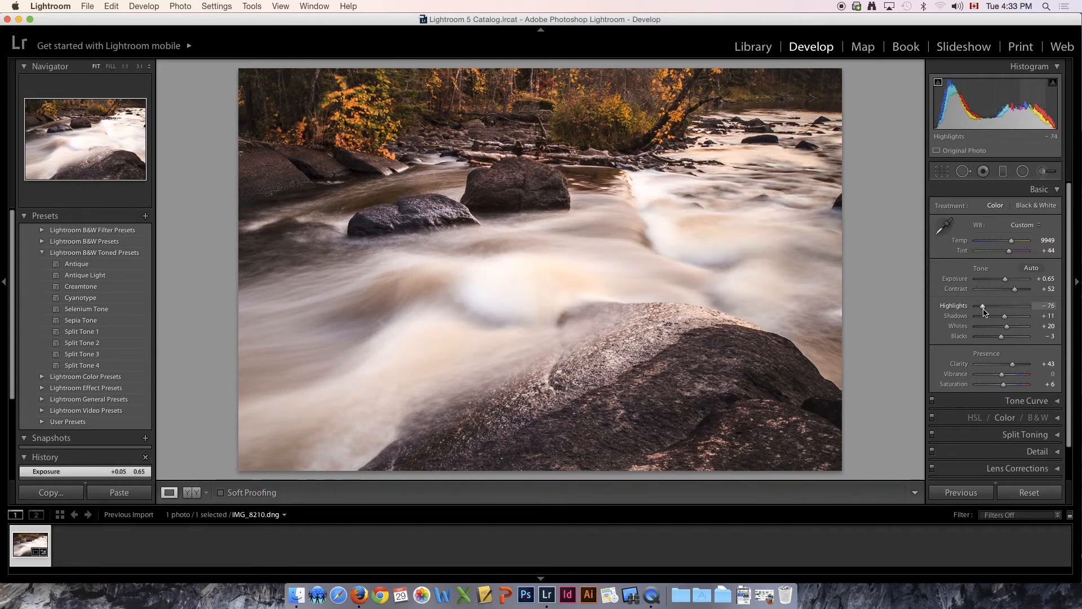
left_click_drag(982, 306, 970, 306)
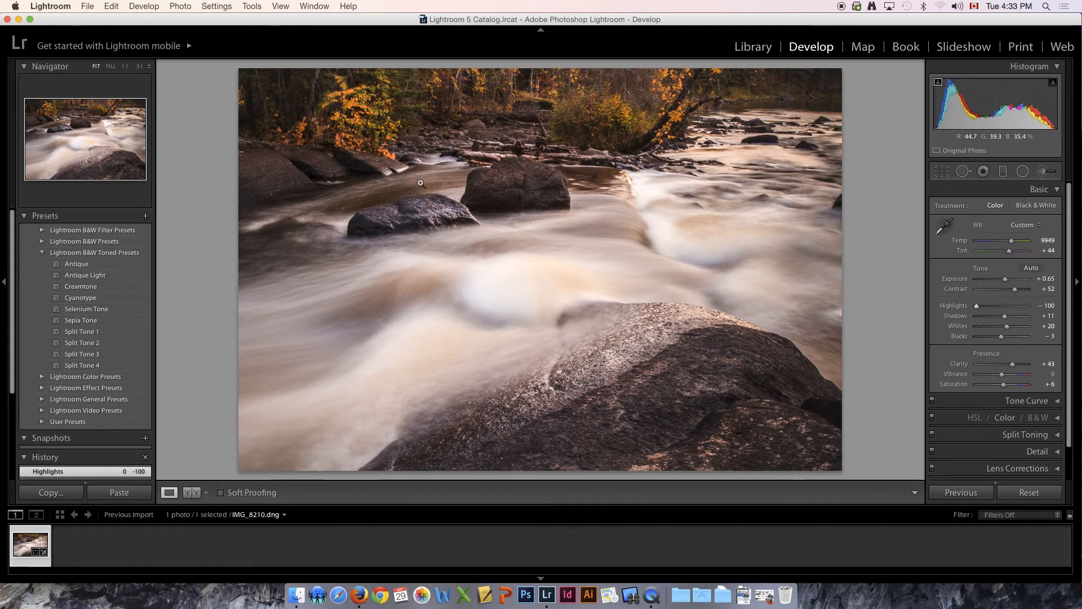
mouse_move(606, 216)
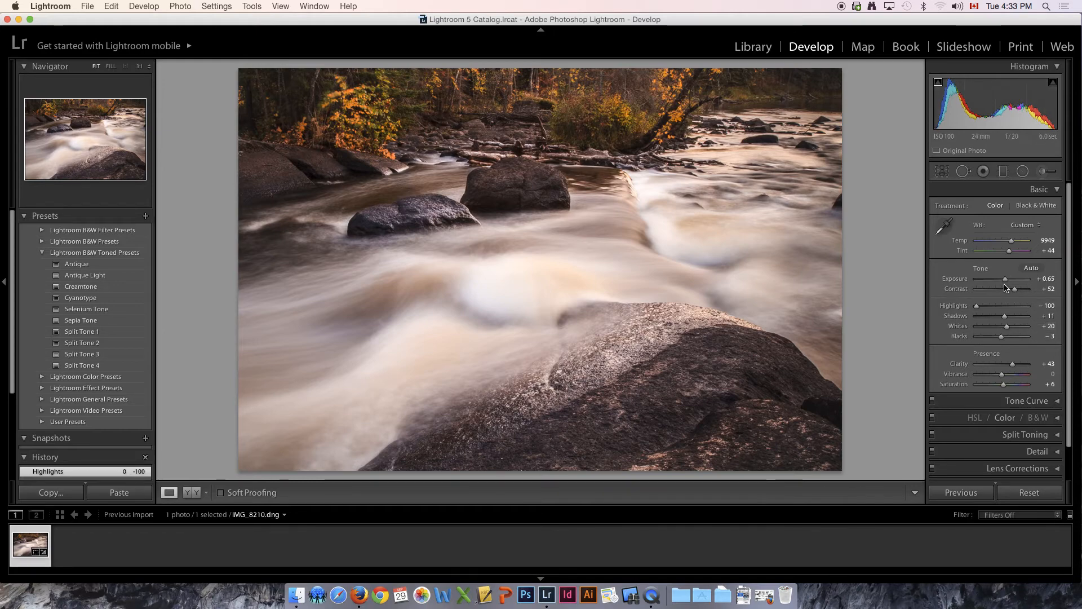
left_click_drag(981, 305, 1027, 306)
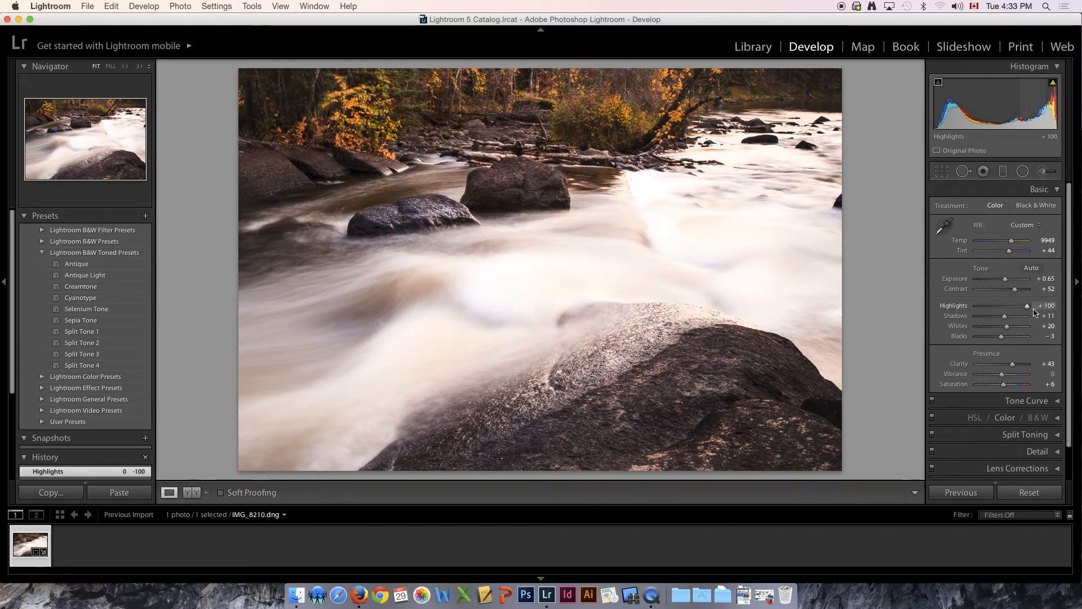
left_click_drag(1027, 305, 975, 306)
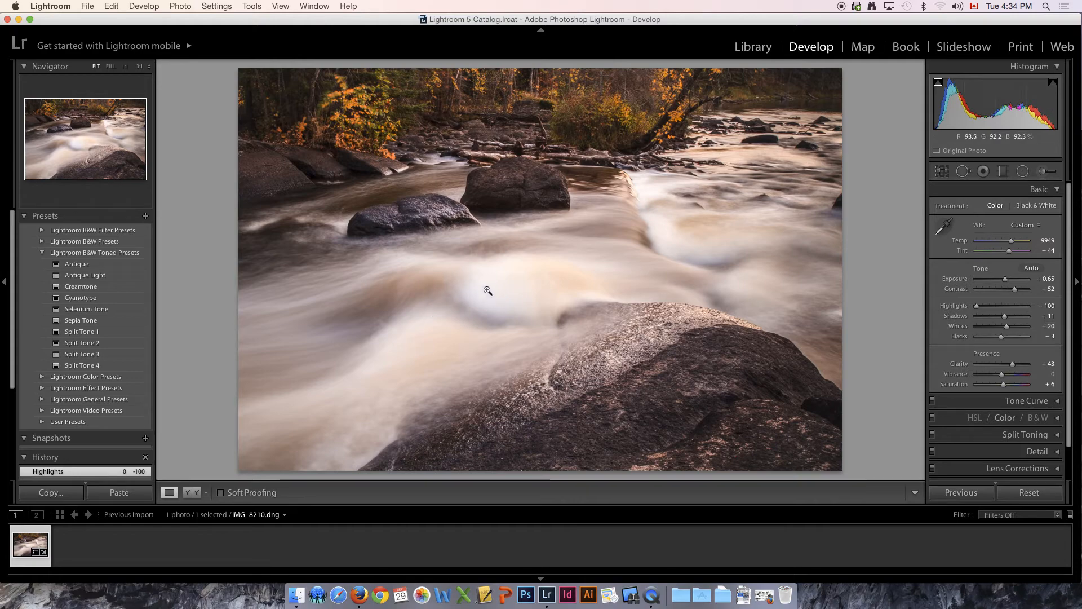
mouse_move(652, 191)
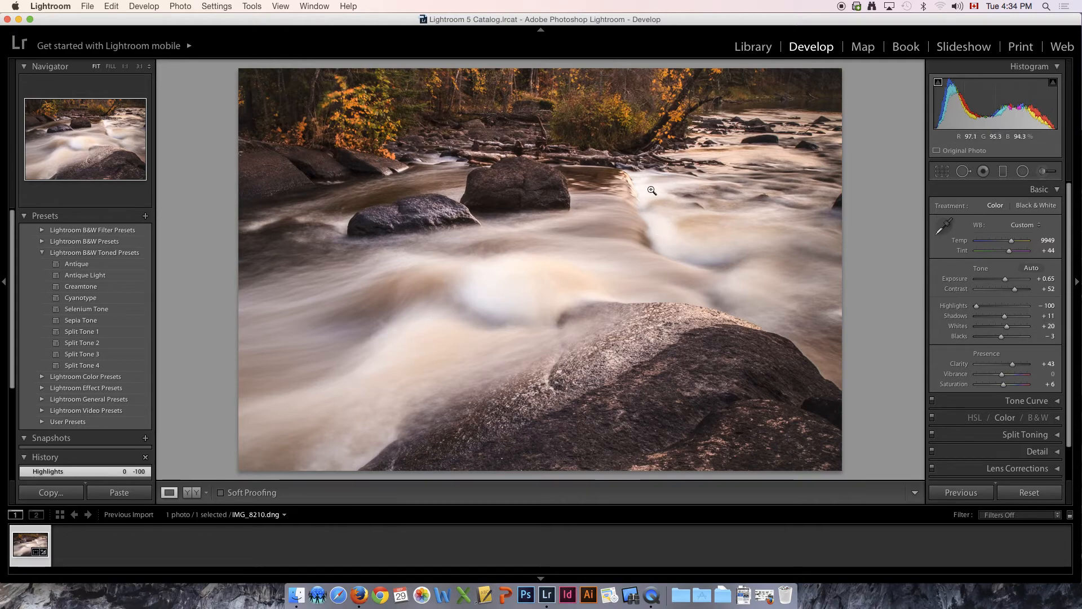
mouse_move(479, 284)
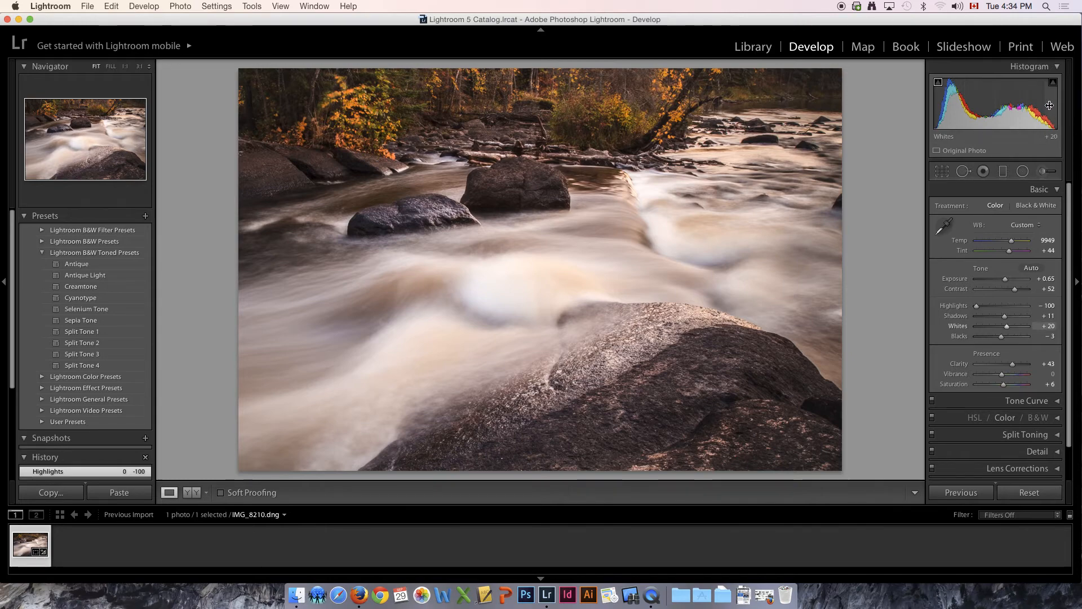
mouse_move(961, 89)
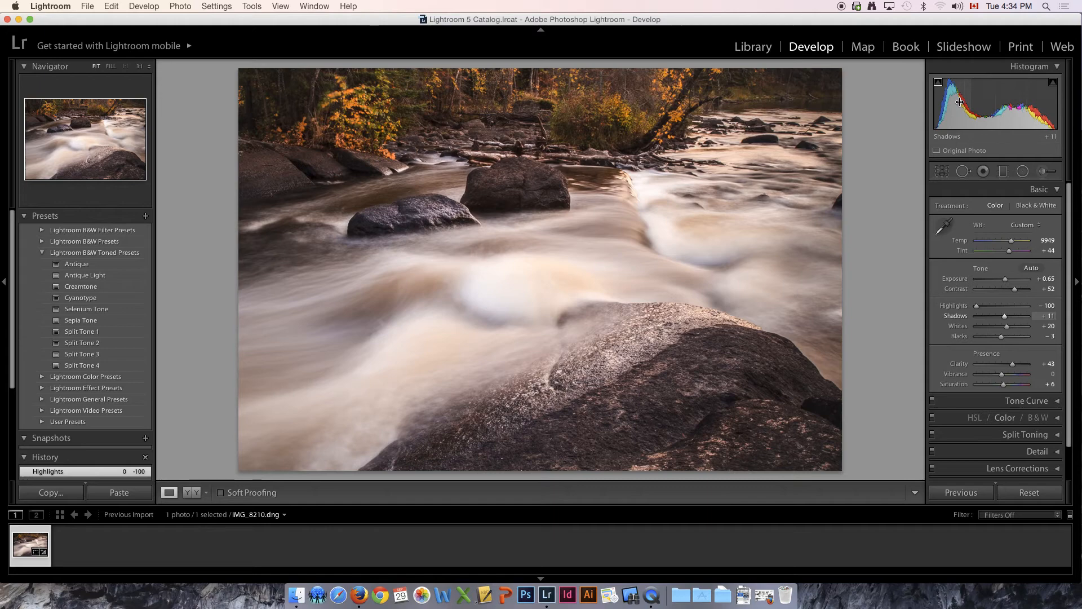
mouse_move(1009, 99)
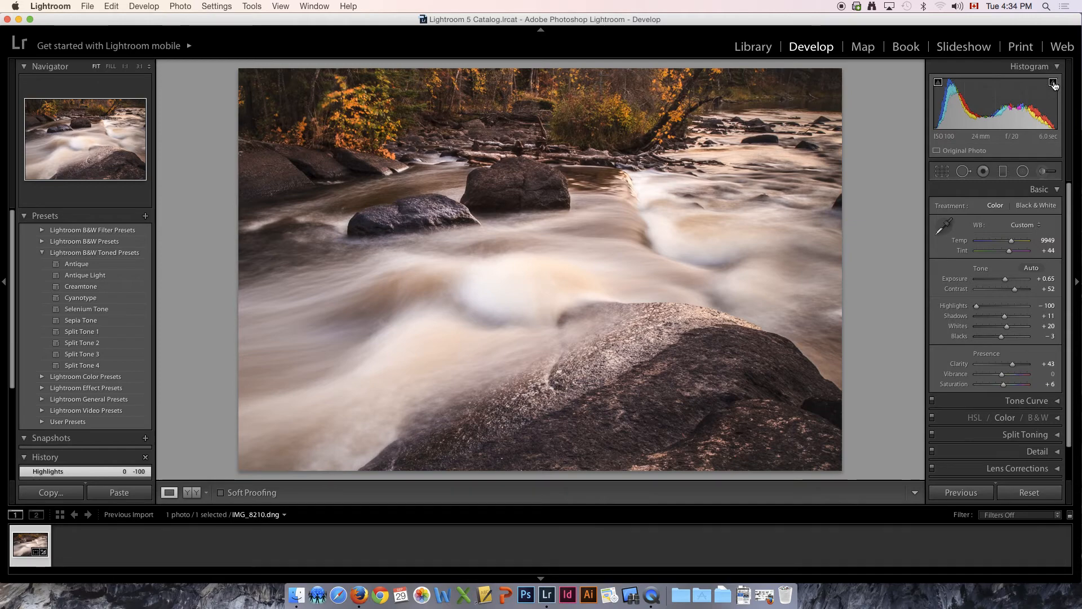
mouse_move(447, 266)
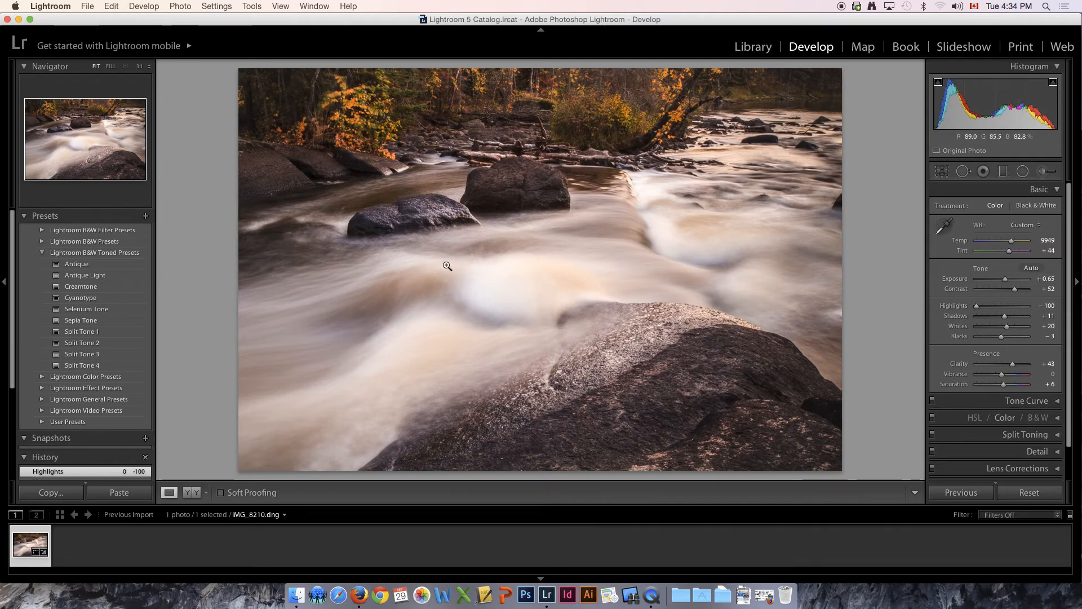
mouse_move(570, 300)
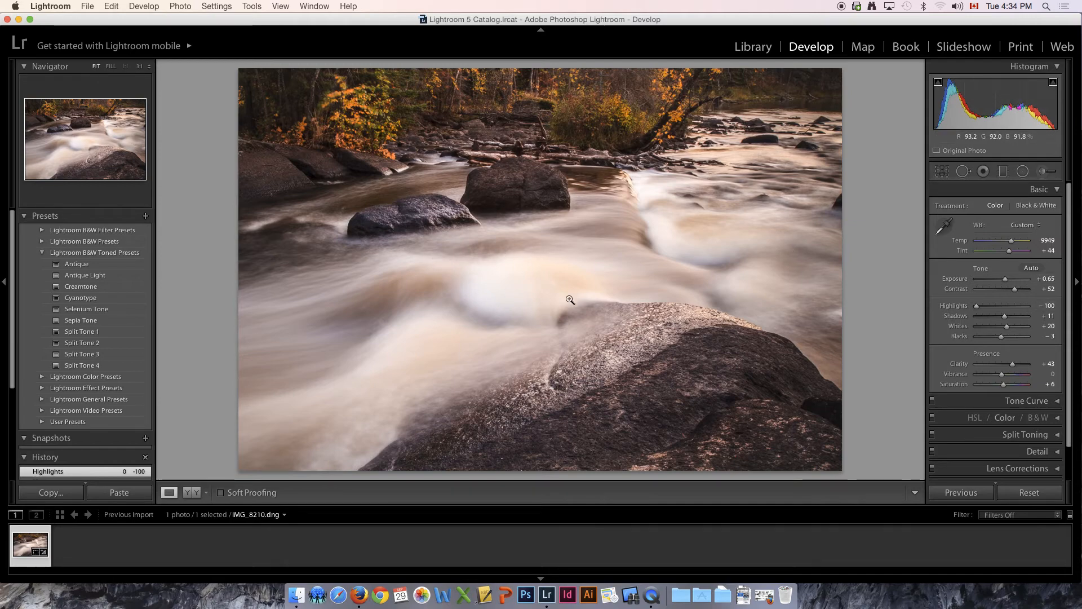
mouse_move(670, 292)
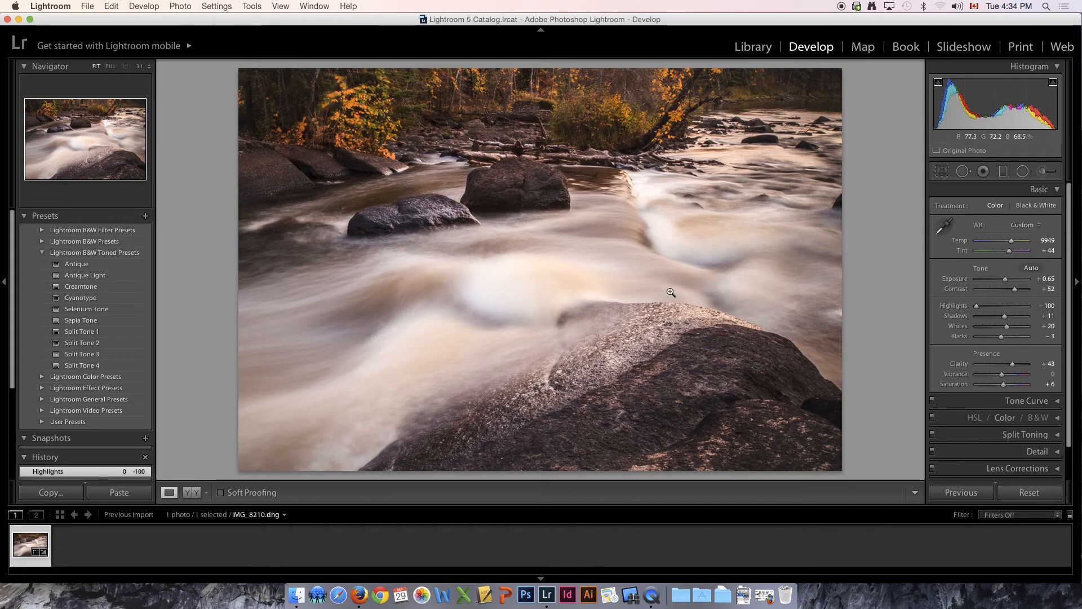
mouse_move(1006, 326)
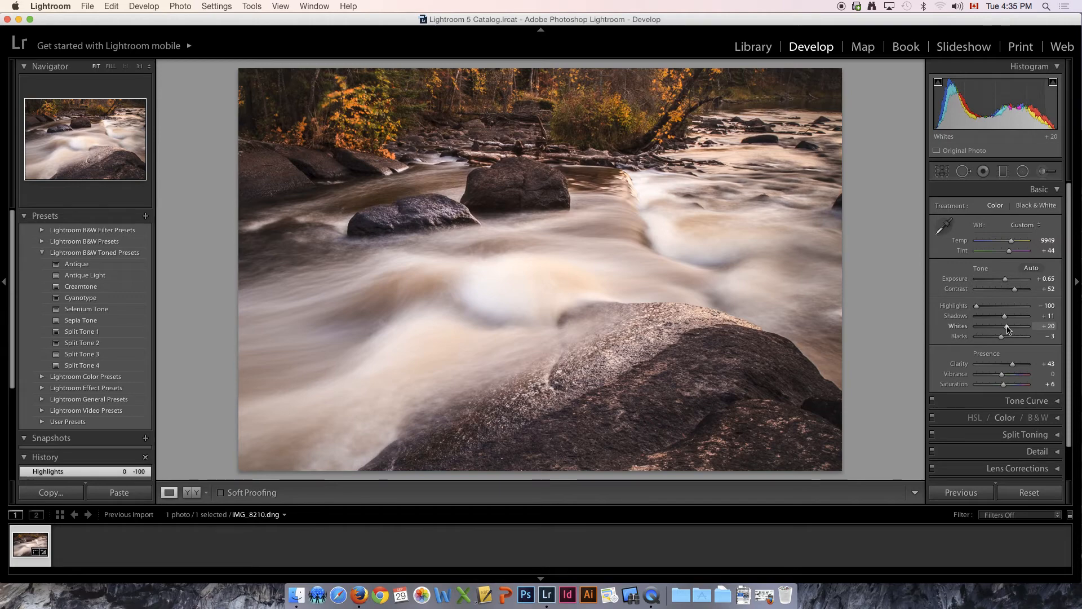
Step: Raise Whites to about +73 until the water clips red, then lower them to +37
left_click_drag(1006, 326, 1025, 326)
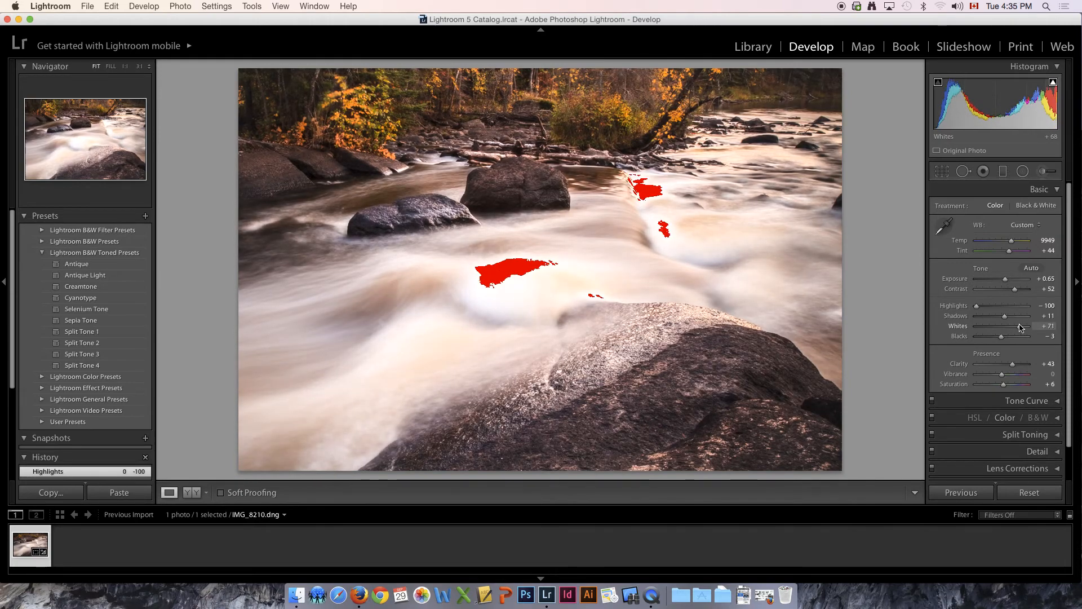
left_click_drag(1022, 326, 1043, 326)
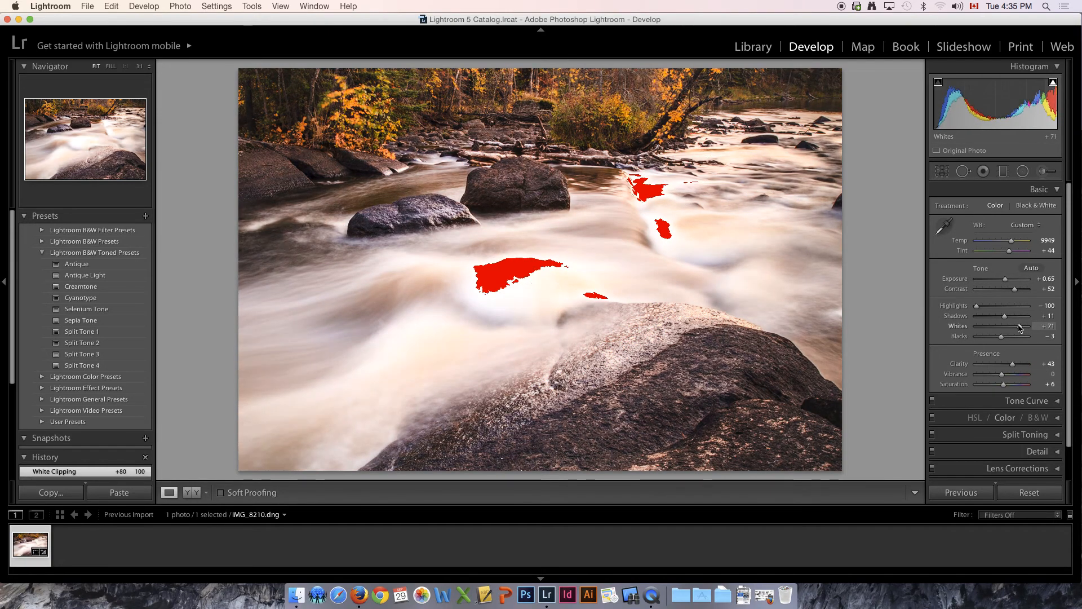
left_click_drag(1024, 327, 1014, 326)
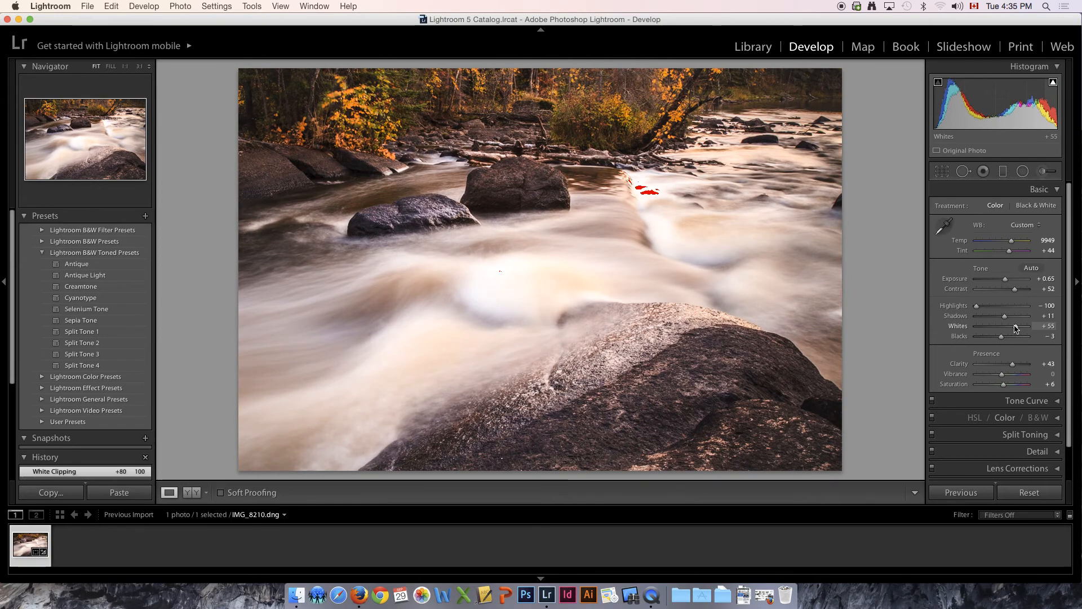
left_click_drag(1015, 336, 1002, 336)
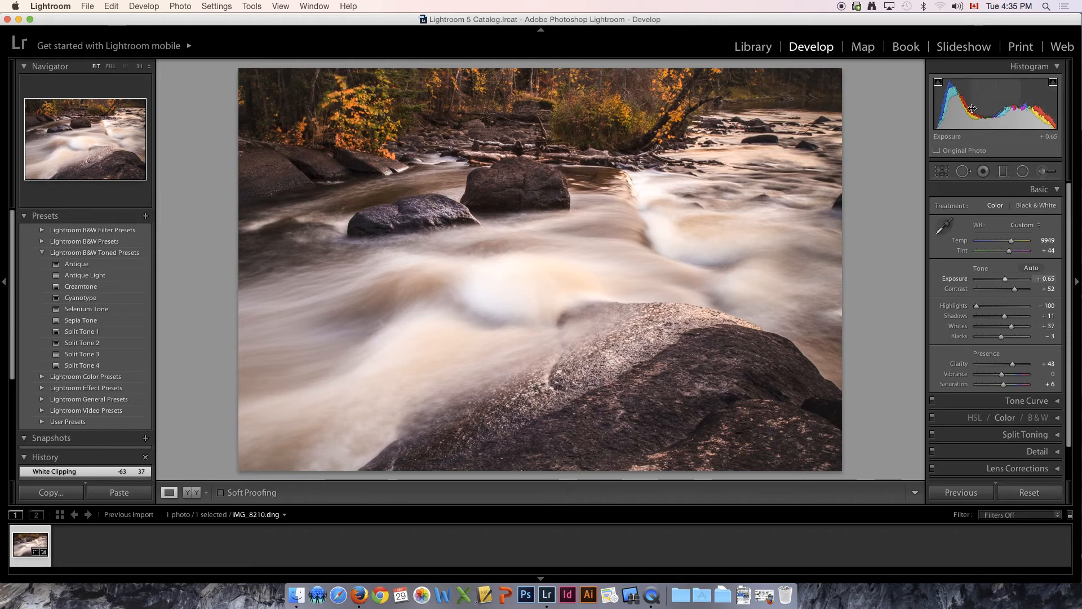
mouse_move(1025, 135)
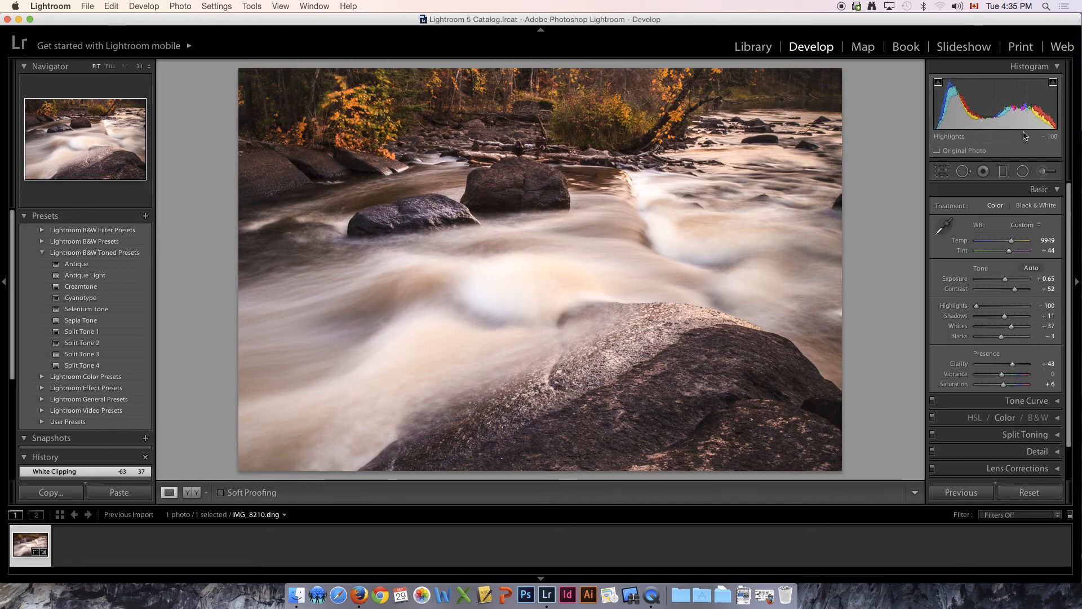
mouse_move(291, 168)
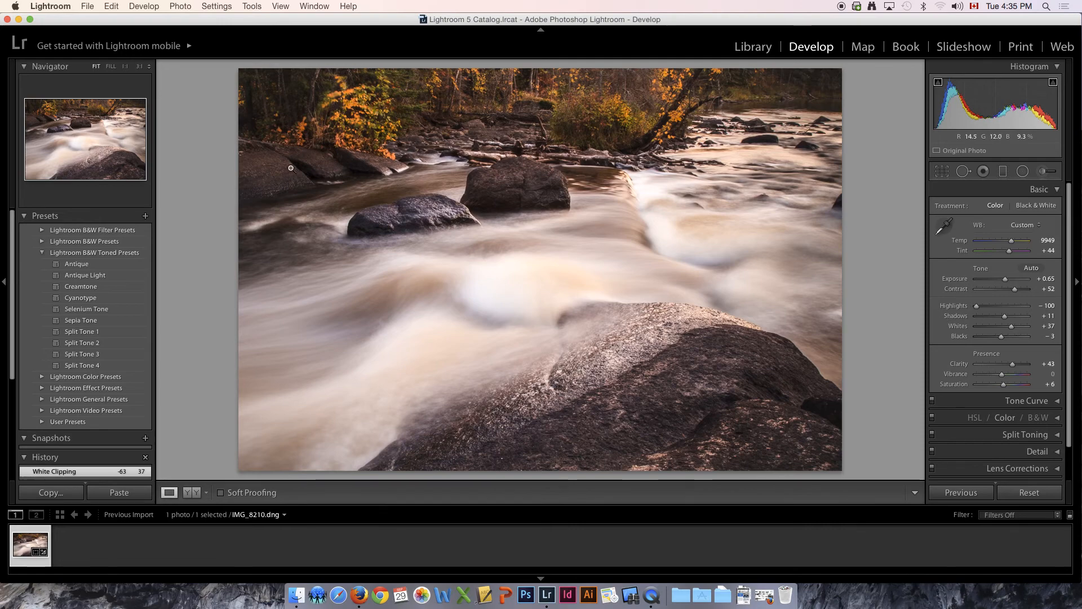
mouse_move(773, 136)
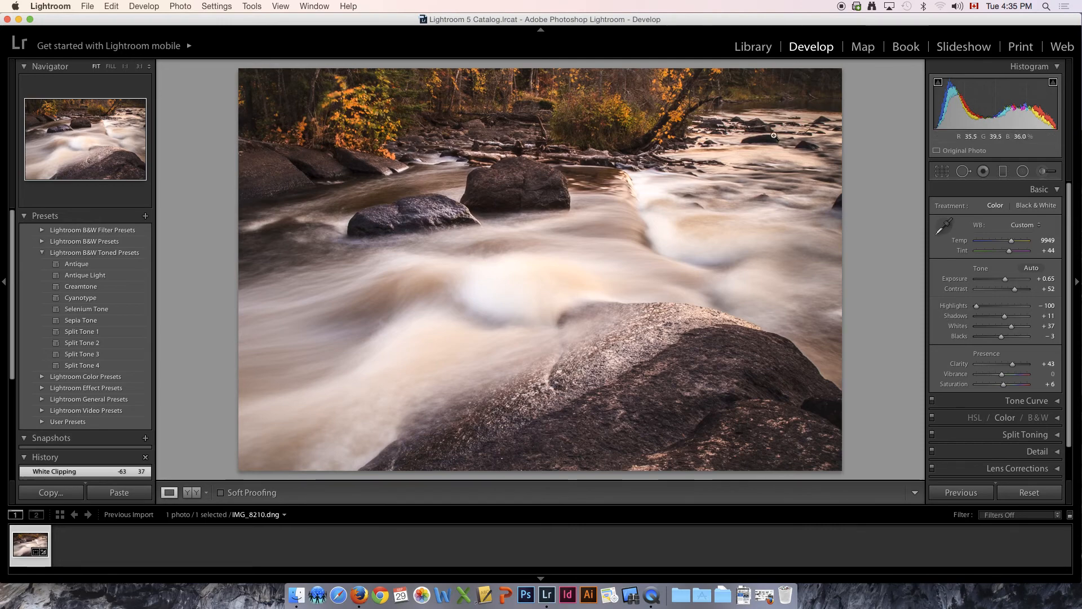
mouse_move(978, 253)
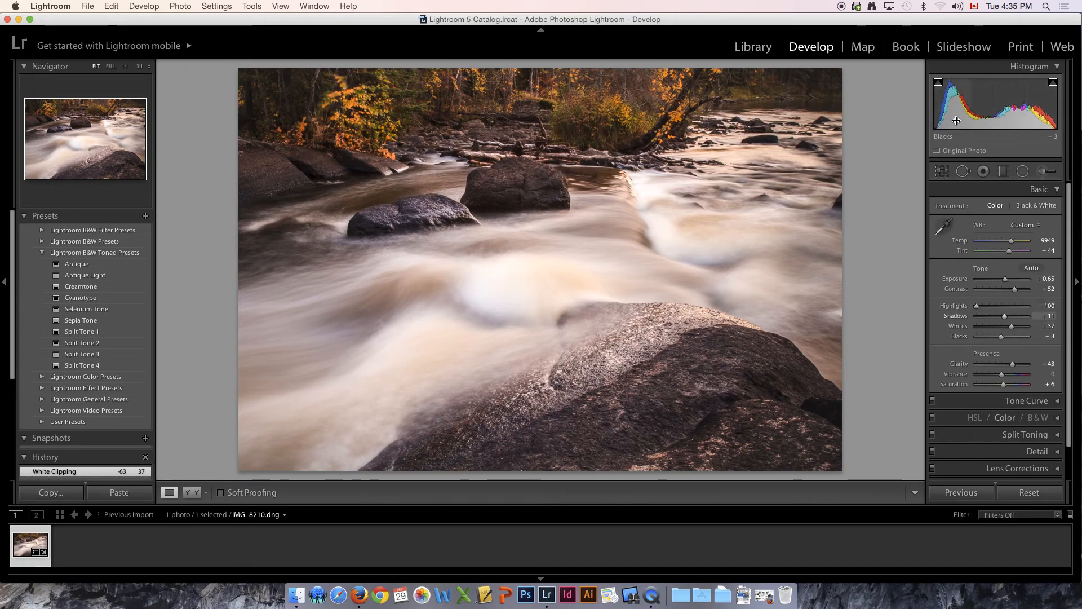
mouse_move(966, 115)
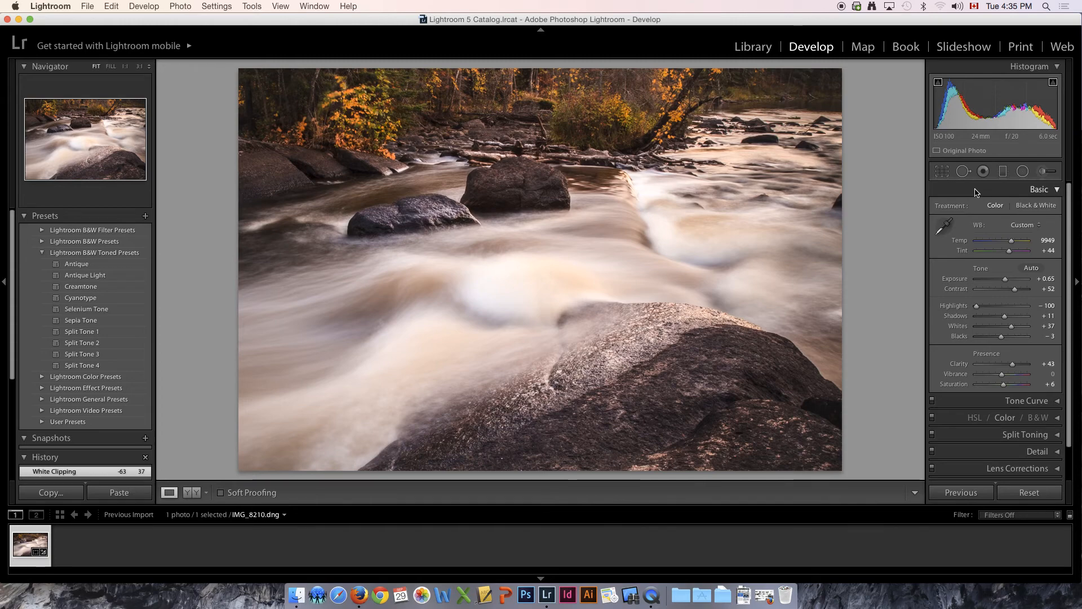
mouse_move(741, 244)
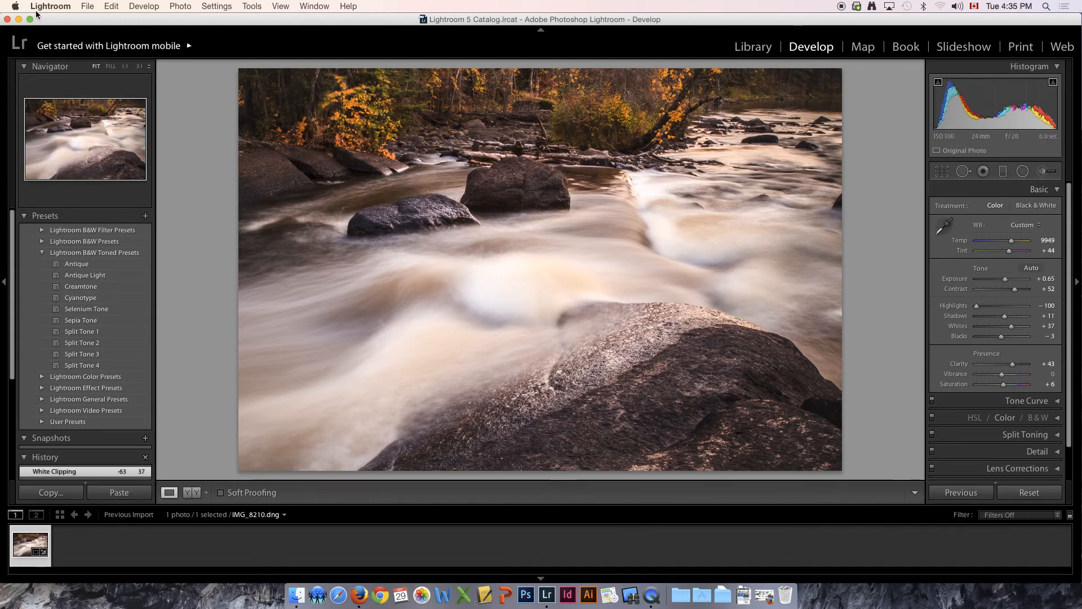
Step: Hide Lightroom, select IMG_8210.dng on the desktop, and launch Photoshop CC 2014 from the Dock
left_click(50, 6)
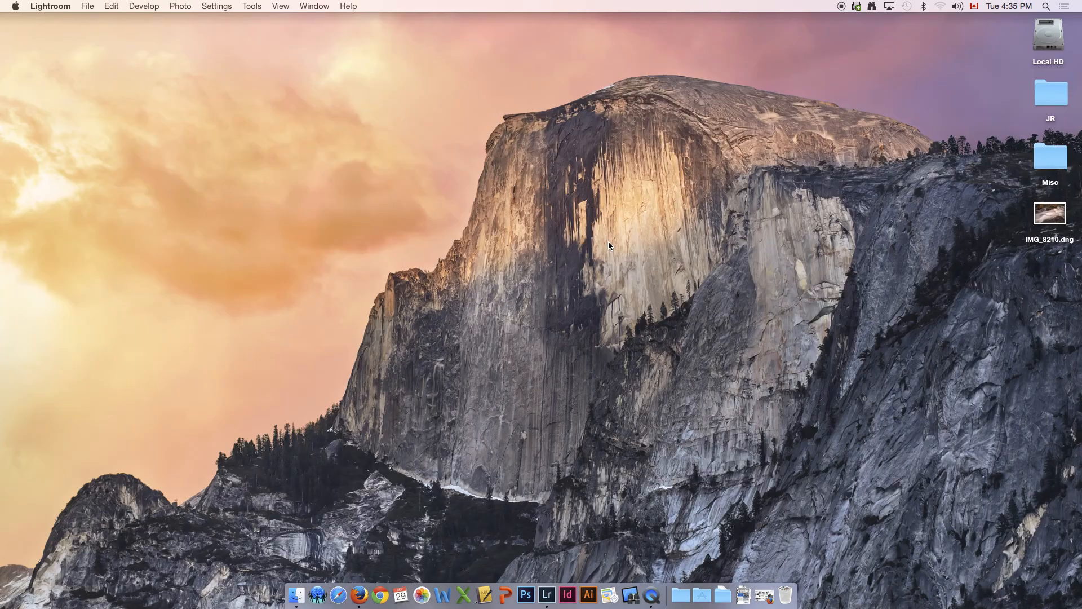
left_click(1050, 215)
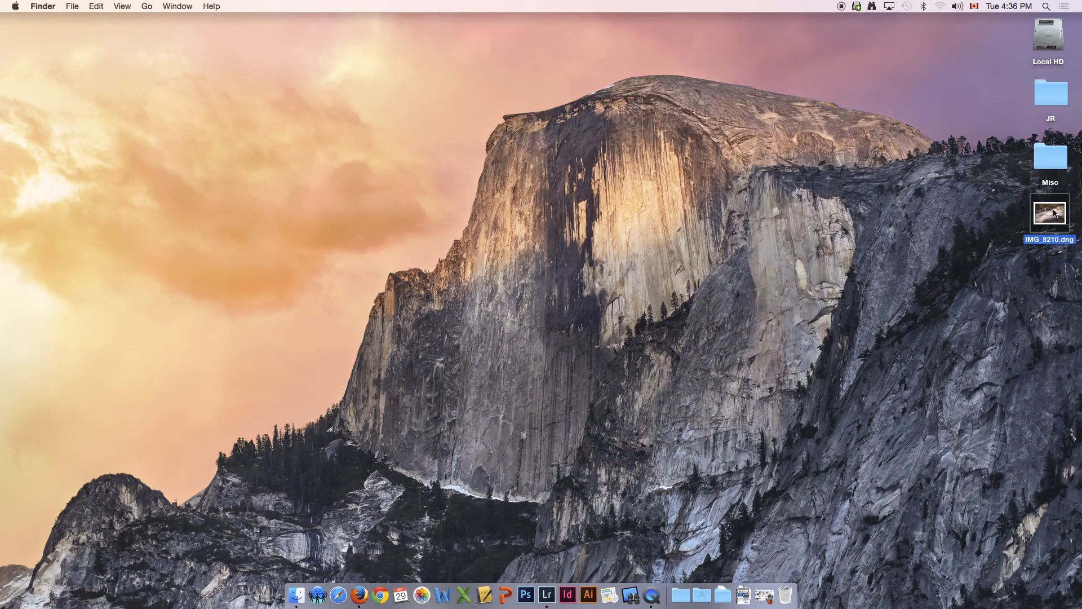
left_click_drag(1050, 212, 624, 495)
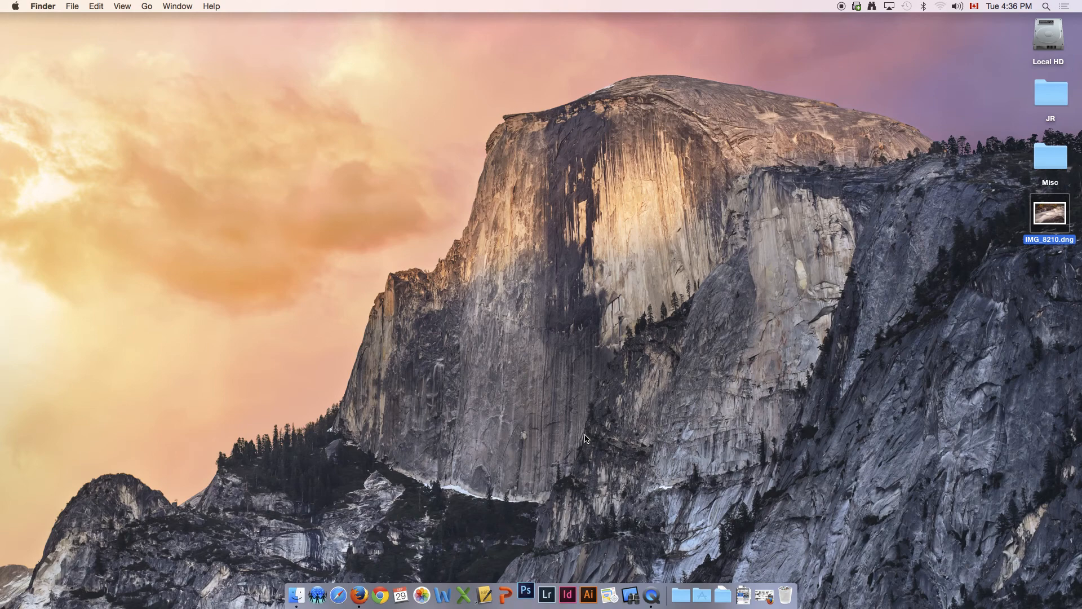
mouse_move(526, 594)
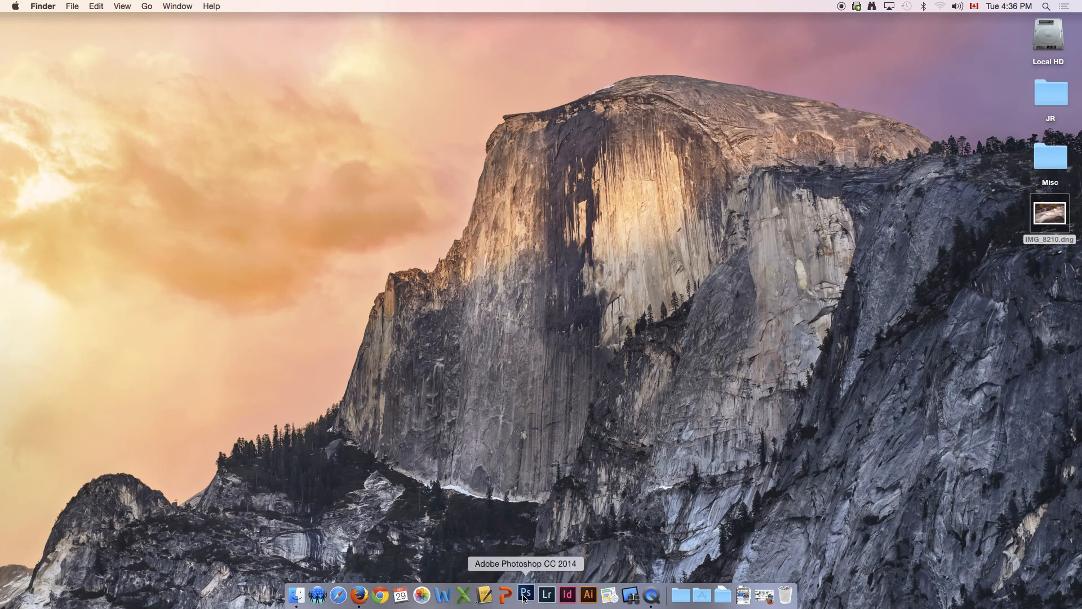
left_click(526, 594)
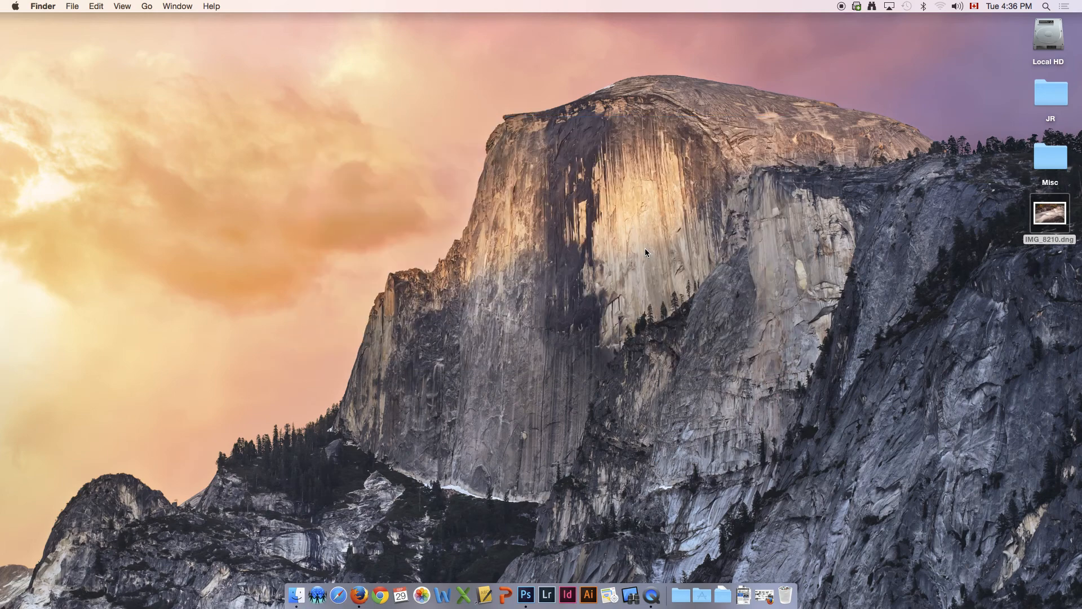
left_click(525, 595)
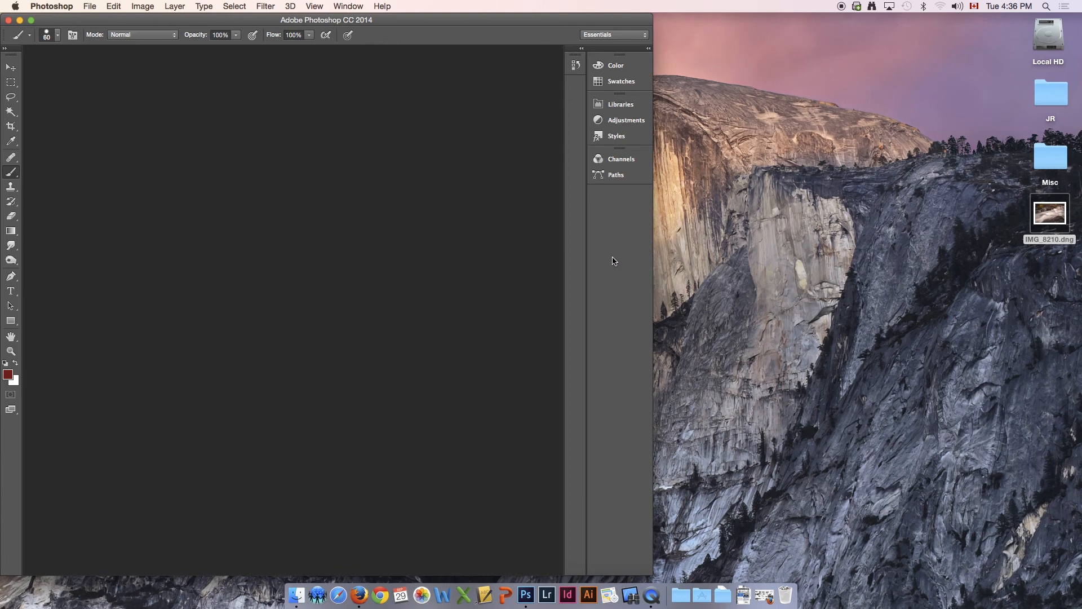
mouse_move(623, 252)
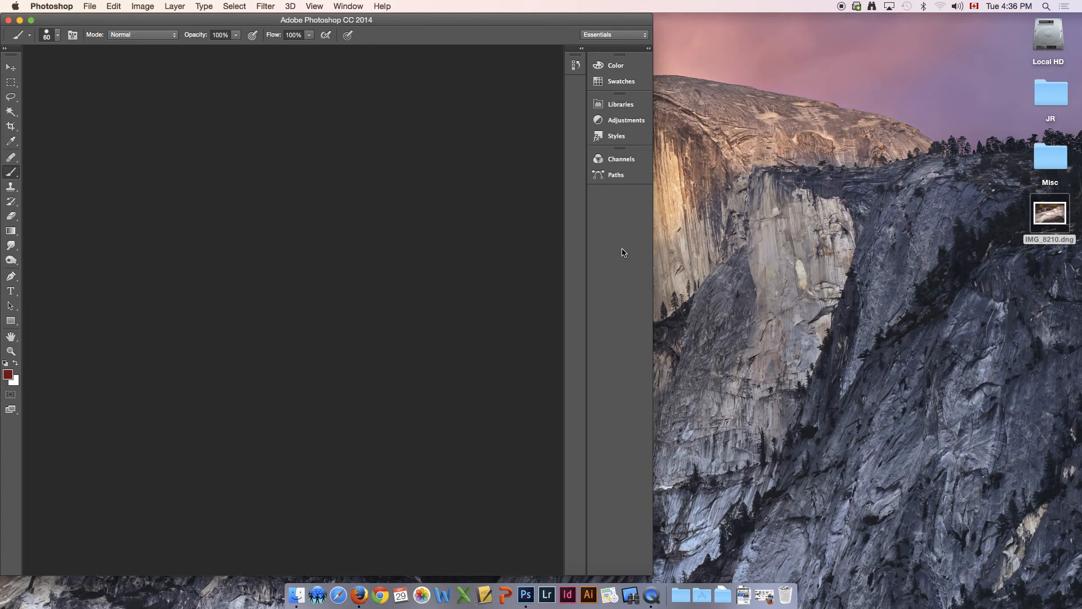
mouse_move(701, 250)
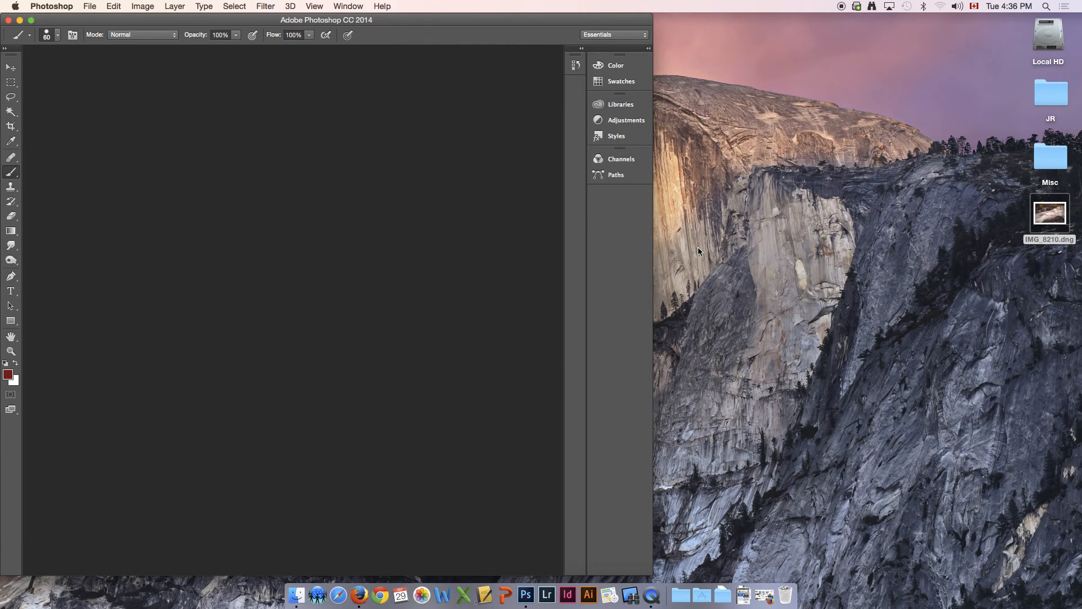
mouse_move(695, 255)
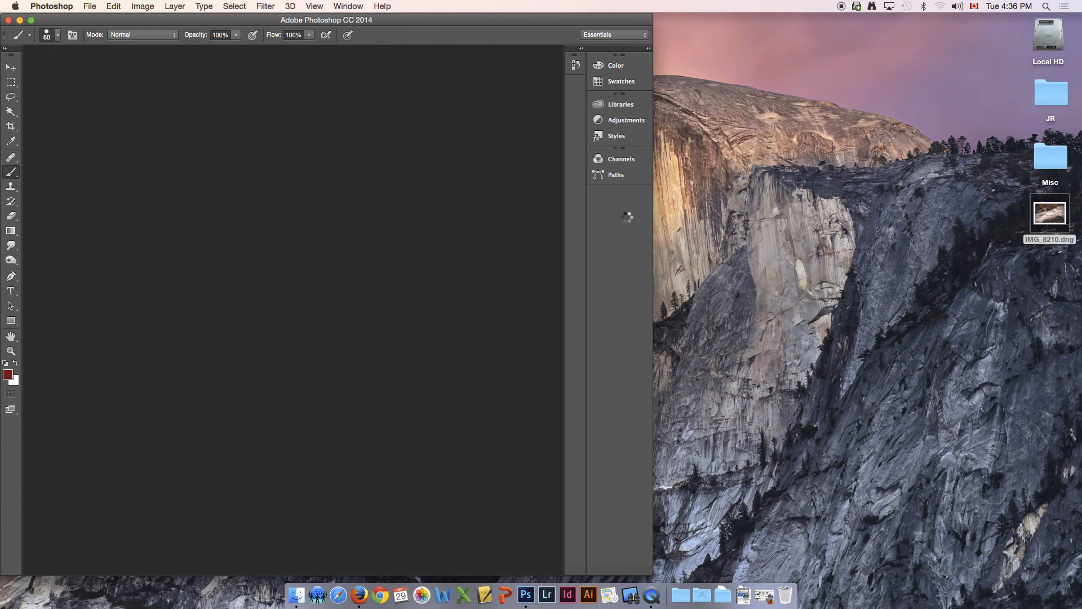
Step: Open IMG_8210.dng from the desktop in Camera Raw
double_click(1049, 212)
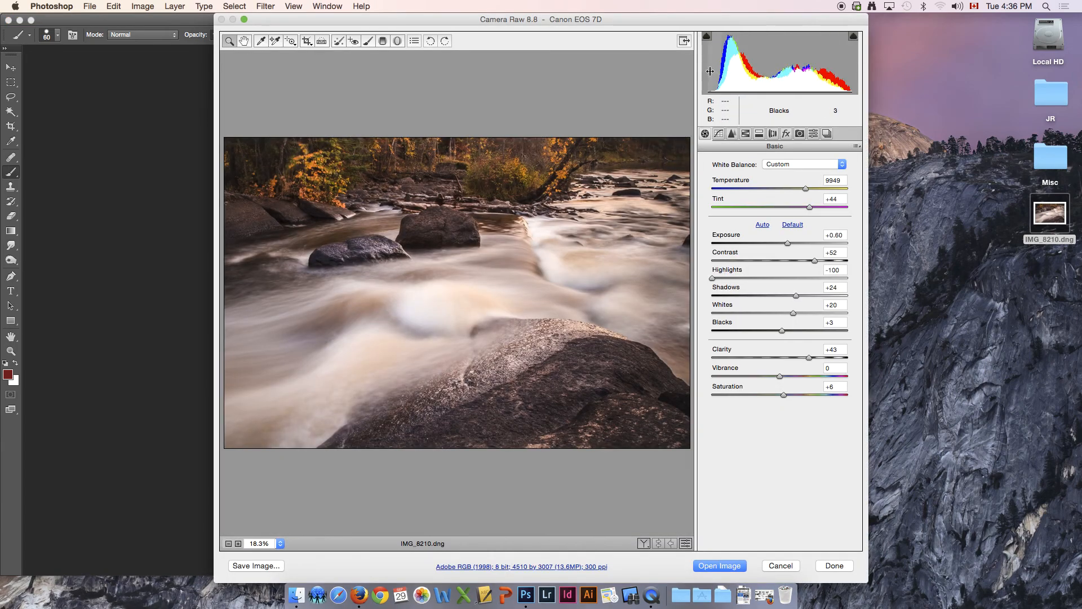
mouse_move(709, 72)
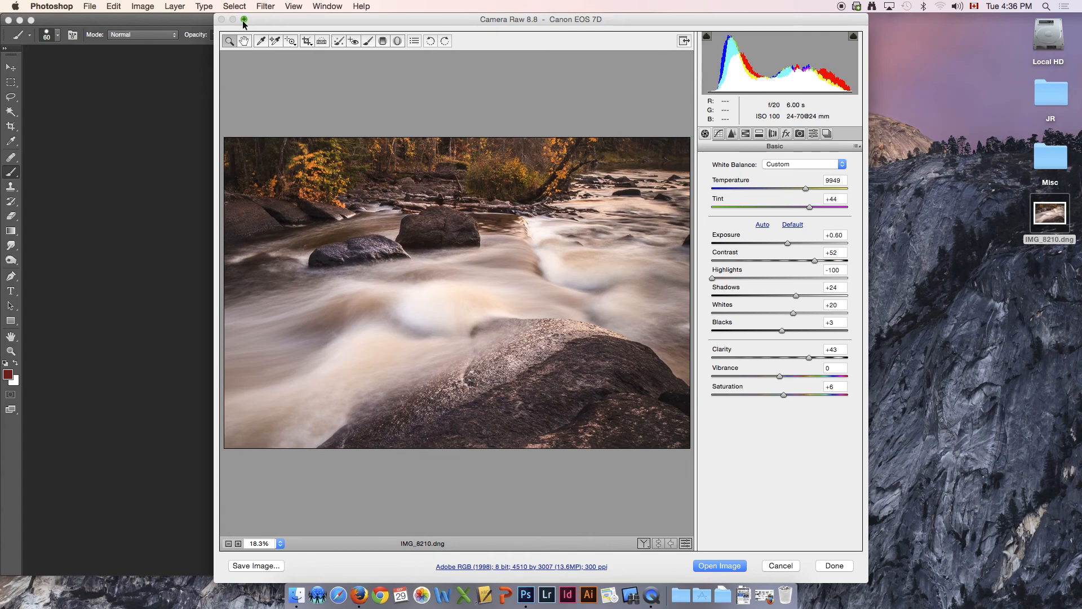
Step: Maximize the Camera Raw window with its green zoom button
left_click(244, 20)
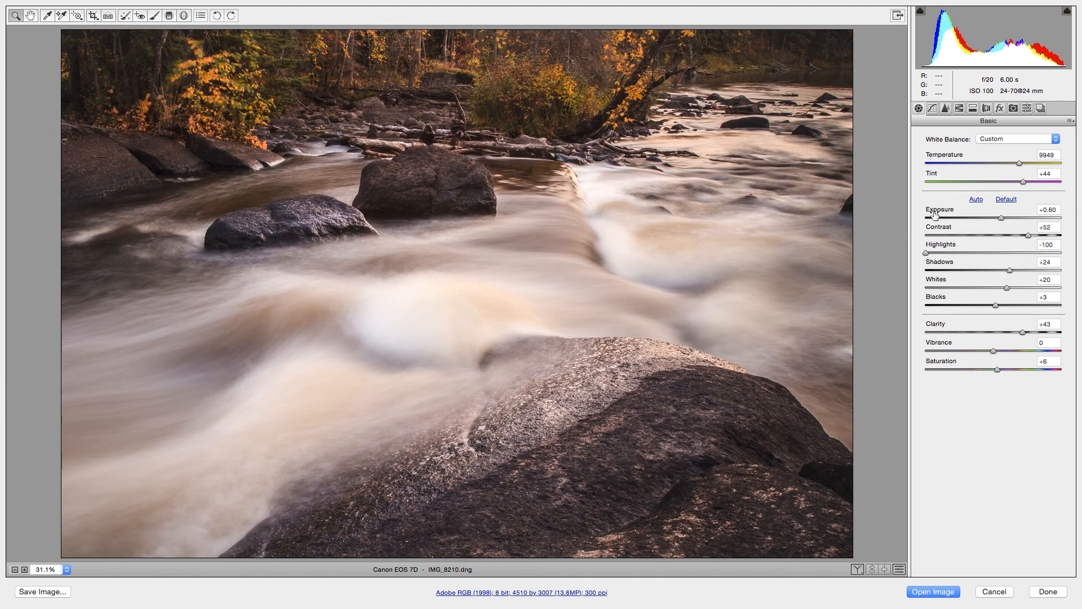
mouse_move(938, 265)
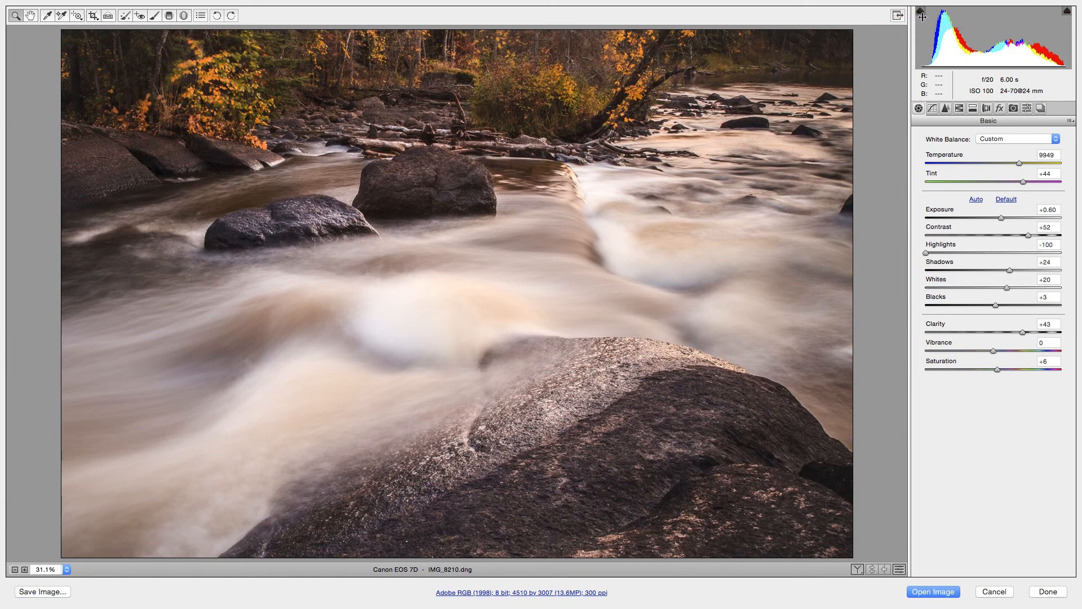
mouse_move(1038, 34)
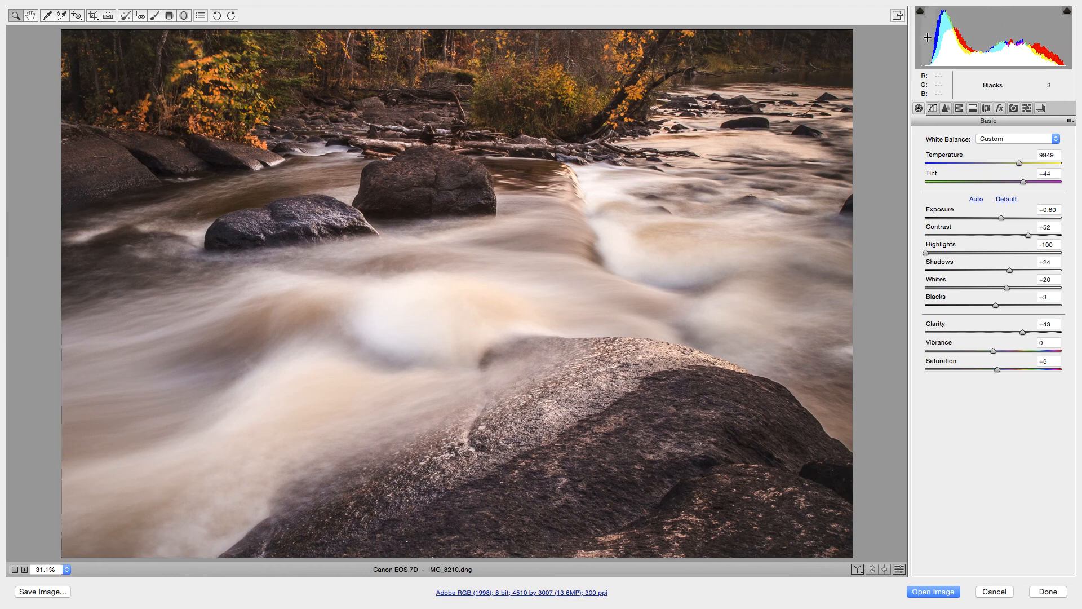
mouse_move(1059, 41)
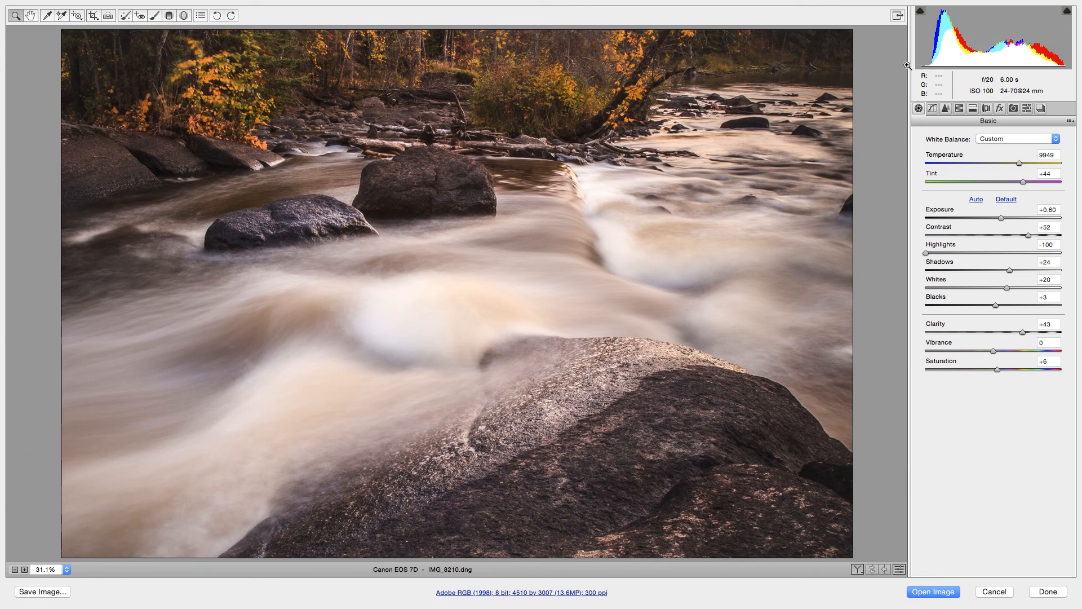
mouse_move(984, 239)
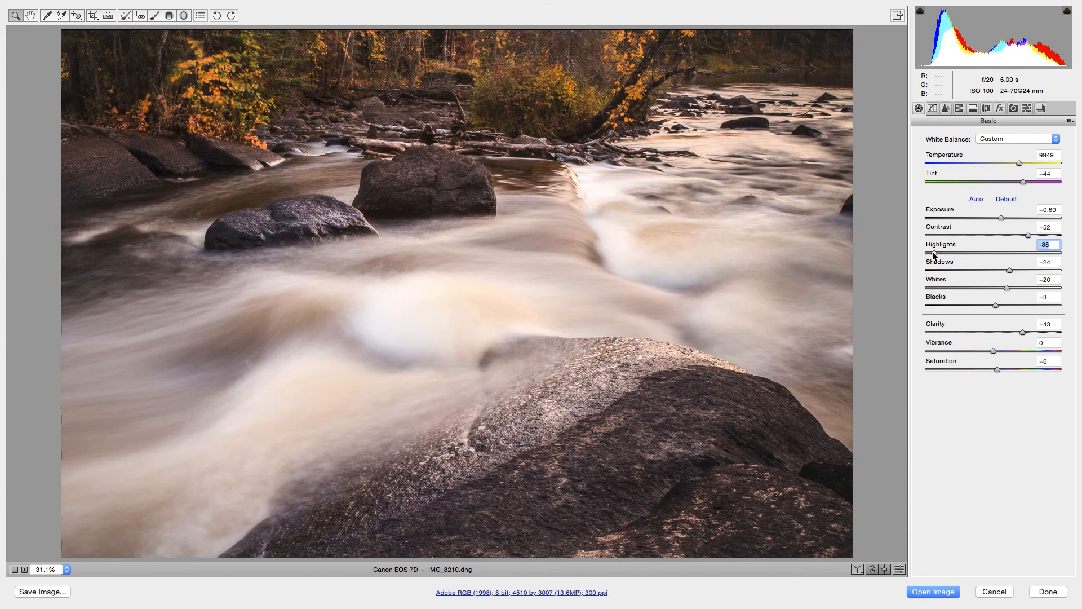
Step: Raise Highlights from −100 toward zero to reveal clipping, then return them to −80
left_click_drag(930, 252, 939, 252)
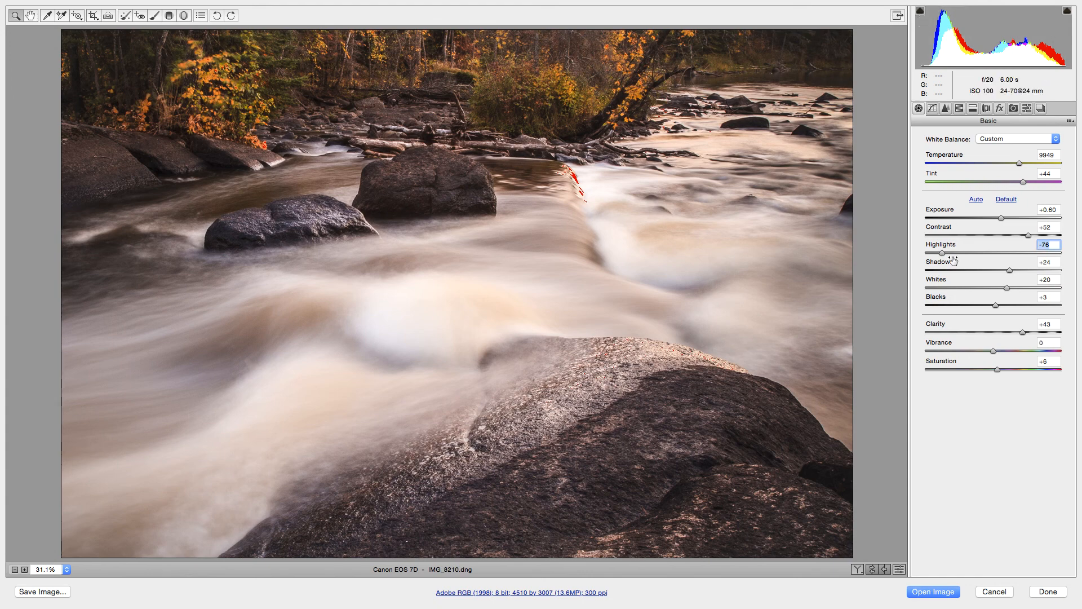
left_click_drag(941, 252, 960, 252)
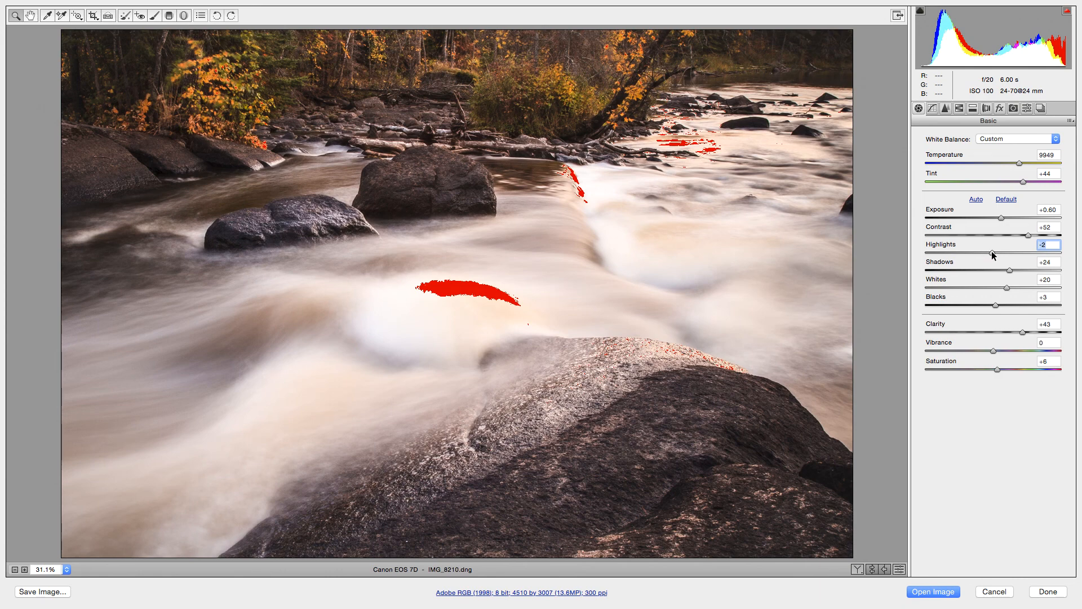
left_click_drag(1027, 252, 925, 253)
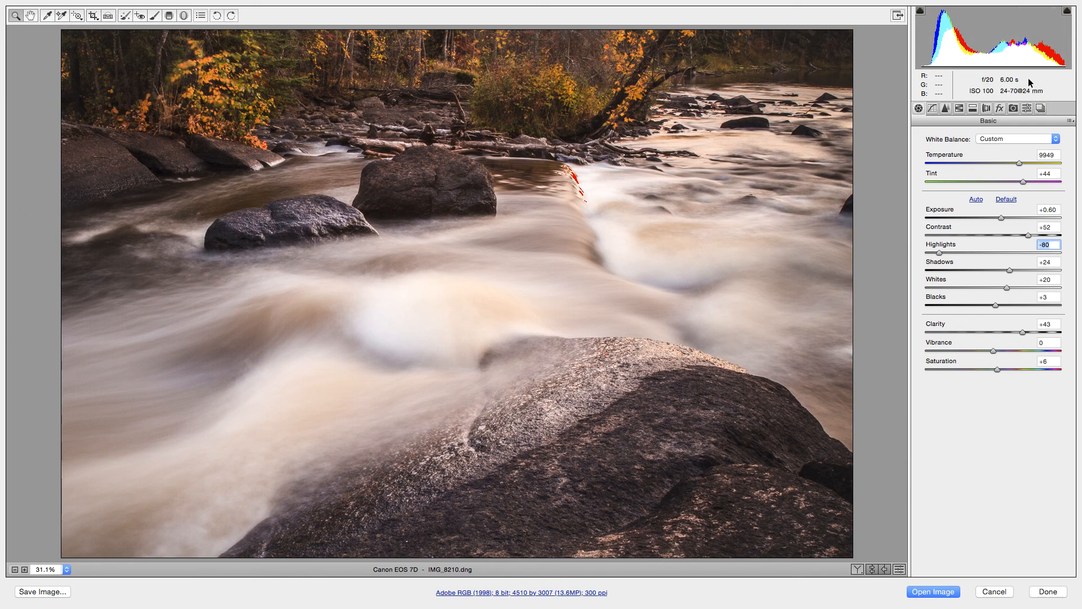
mouse_move(947, 83)
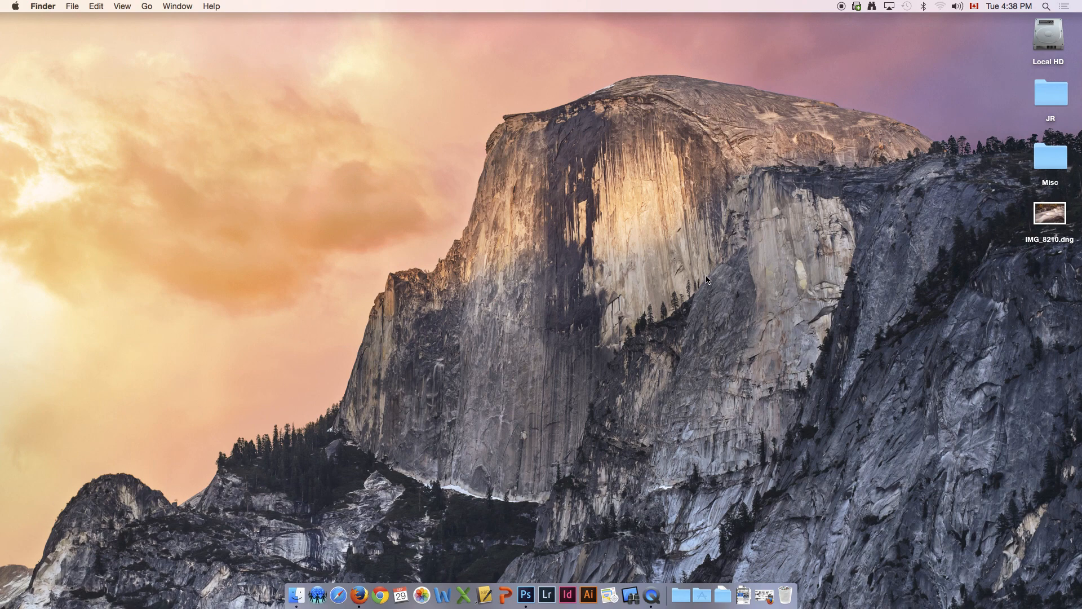
mouse_move(747, 277)
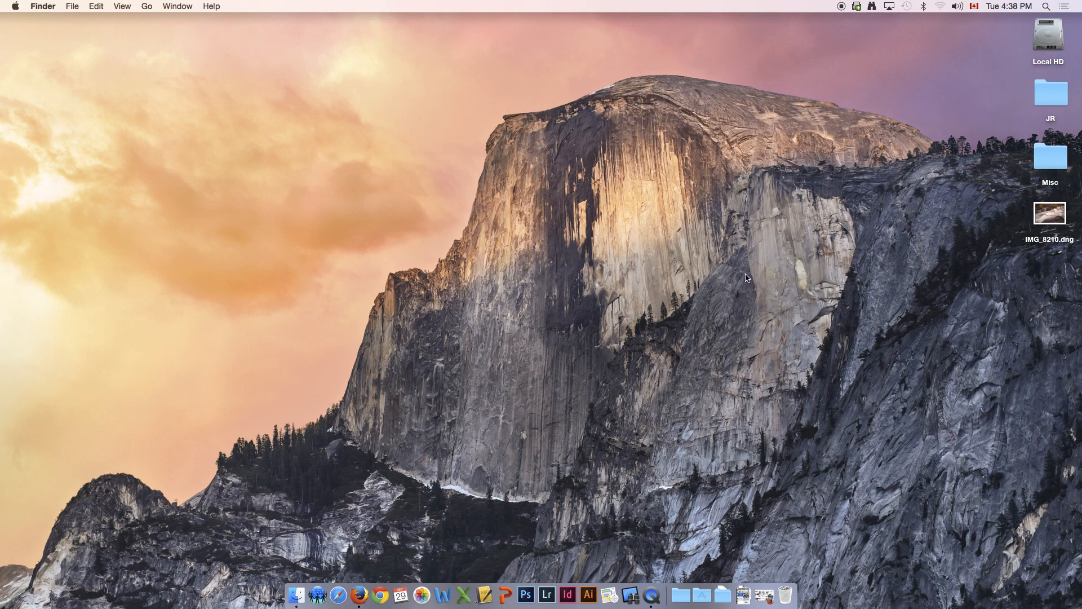
mouse_move(760, 317)
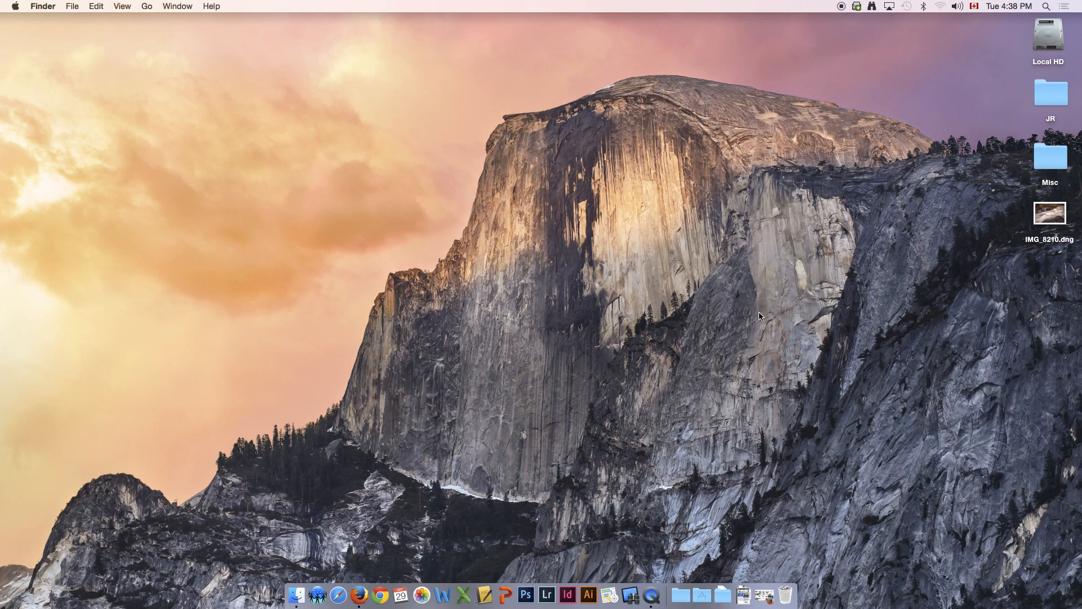
mouse_move(760, 329)
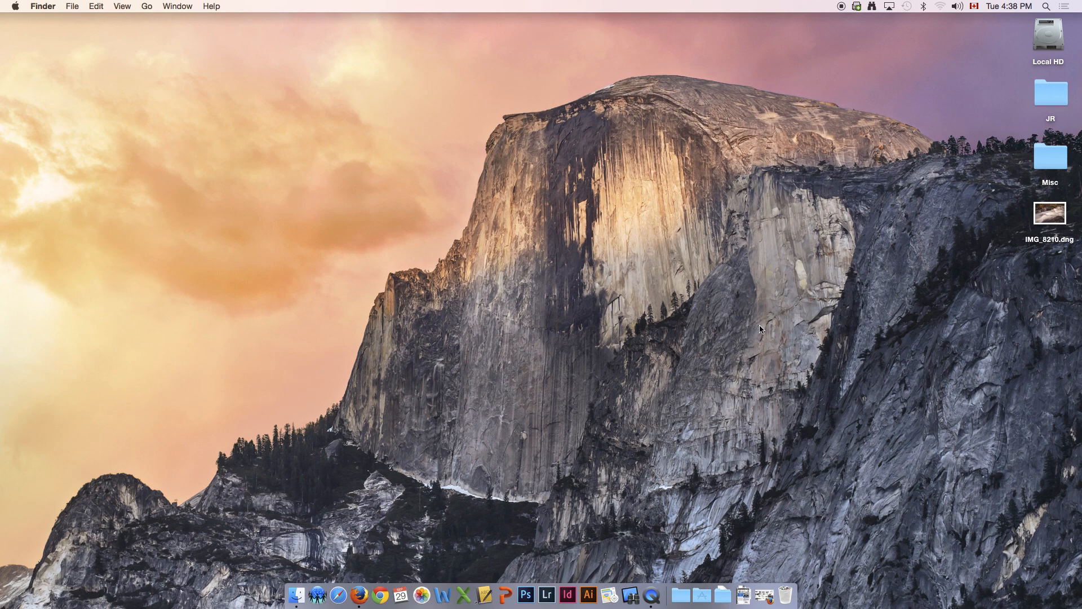